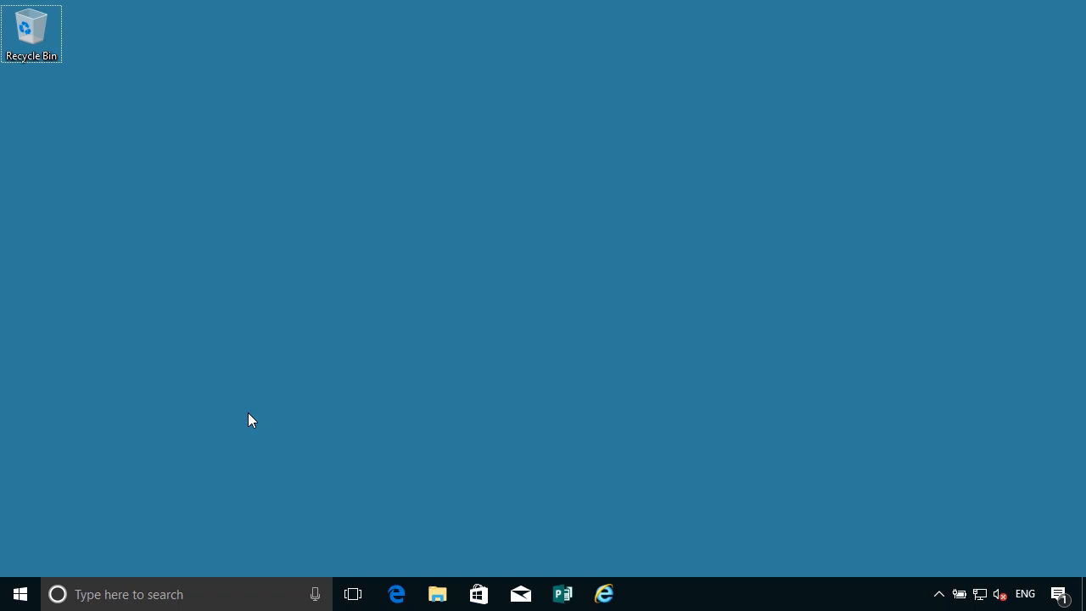
{"action": "mouse_move", "coordinate": [94, 549]}
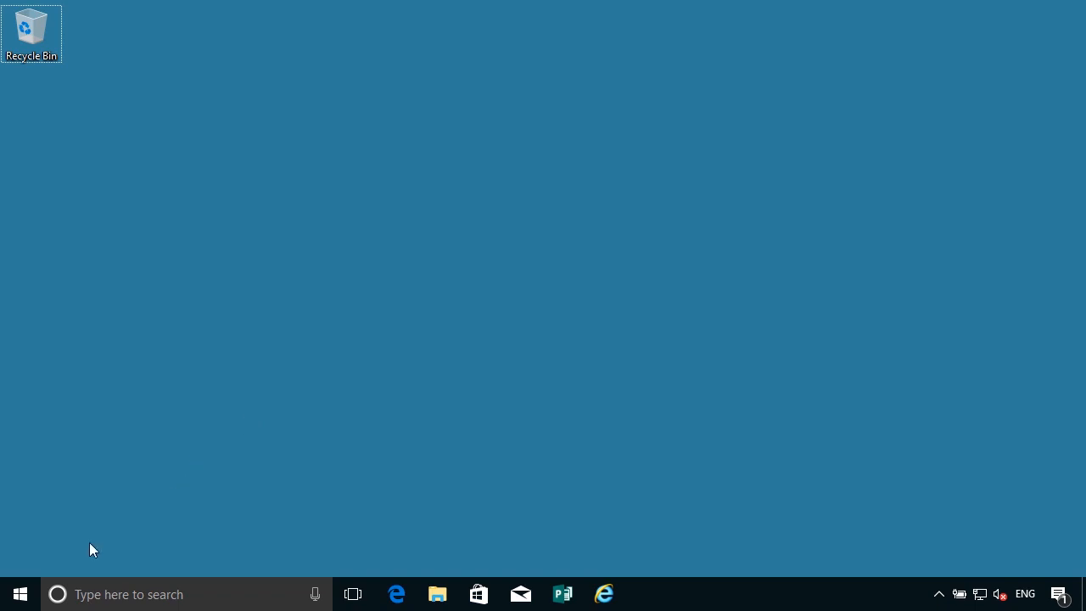
Step: Launch Windows Imaging and Configuration Designer from the Start menu's Windows Kits folder
{"action": "left_click", "coordinate": [20, 594]}
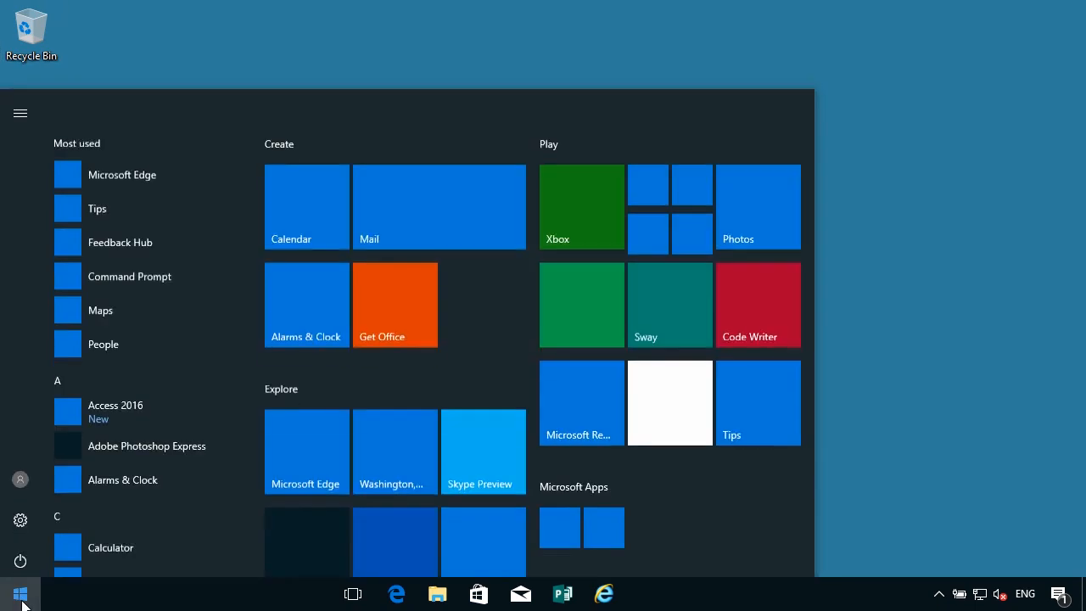
{"action": "scroll", "scroll_direction": "down", "scroll_amount": 3}
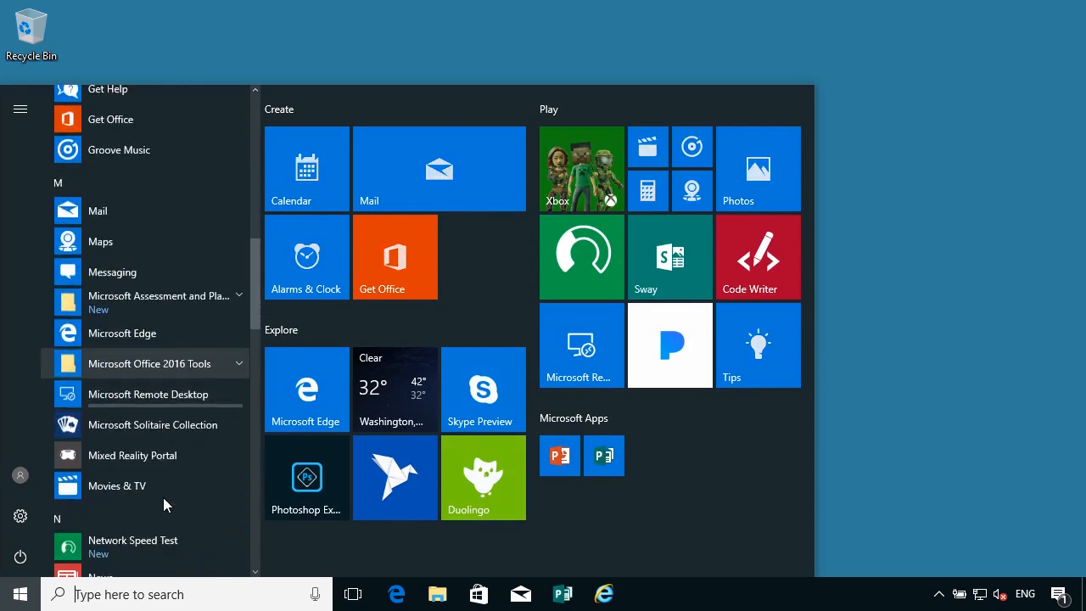
{"action": "scroll", "scroll_direction": "down", "scroll_amount": 3}
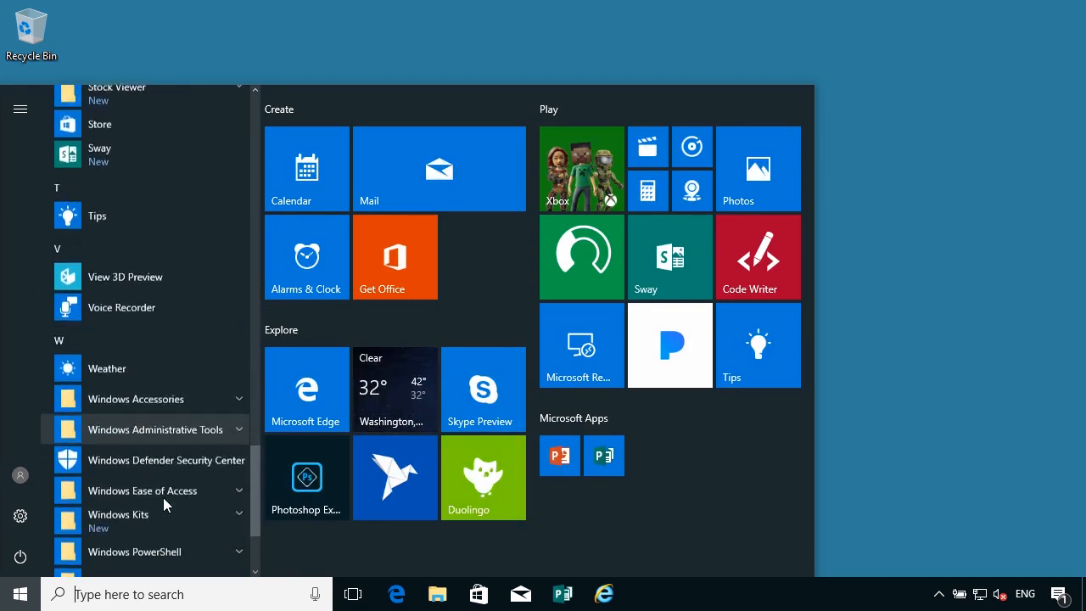
{"action": "scroll", "scroll_direction": "down", "scroll_amount": 3}
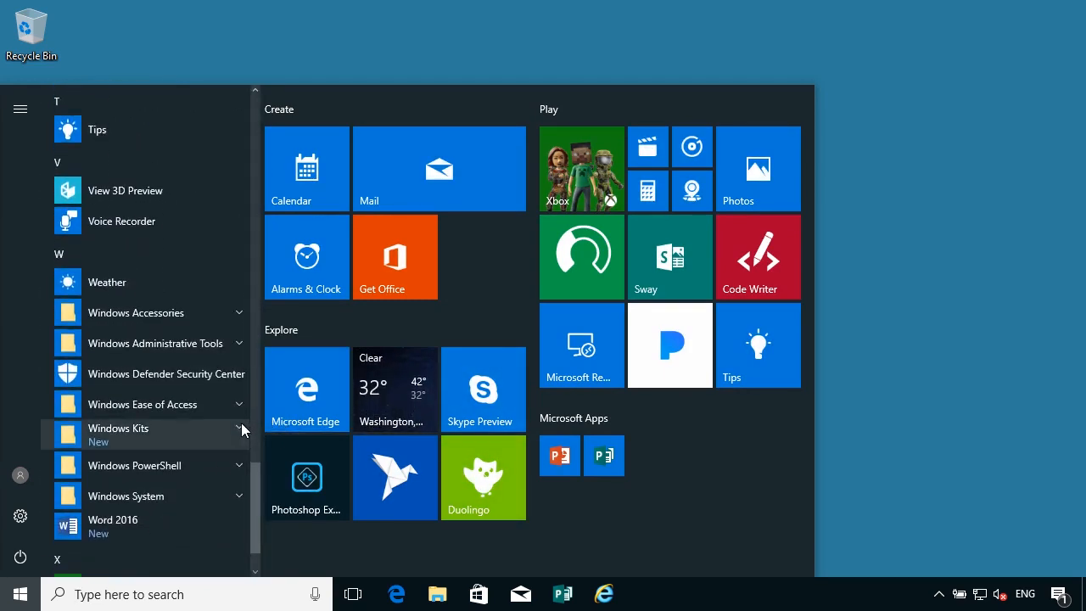
{"action": "left_click", "coordinate": [240, 427]}
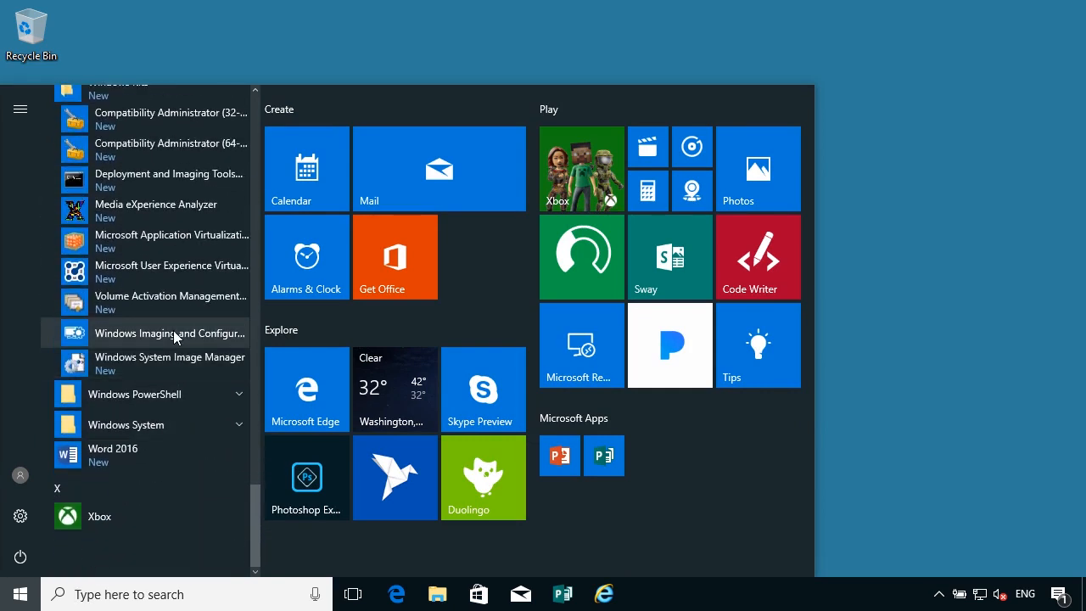
{"action": "mouse_move", "coordinate": [170, 332]}
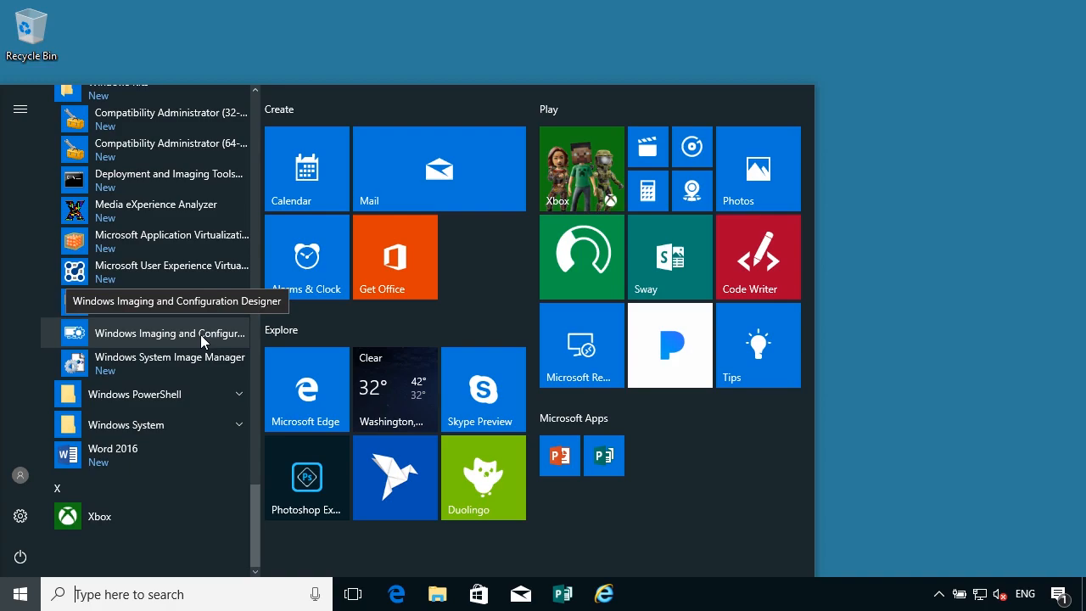
{"action": "left_click", "coordinate": [169, 332]}
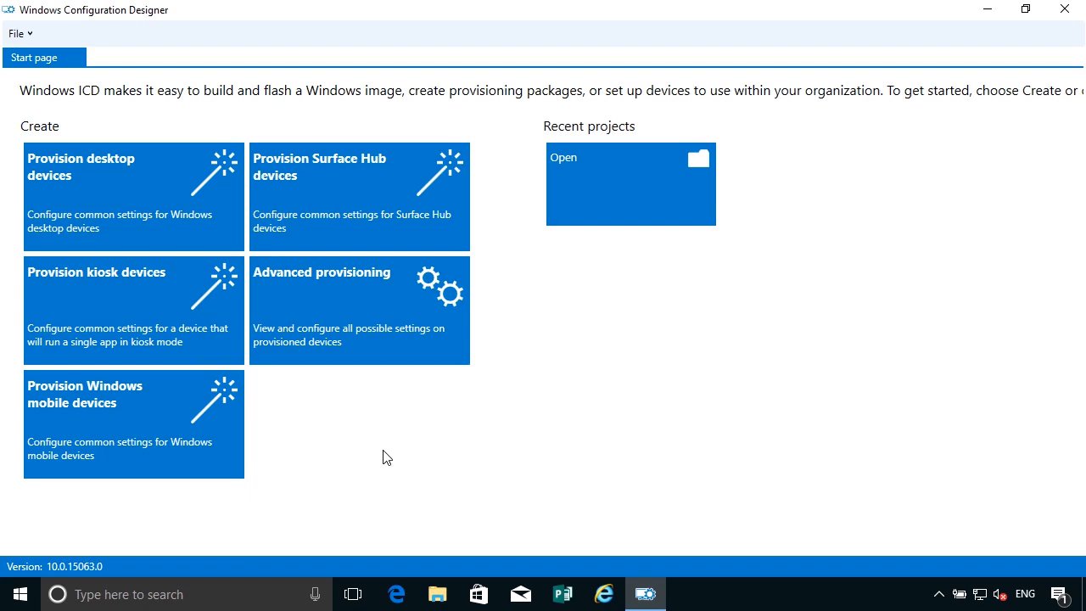
{"action": "mouse_move", "coordinate": [105, 203]}
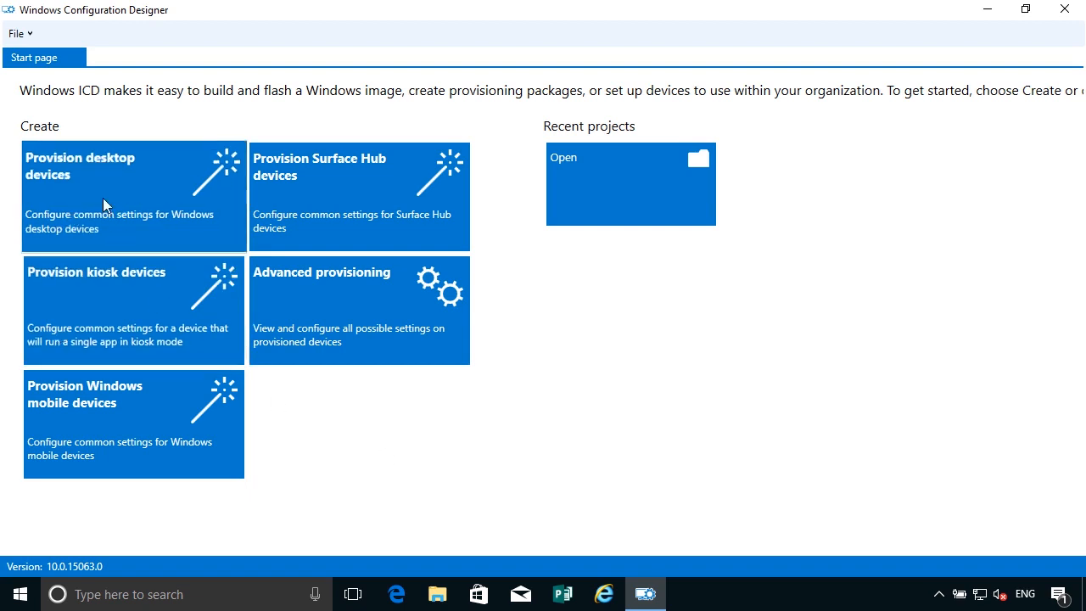
{"action": "mouse_move", "coordinate": [110, 312]}
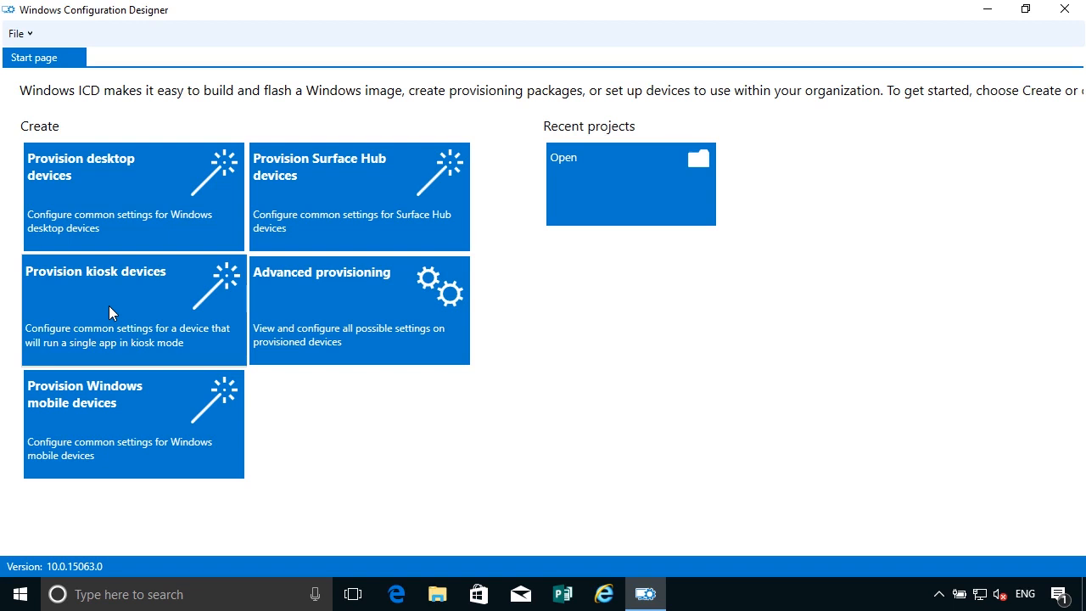
{"action": "mouse_move", "coordinate": [118, 351]}
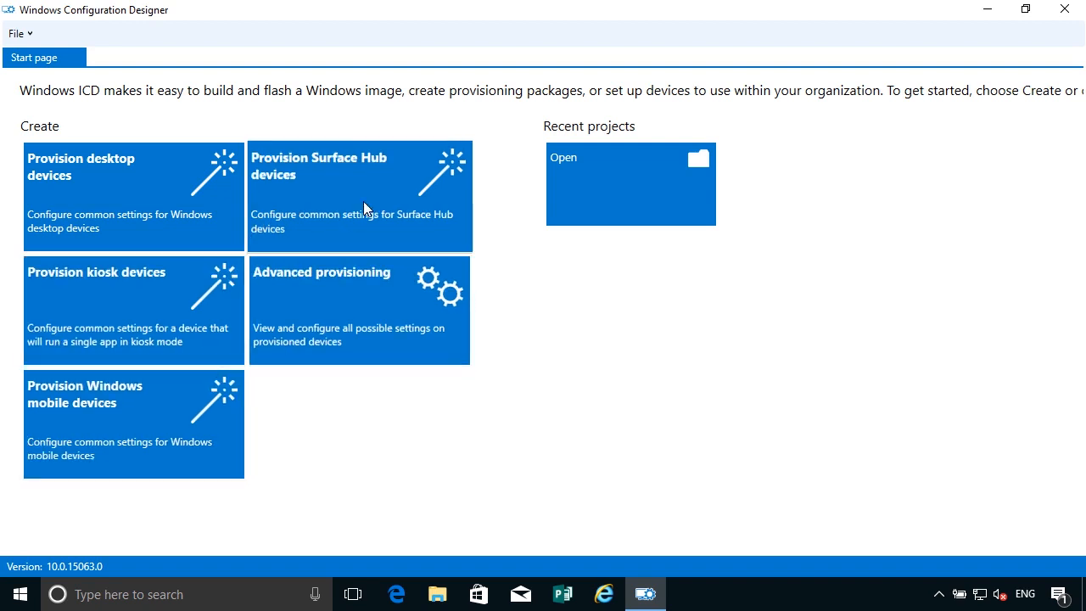
{"action": "mouse_move", "coordinate": [357, 325]}
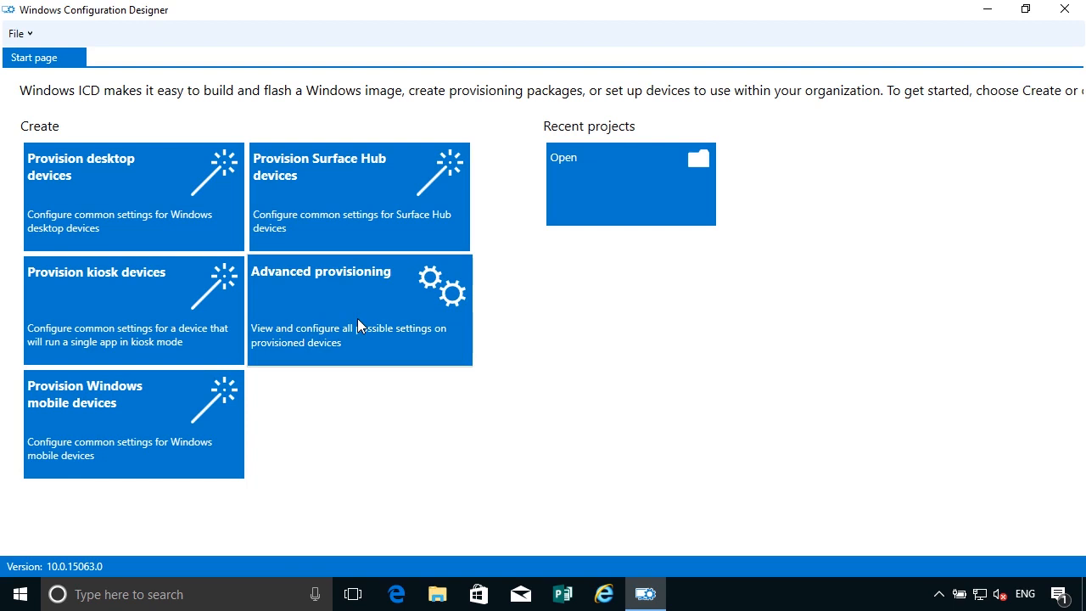
Step: Create an advanced provisioning project named Shared_Workgroup_PC
{"action": "left_click", "coordinate": [359, 310]}
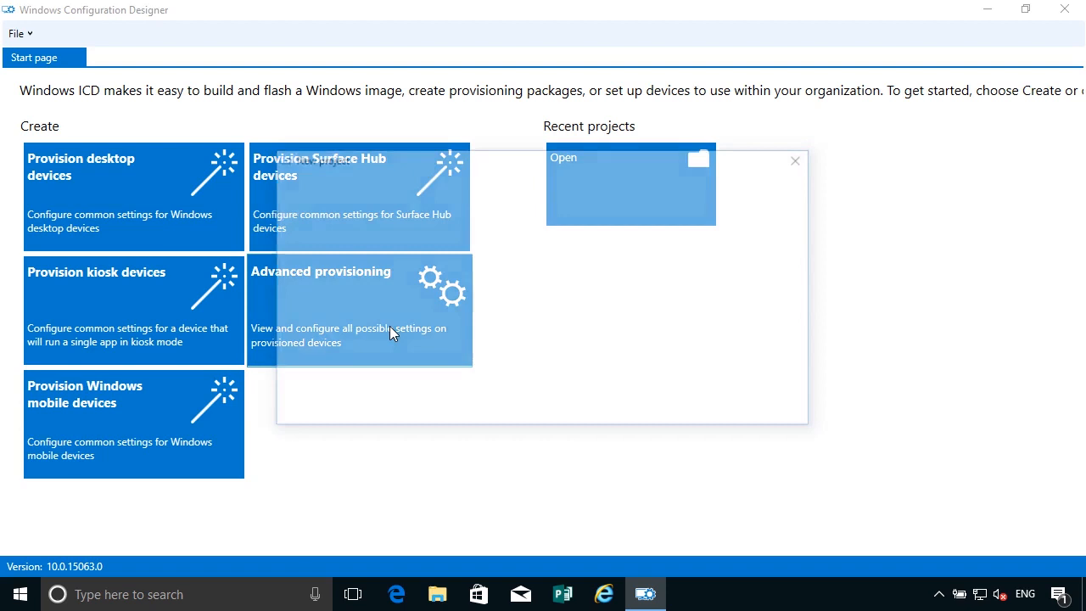
{"action": "left_click", "coordinate": [359, 310]}
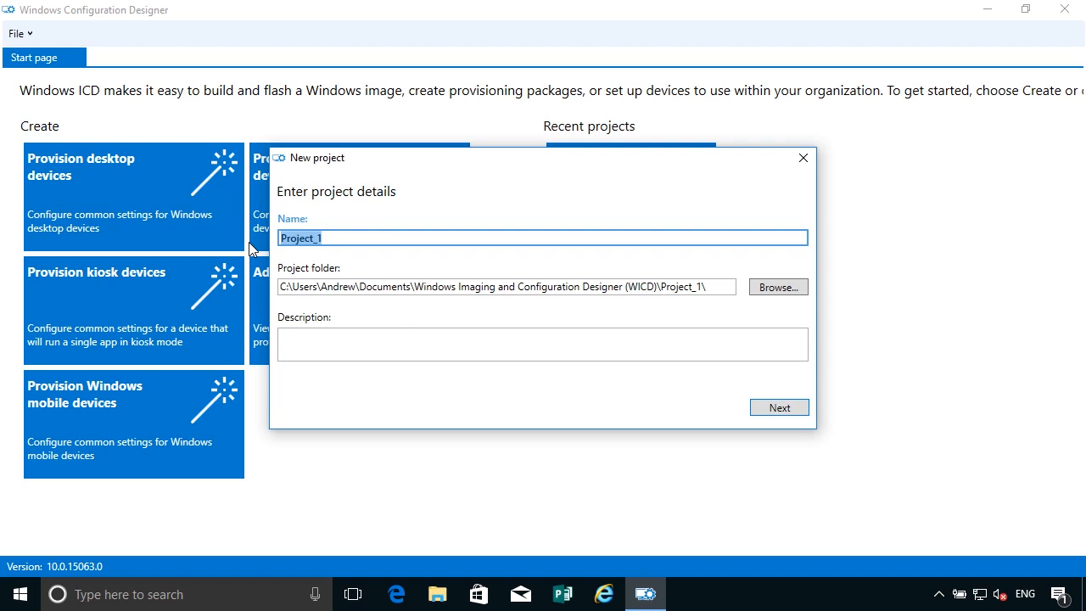
{"action": "type", "text": "Shared_Workgroup_PC"}
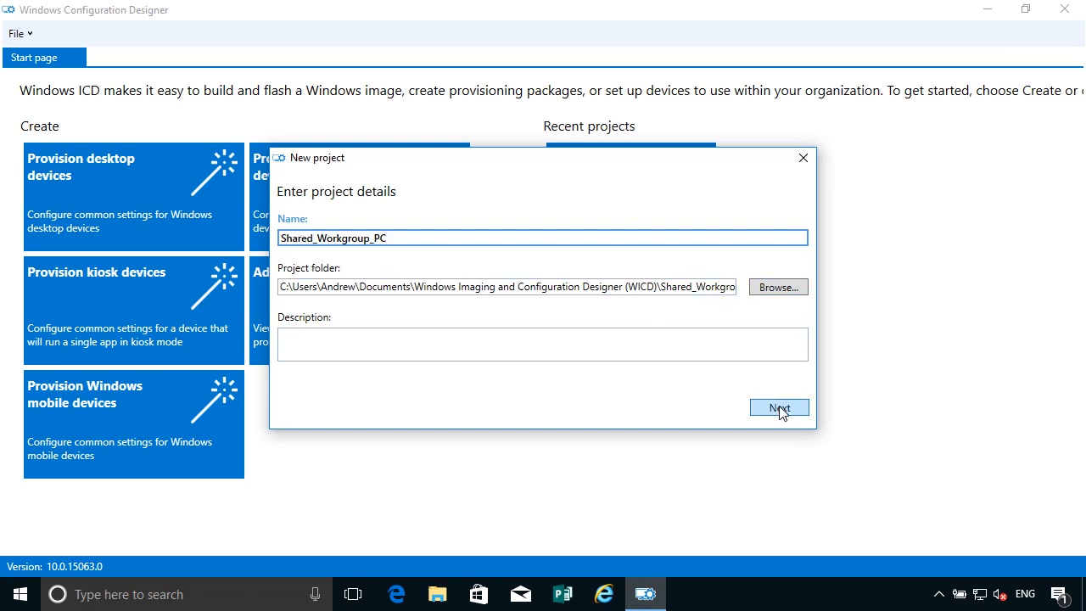
Step: Target all Windows desktop editions and continue to the Import a provisioning package page
{"action": "left_click", "coordinate": [779, 407]}
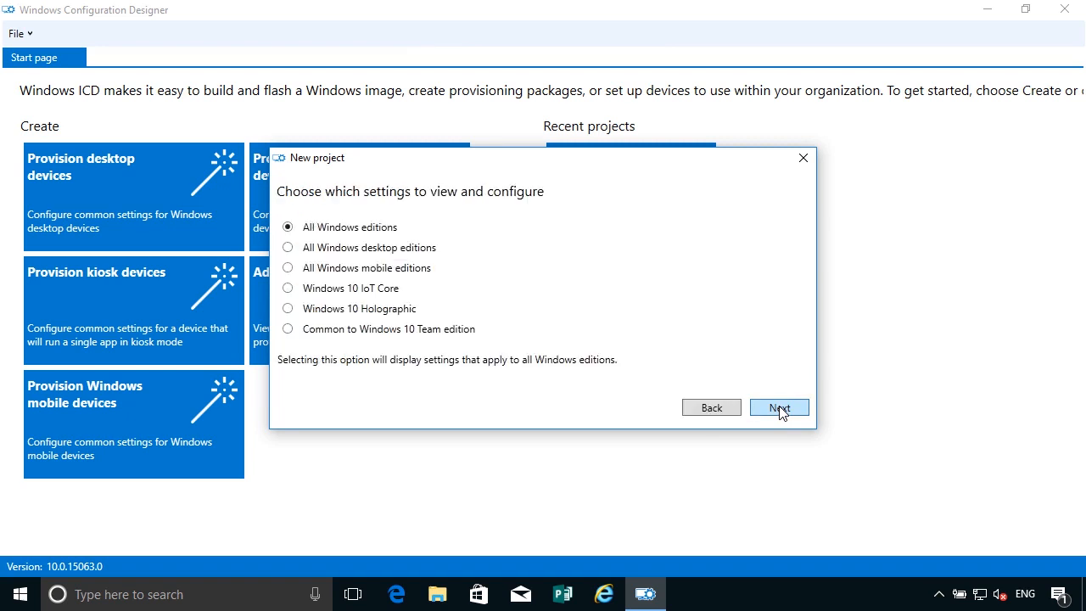
{"action": "mouse_move", "coordinate": [399, 267]}
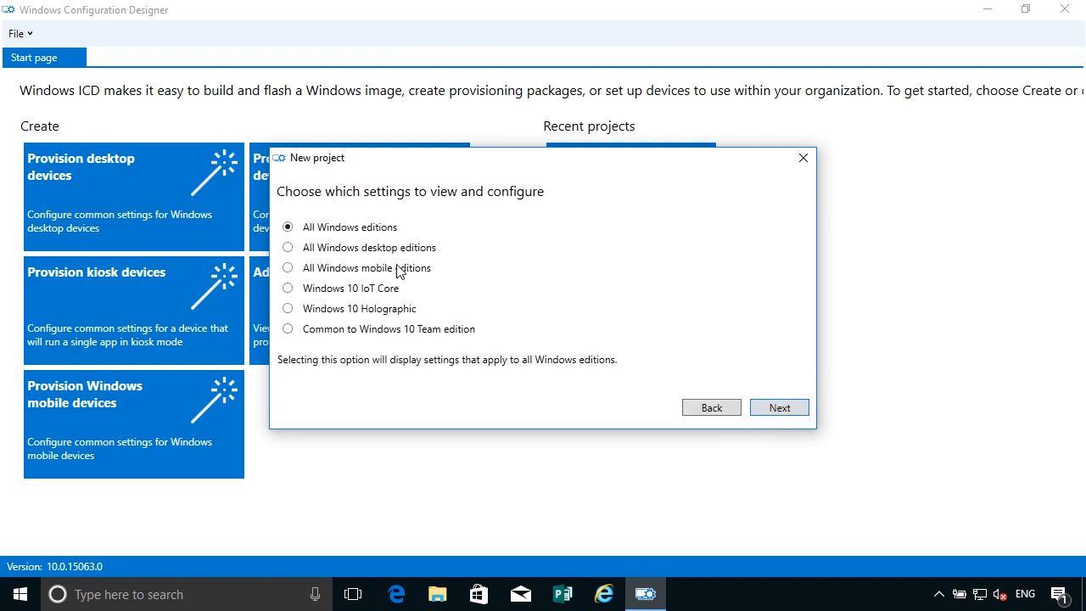
{"action": "mouse_move", "coordinate": [304, 329]}
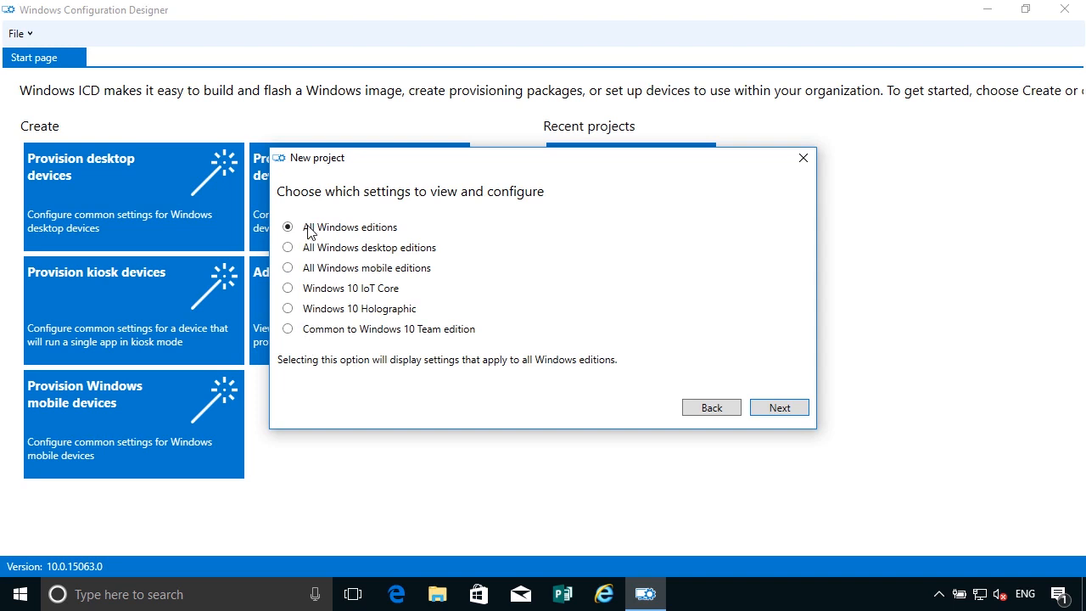
{"action": "mouse_move", "coordinate": [337, 236]}
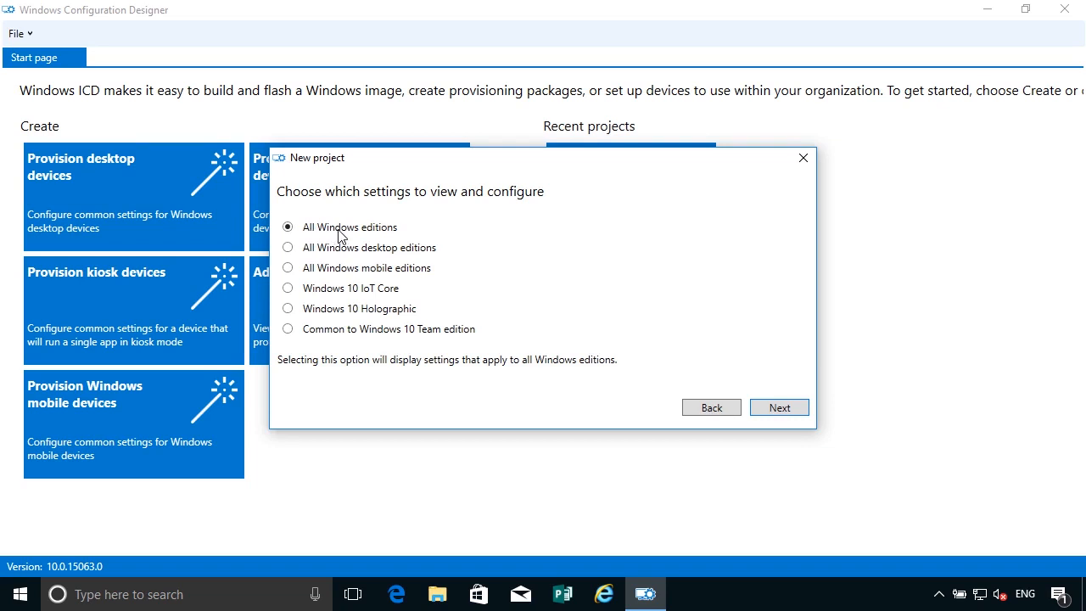
{"action": "mouse_move", "coordinate": [356, 235]}
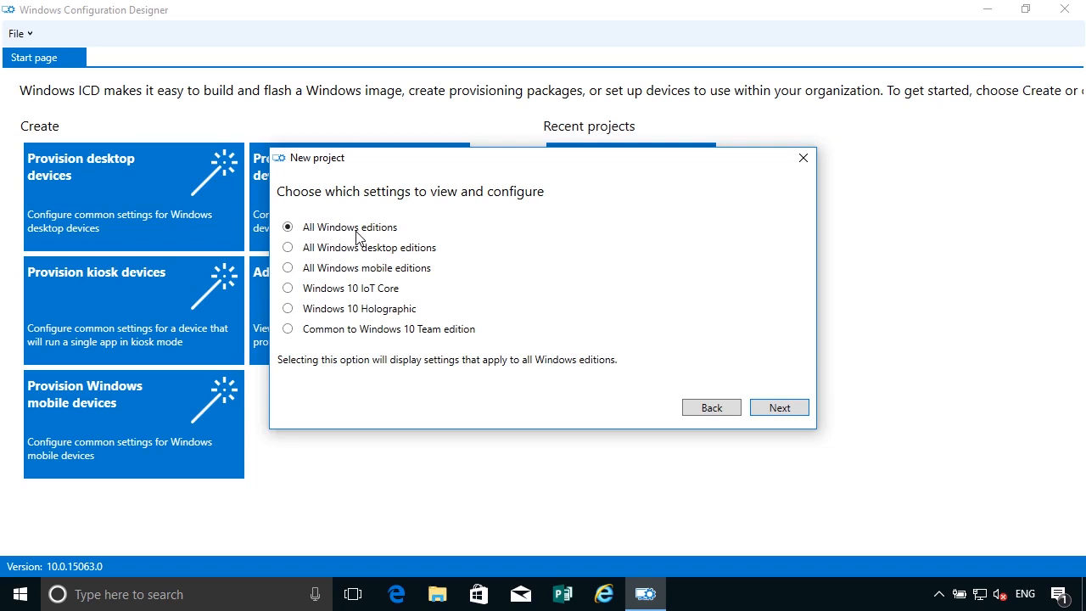
{"action": "mouse_move", "coordinate": [383, 263]}
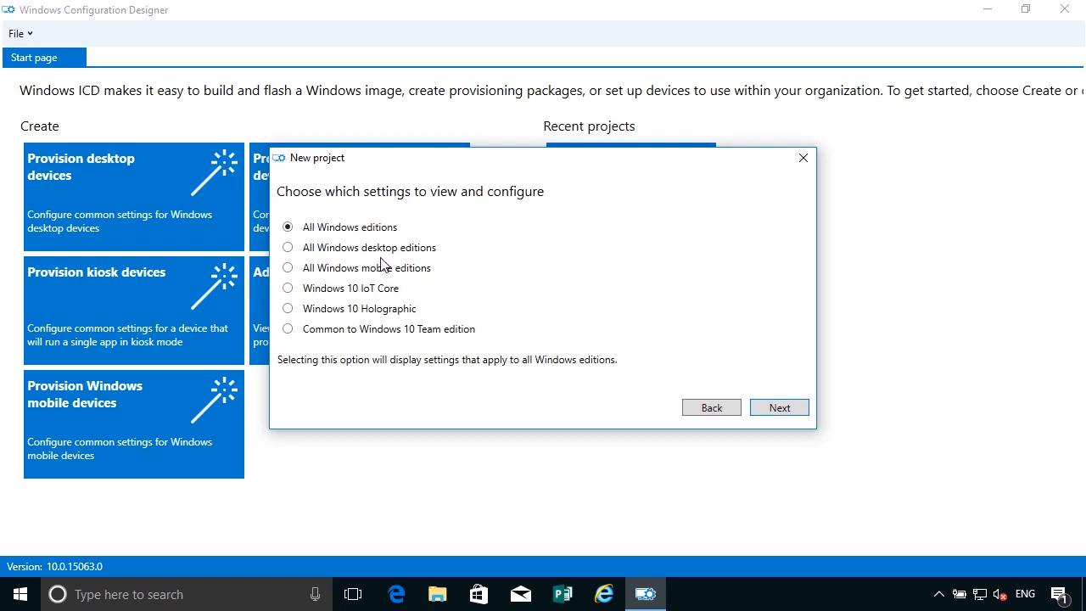
{"action": "left_click", "coordinate": [779, 407]}
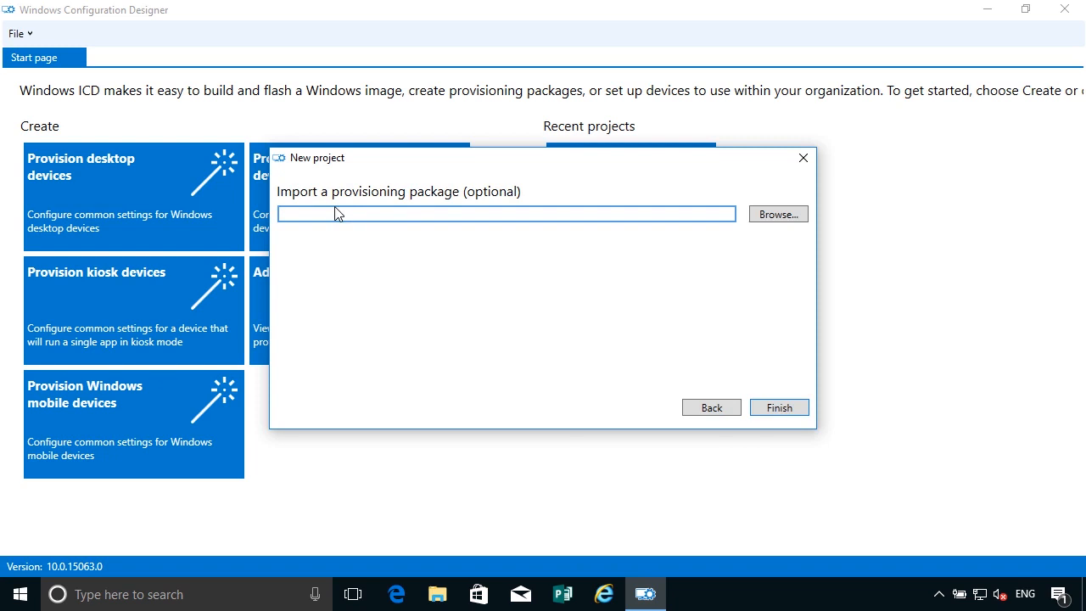
{"action": "mouse_move", "coordinate": [405, 297]}
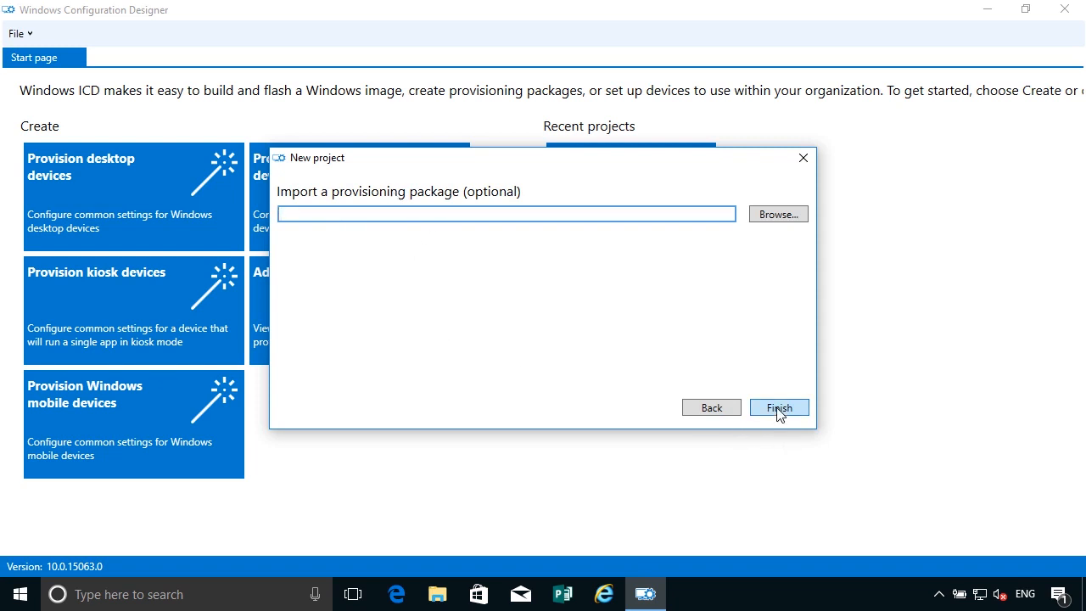
{"action": "left_click", "coordinate": [778, 407]}
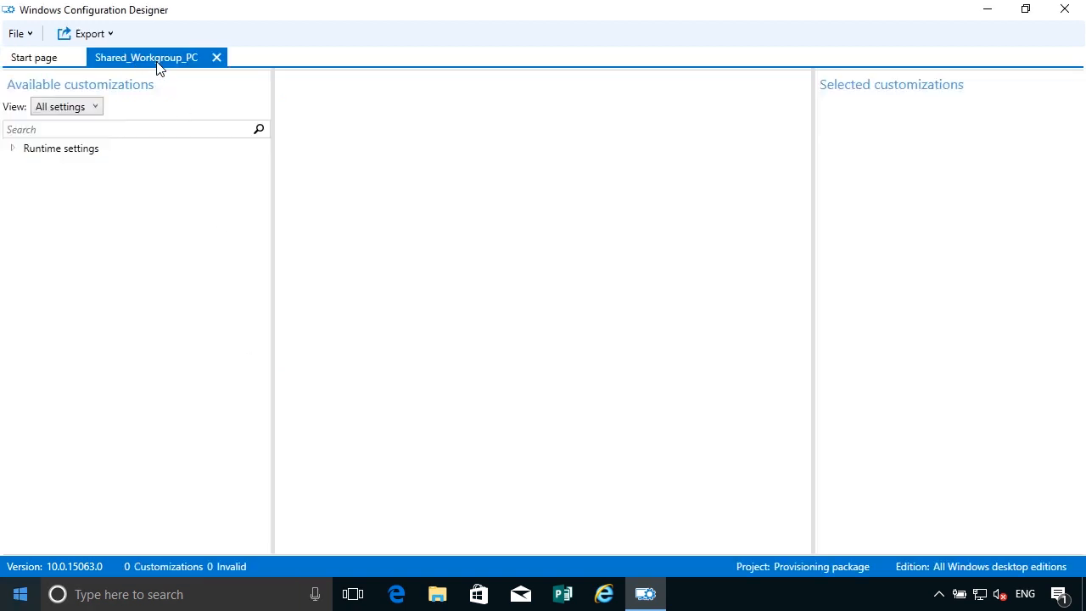
{"action": "mouse_move", "coordinate": [189, 211]}
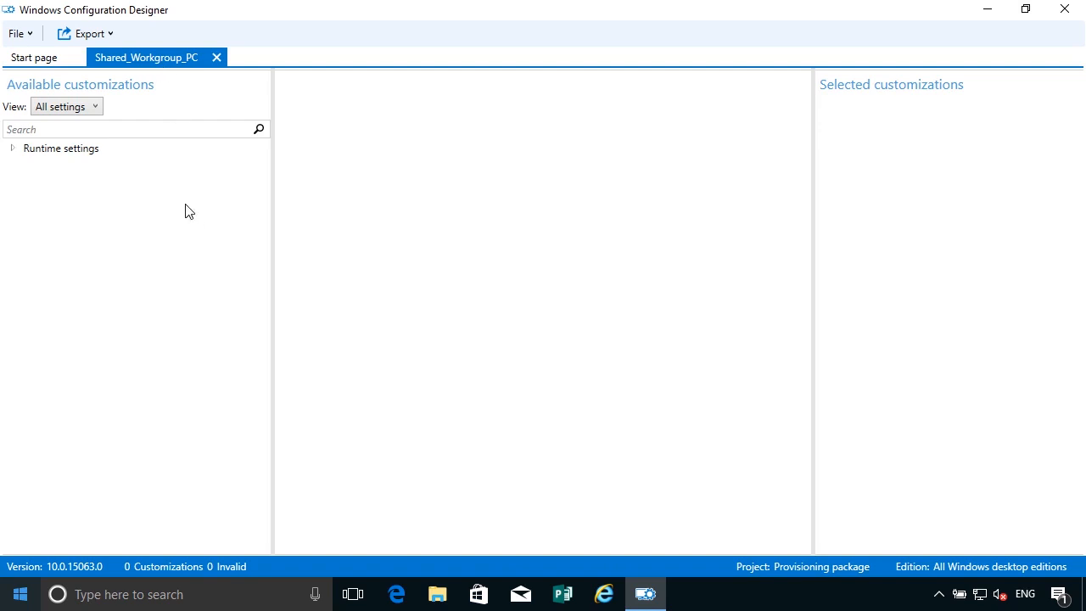
{"action": "left_click", "coordinate": [64, 105]}
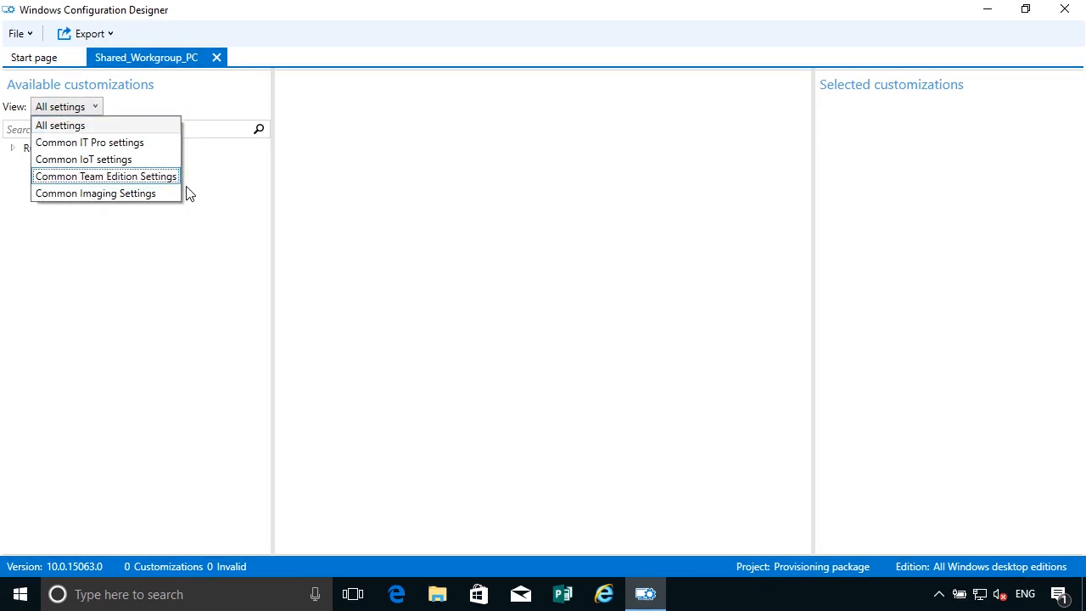
{"action": "mouse_move", "coordinate": [89, 142]}
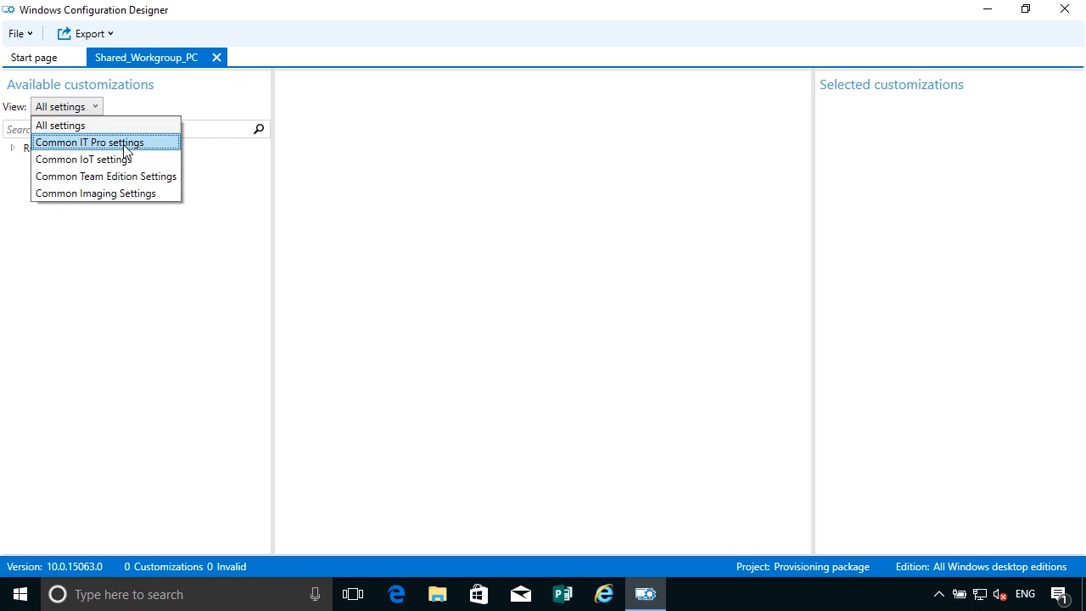
{"action": "mouse_move", "coordinate": [83, 160]}
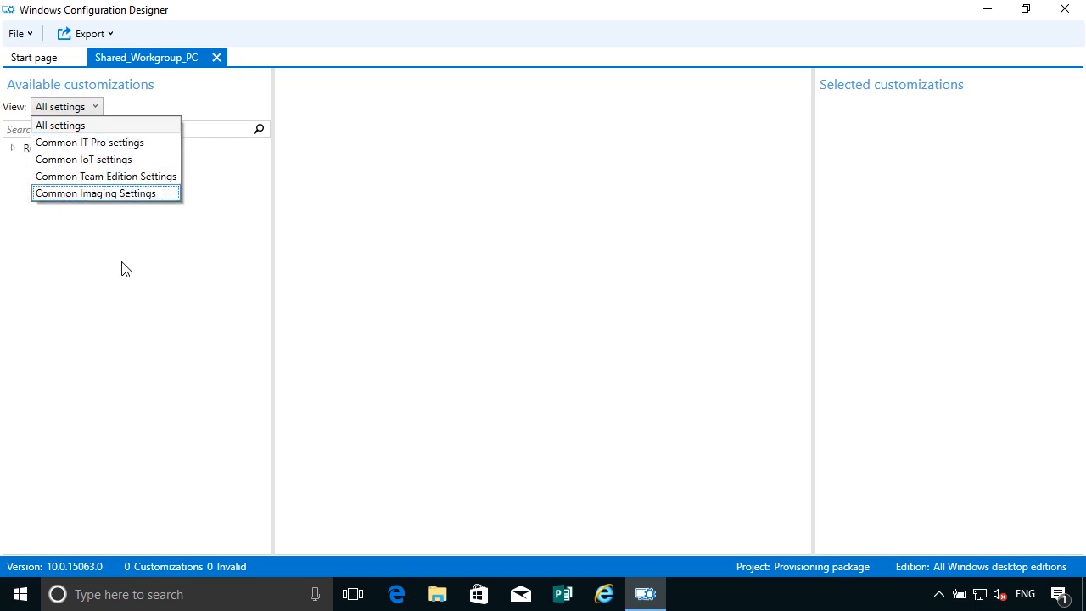
{"action": "left_click", "coordinate": [60, 125]}
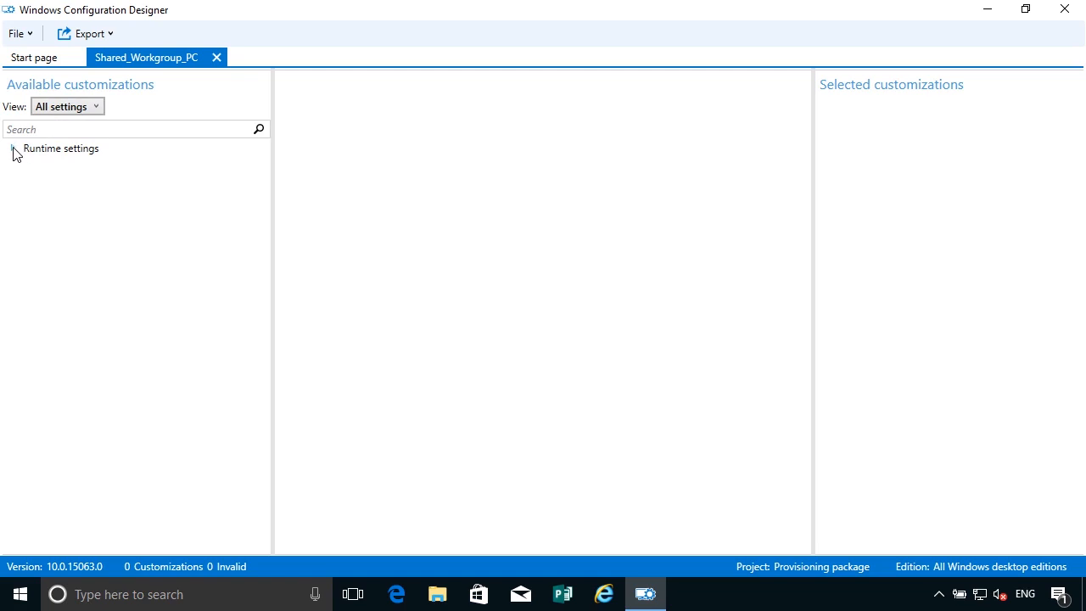
Step: Expand Runtime settings and open the SharedPC settings group for editing
{"action": "left_click", "coordinate": [12, 147]}
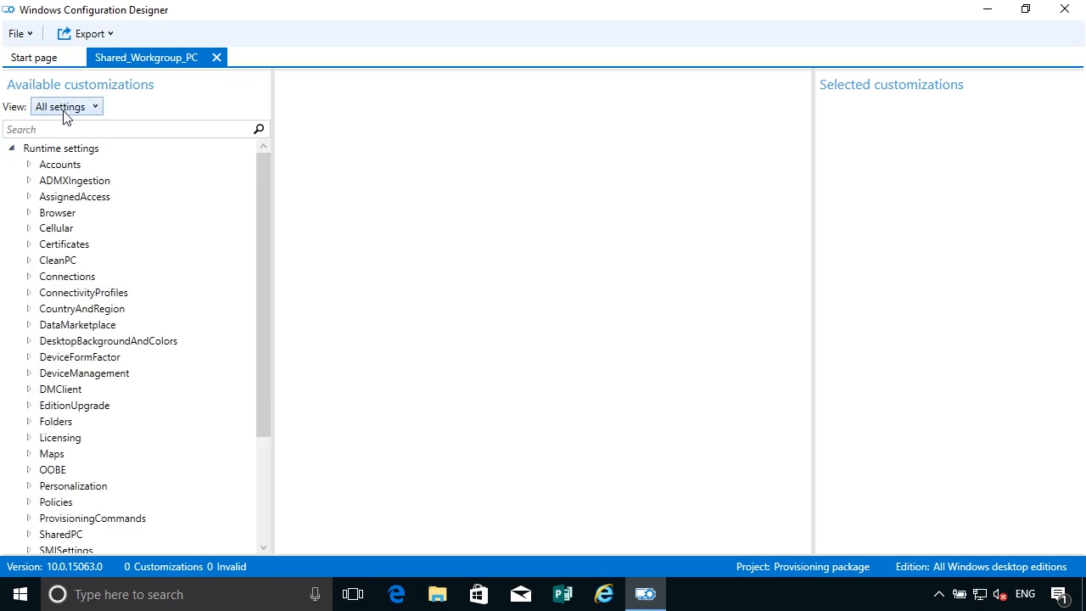
{"action": "mouse_move", "coordinate": [83, 117]}
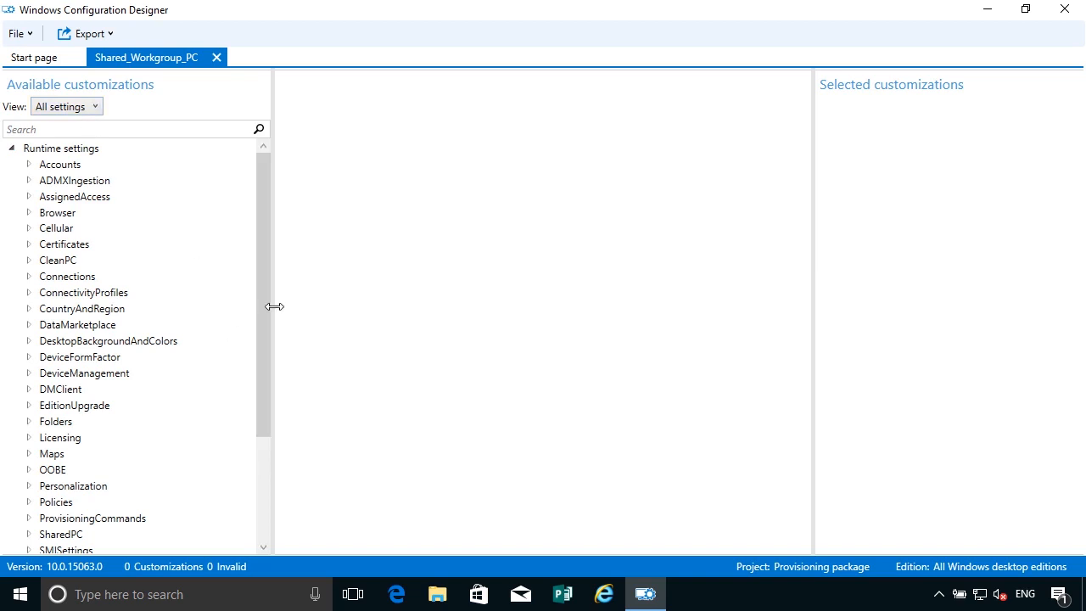
{"action": "scroll", "scroll_direction": "down", "scroll_amount": 3}
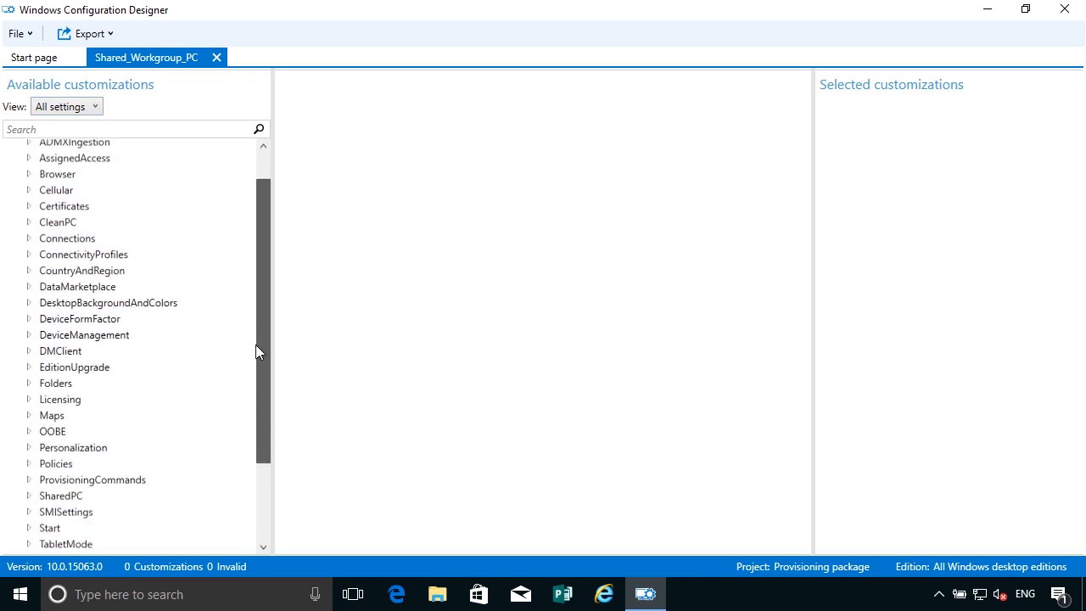
{"action": "scroll", "scroll_direction": "down", "scroll_amount": 3}
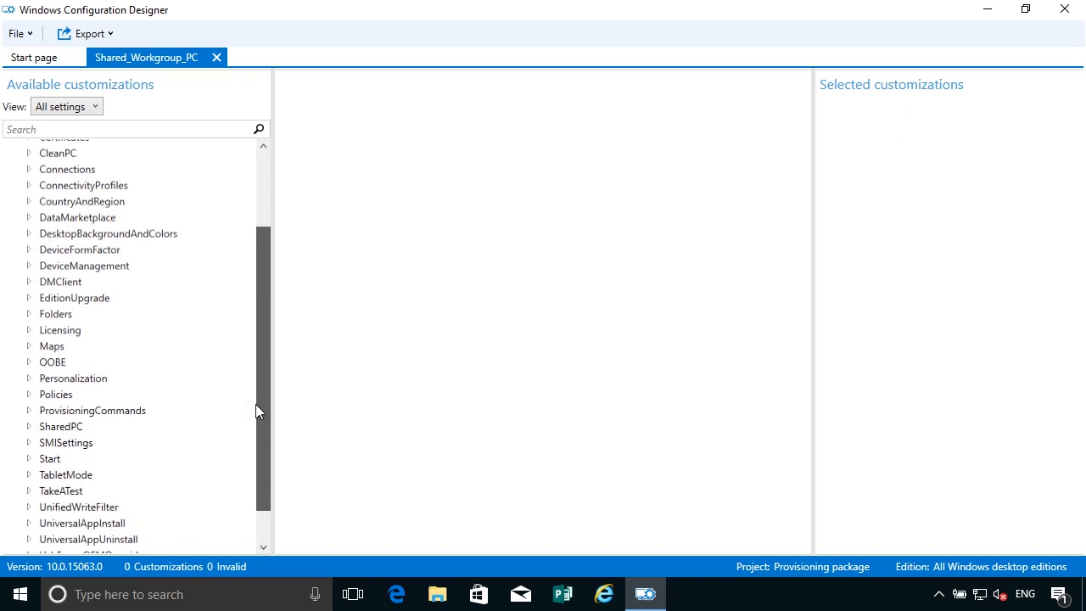
{"action": "left_click", "coordinate": [29, 386]}
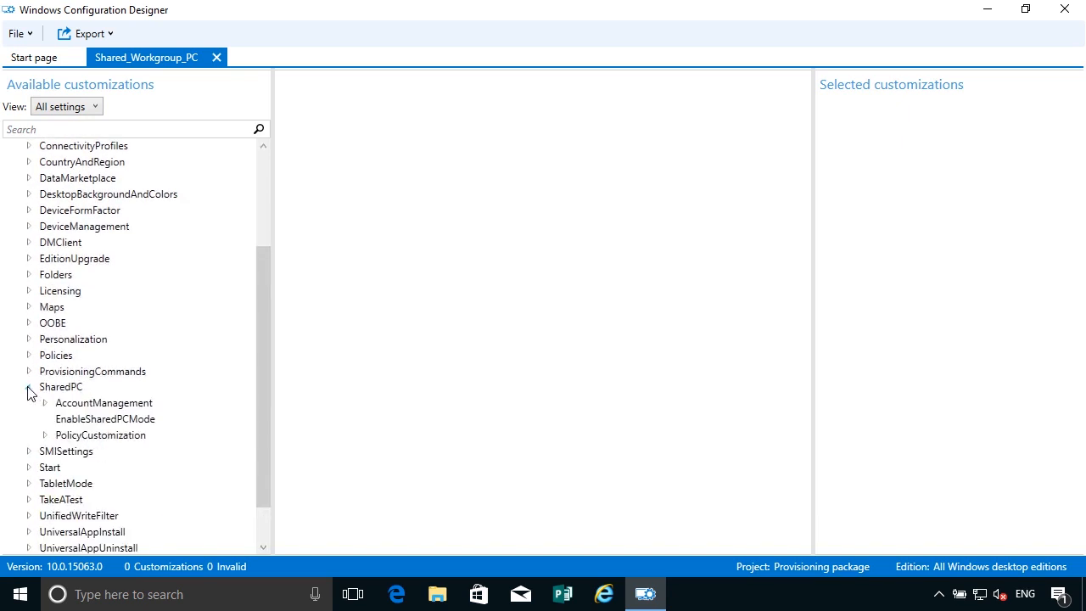
{"action": "left_click", "coordinate": [60, 386]}
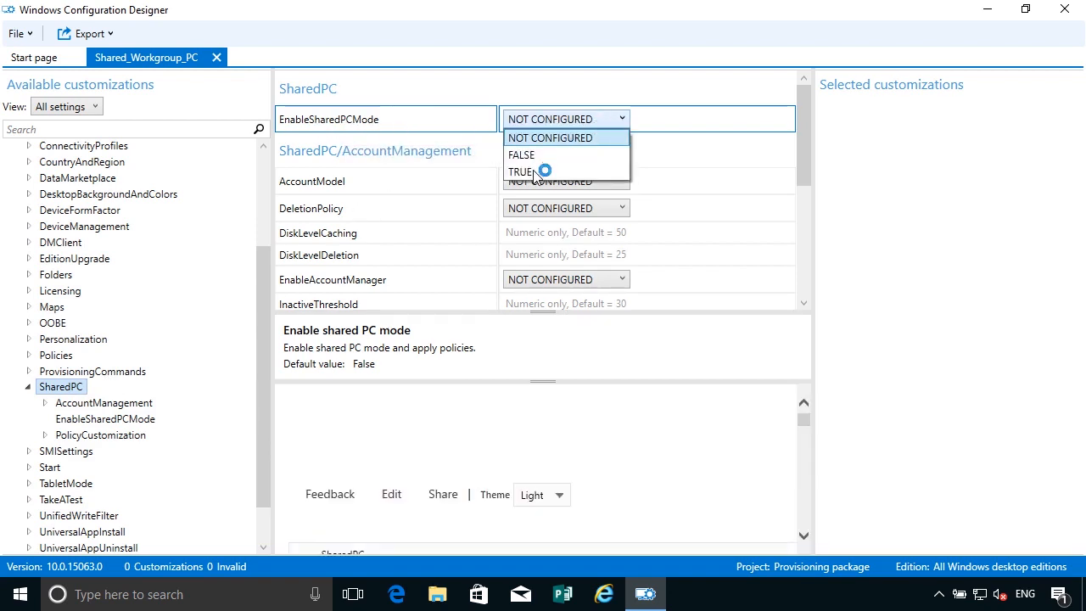
Step: Set EnableSharedPCMode TRUE, AccountModel Only guest, DeletionPolicy Delete immediately, and EnableAccountManager
{"action": "left_click", "coordinate": [521, 172]}
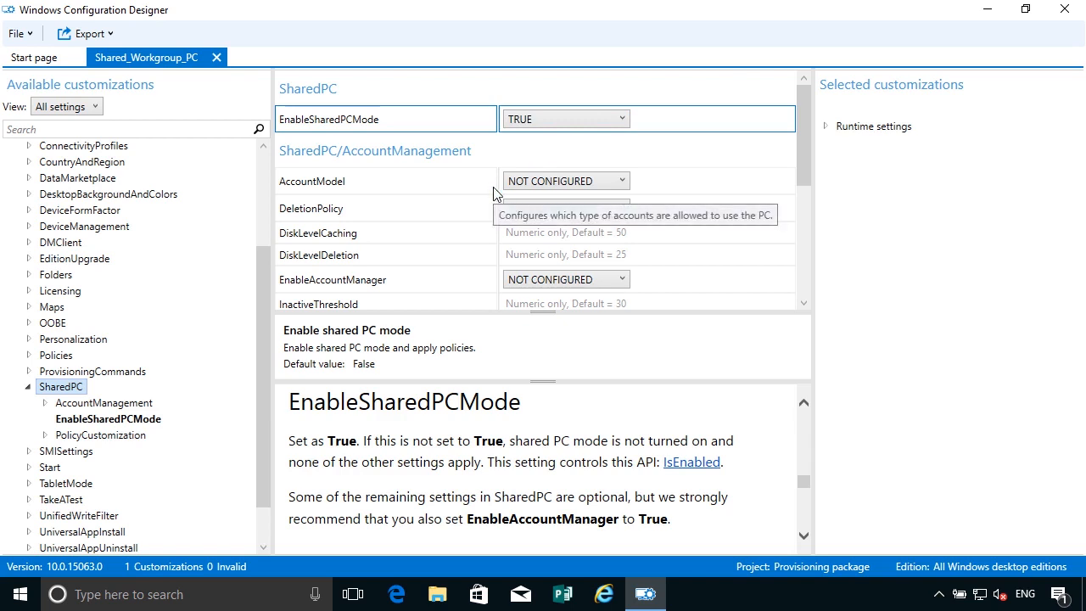
{"action": "left_click", "coordinate": [566, 180]}
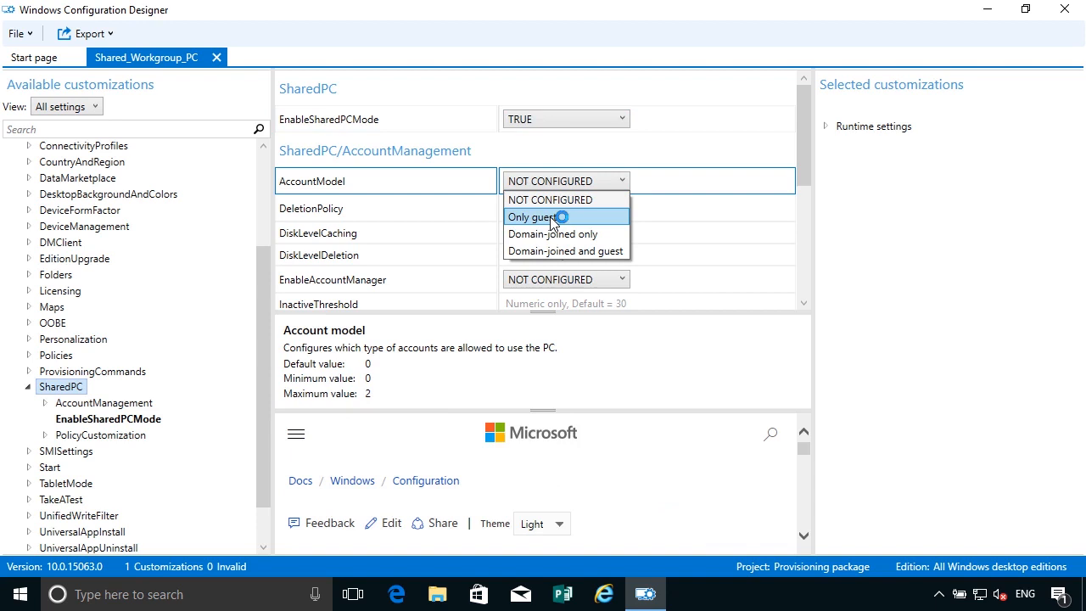
{"action": "left_click", "coordinate": [532, 216]}
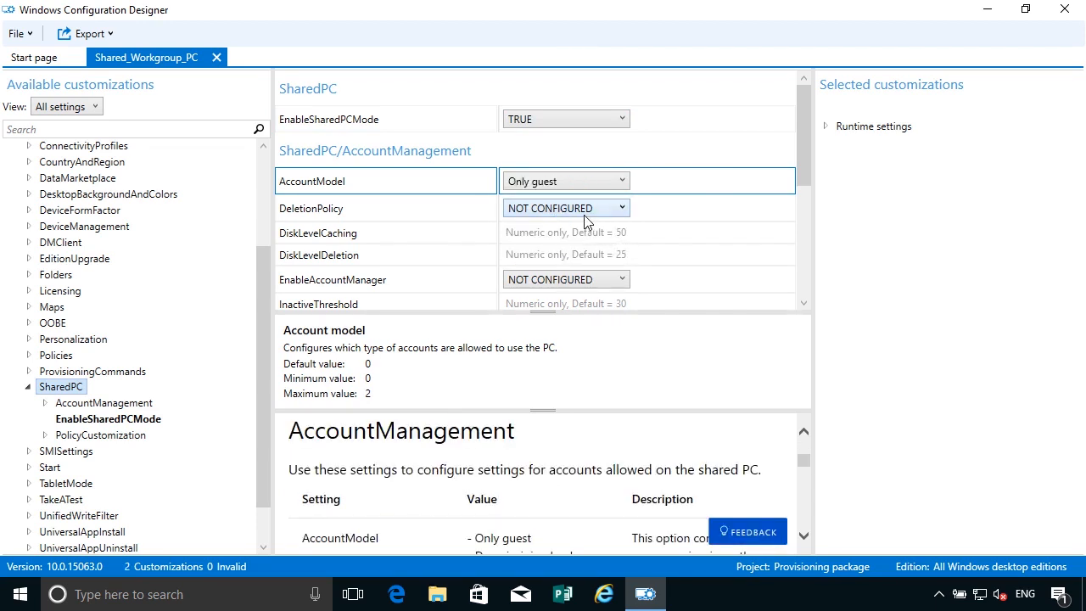
{"action": "left_click", "coordinate": [566, 208]}
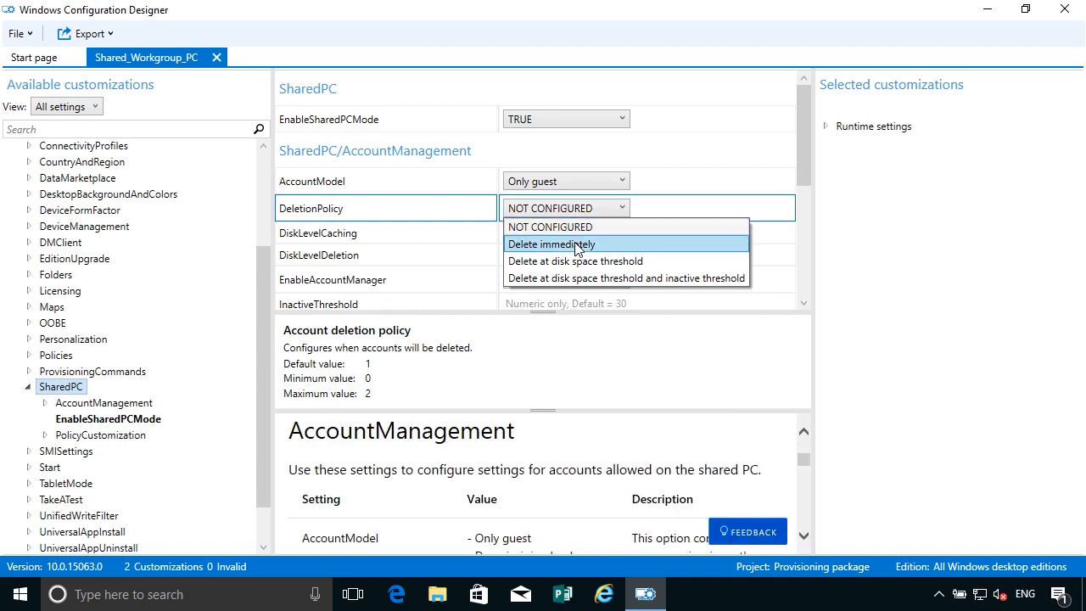
{"action": "left_click", "coordinate": [551, 245]}
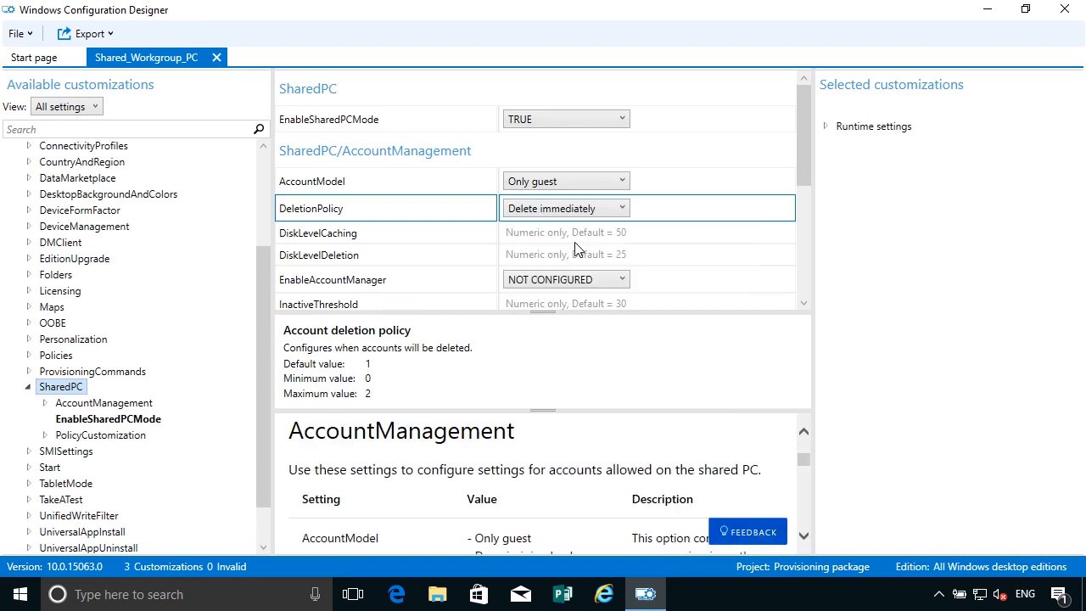
{"action": "left_click", "coordinate": [566, 280]}
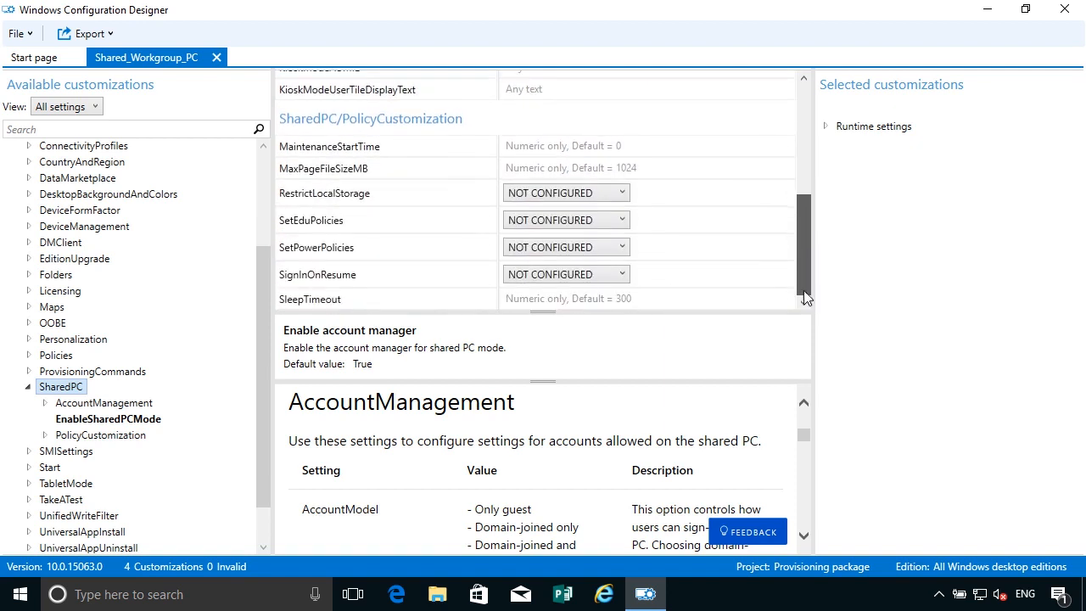
Step: Set SetPowerPolicies and SignInOnResume to TRUE, then show the PolicyCustomization settings
{"action": "left_click", "coordinate": [565, 247]}
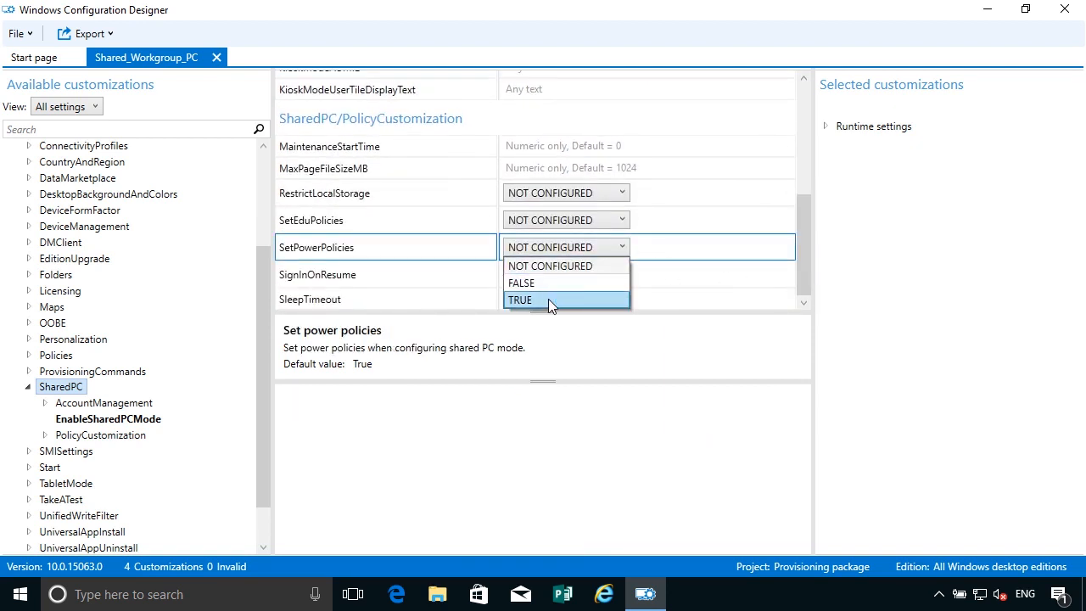
{"action": "left_click", "coordinate": [519, 300]}
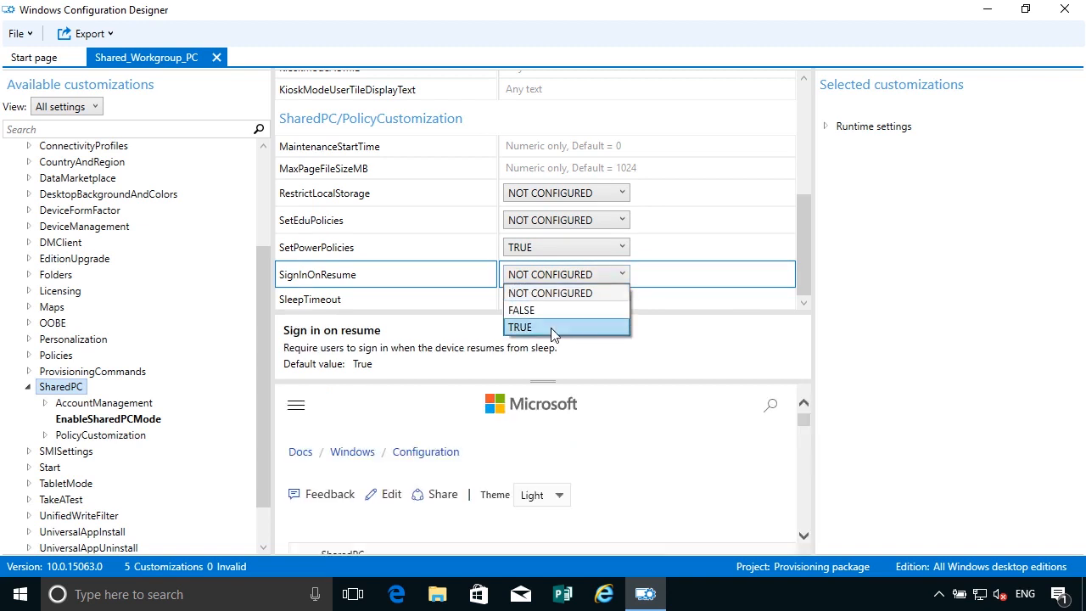
{"action": "left_click", "coordinate": [520, 327]}
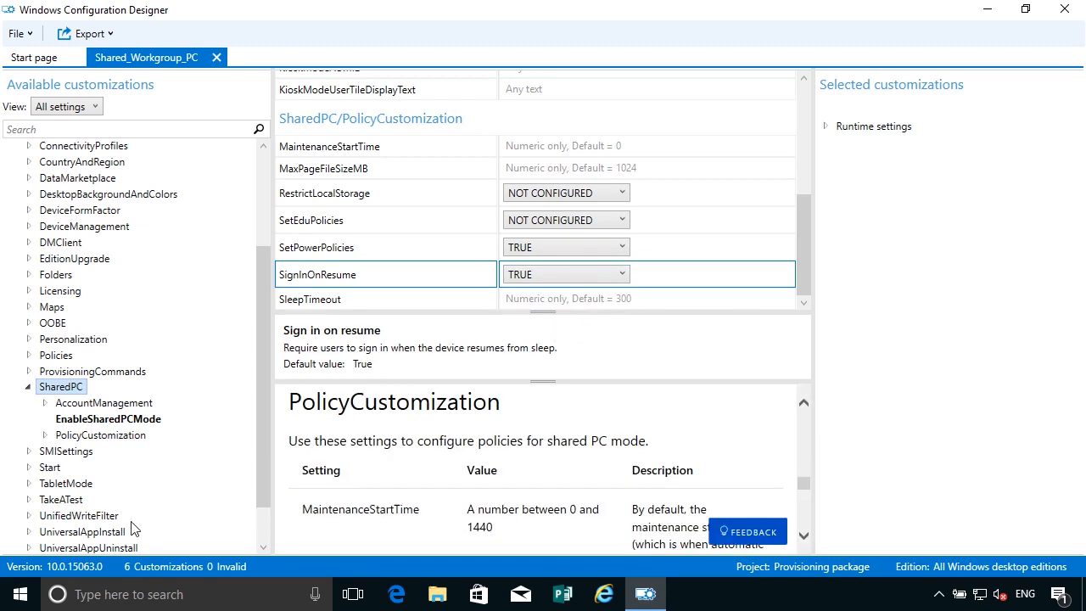
{"action": "left_click", "coordinate": [100, 434]}
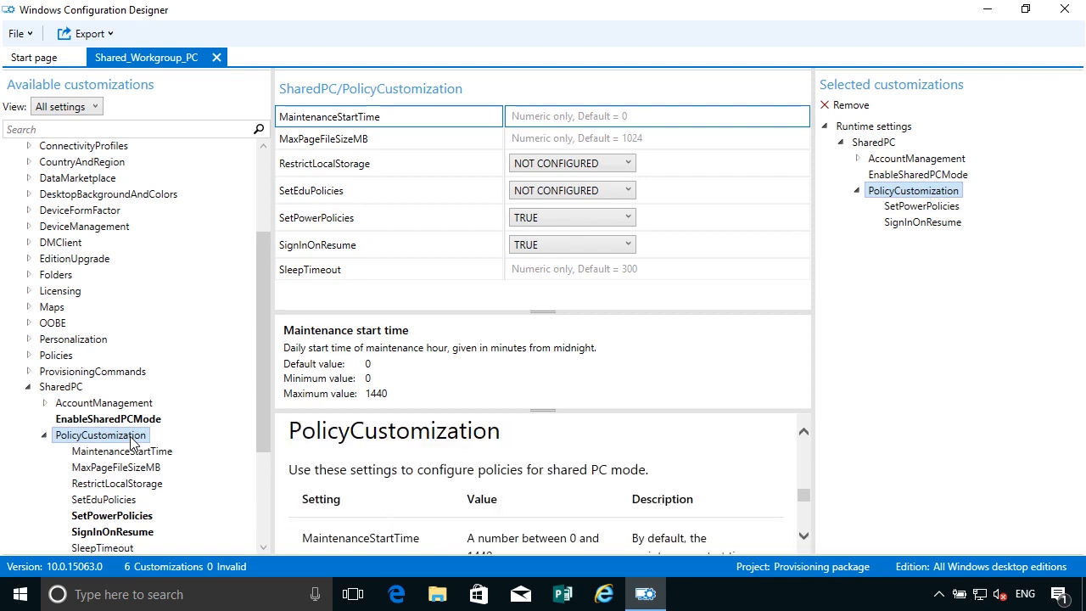
Step: Set MaintenanceStartTime to 60 and SleepTimeout to 1800
{"action": "left_click", "coordinate": [122, 451]}
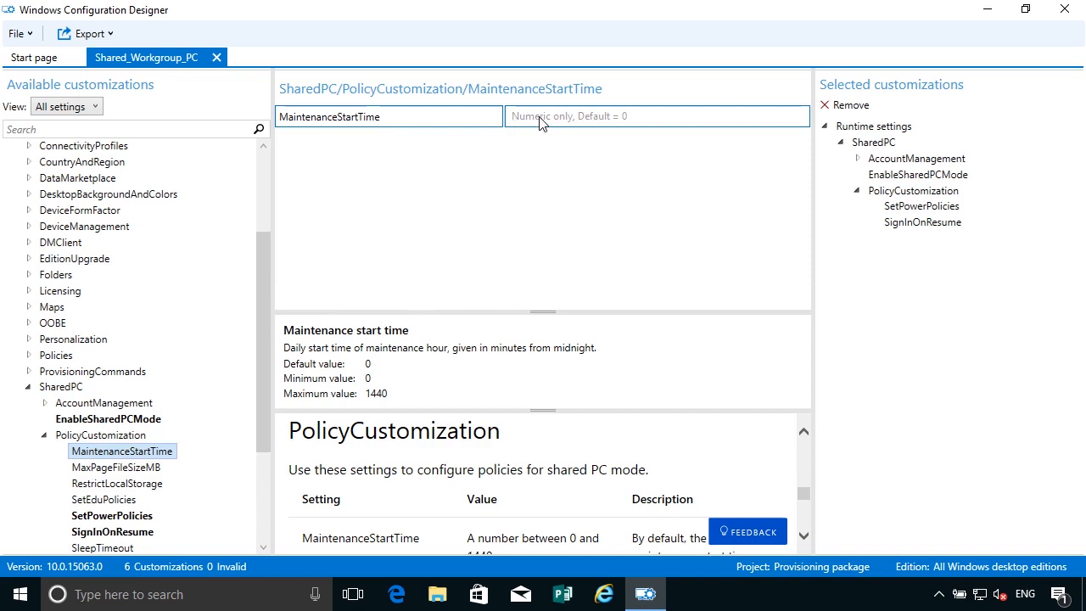
{"action": "type", "text": "60"}
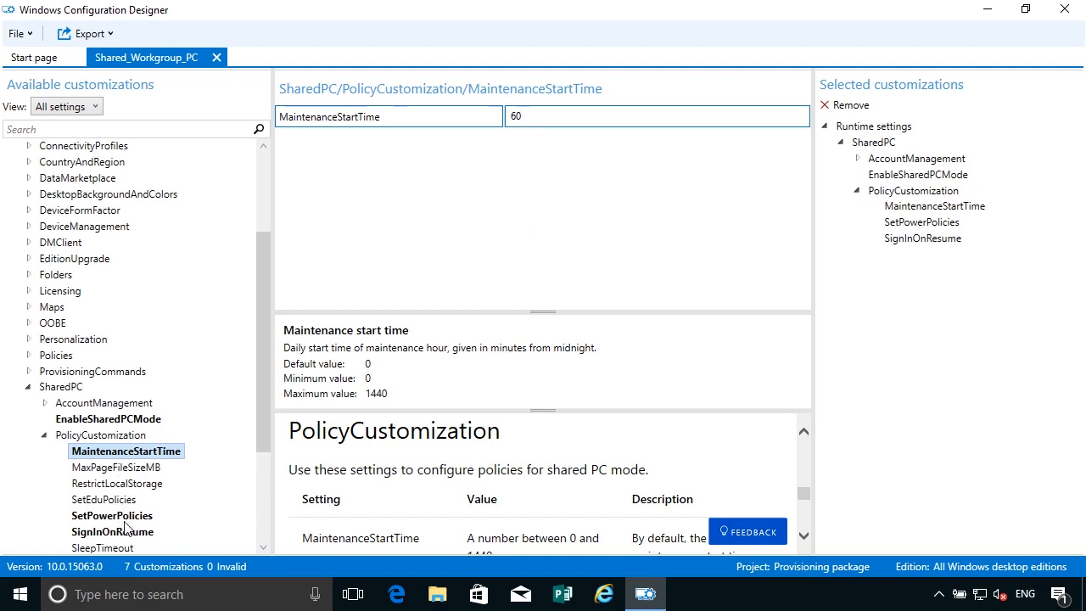
{"action": "left_click", "coordinate": [102, 546]}
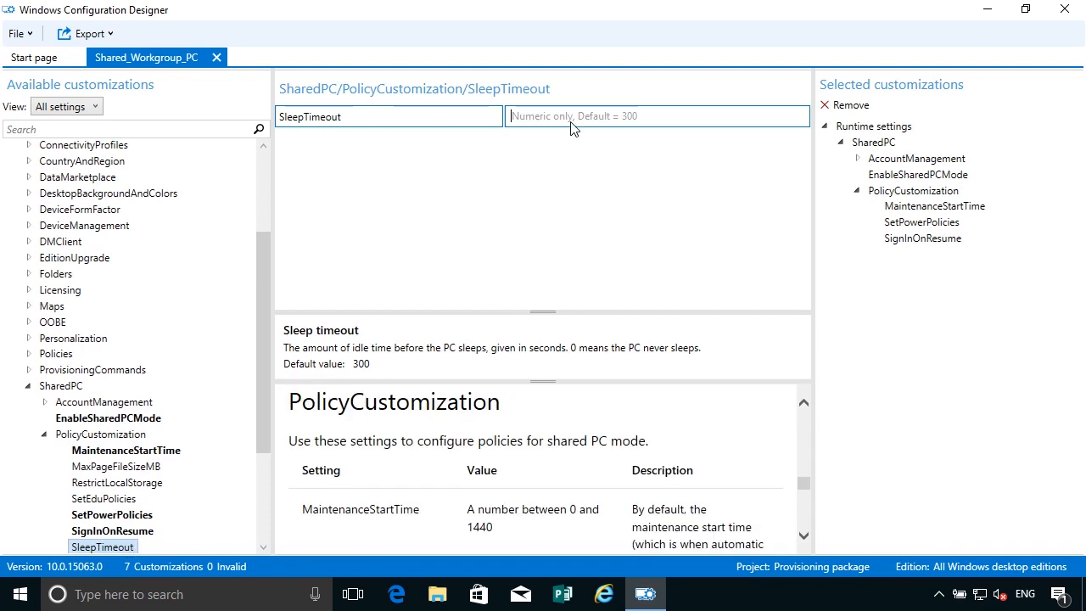
{"action": "type", "text": "1800"}
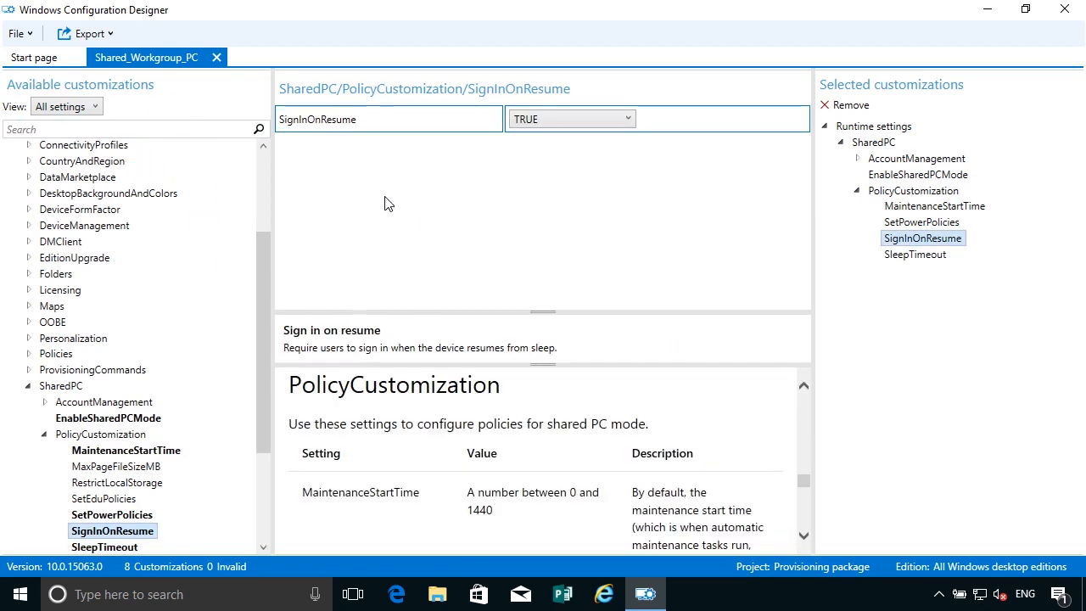
Step: View the project folder's files and dismiss the security reminder
{"action": "left_click", "coordinate": [16, 33]}
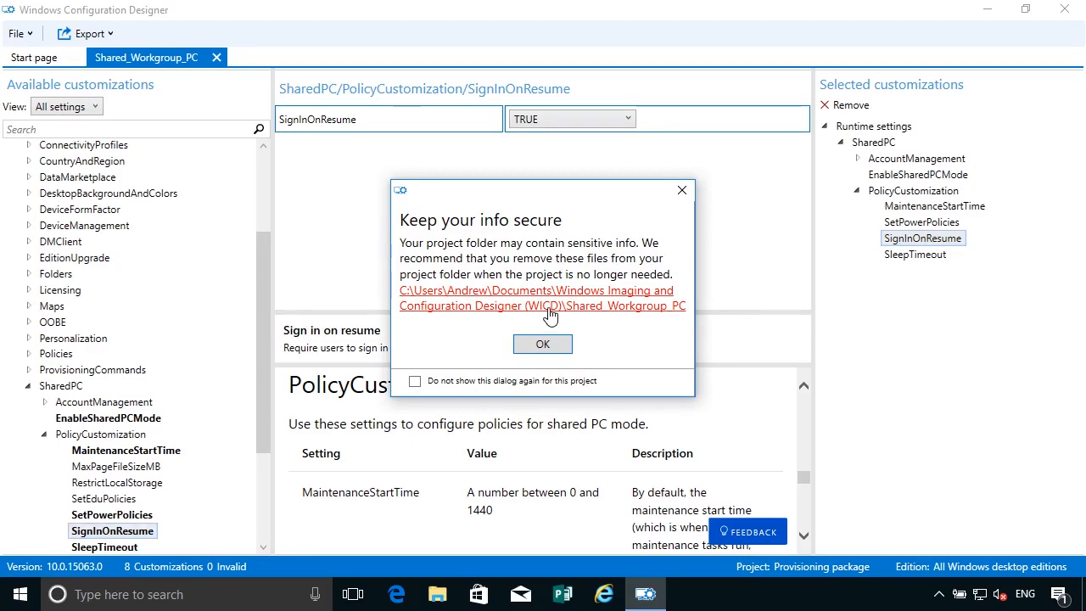
{"action": "left_click", "coordinate": [543, 298]}
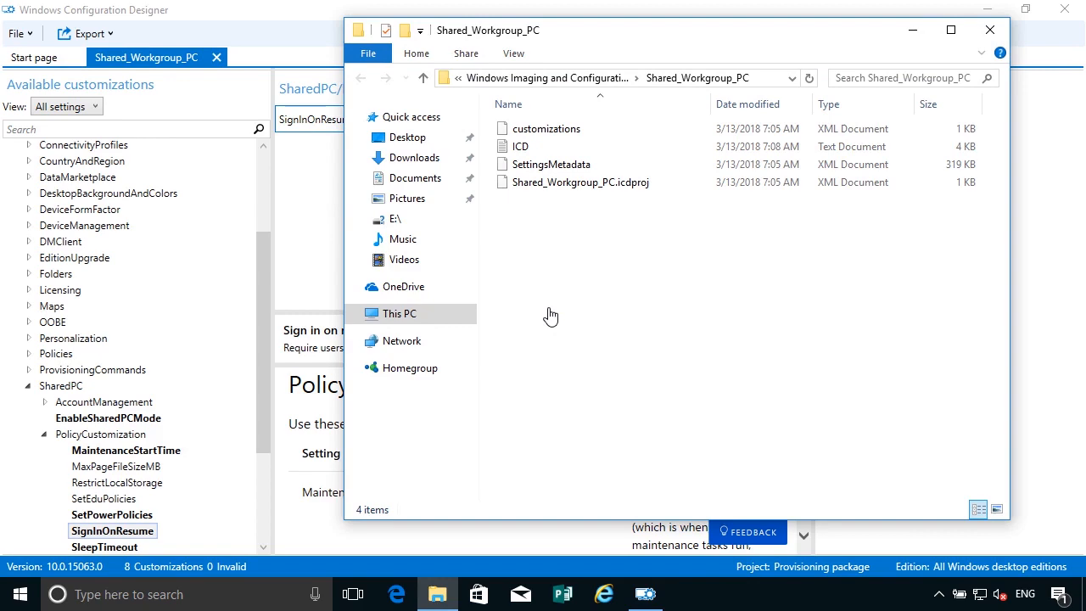
{"action": "mouse_move", "coordinate": [913, 30]}
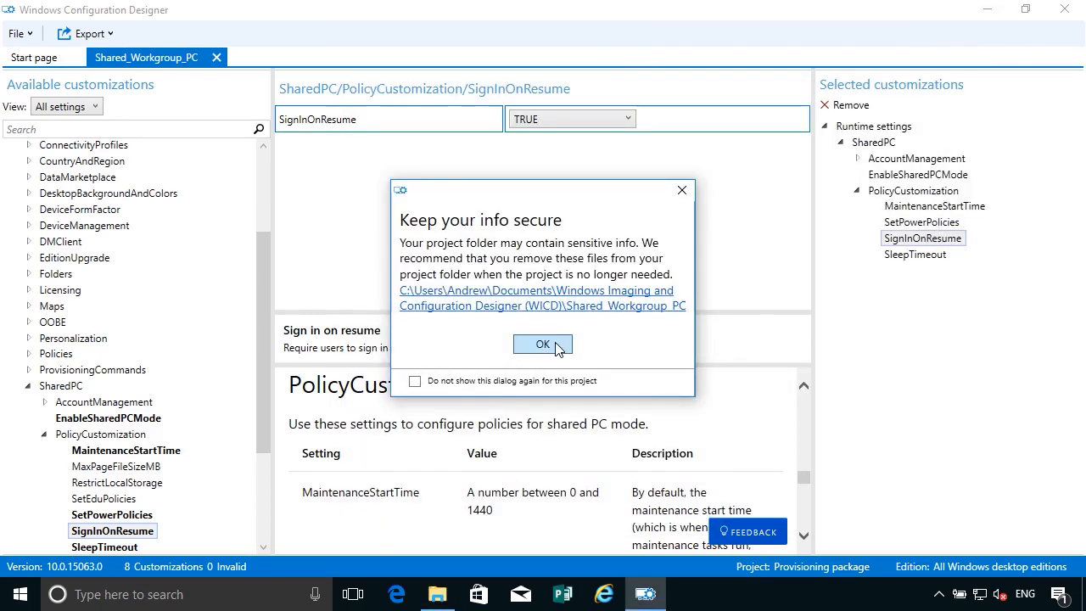
{"action": "left_click", "coordinate": [542, 344]}
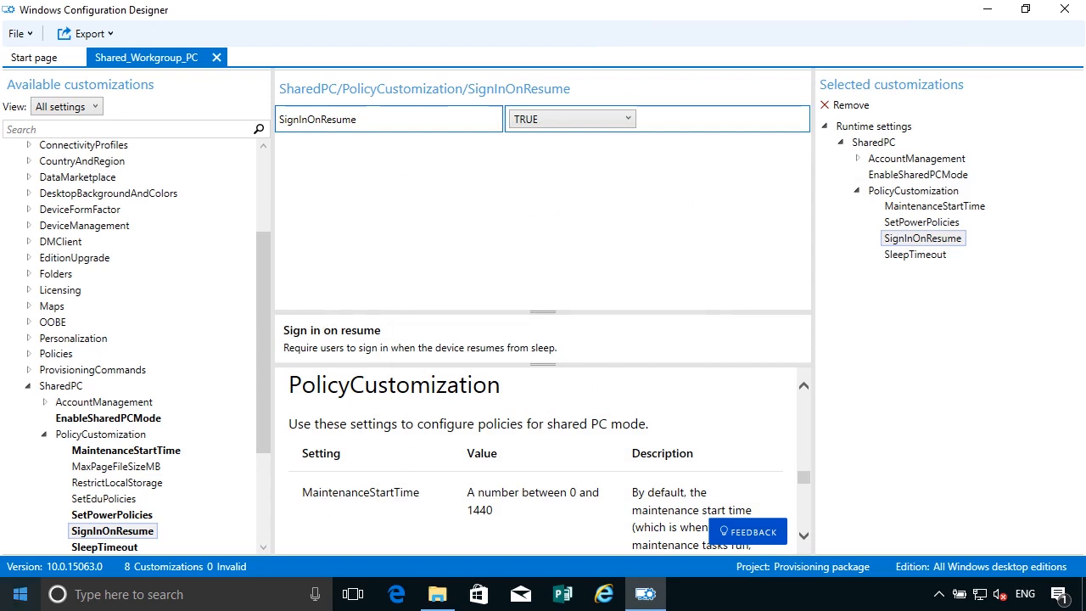
{"action": "mouse_move", "coordinate": [560, 211]}
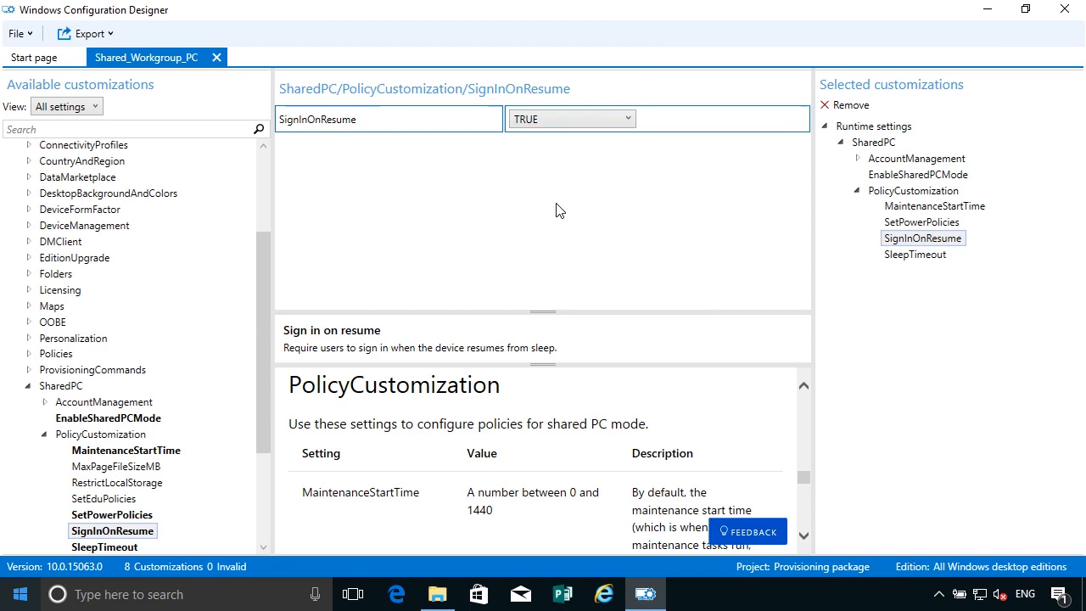
Step: Export as a provisioning package, keeping name Shared_Workgroup_PC, version 1.0 and owner OEM
{"action": "left_click", "coordinate": [85, 33]}
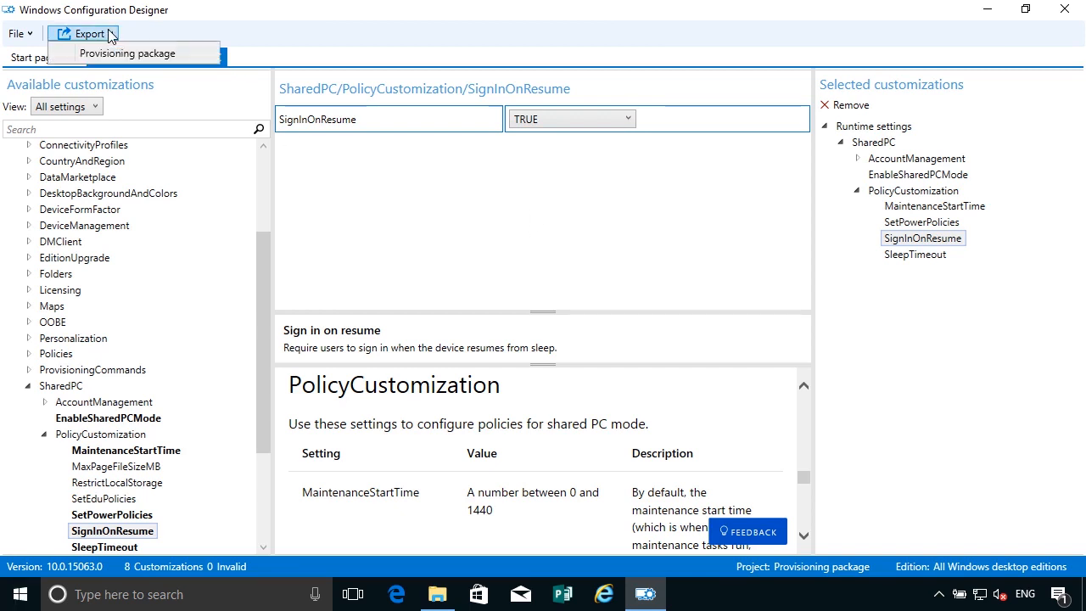
{"action": "mouse_move", "coordinate": [127, 52]}
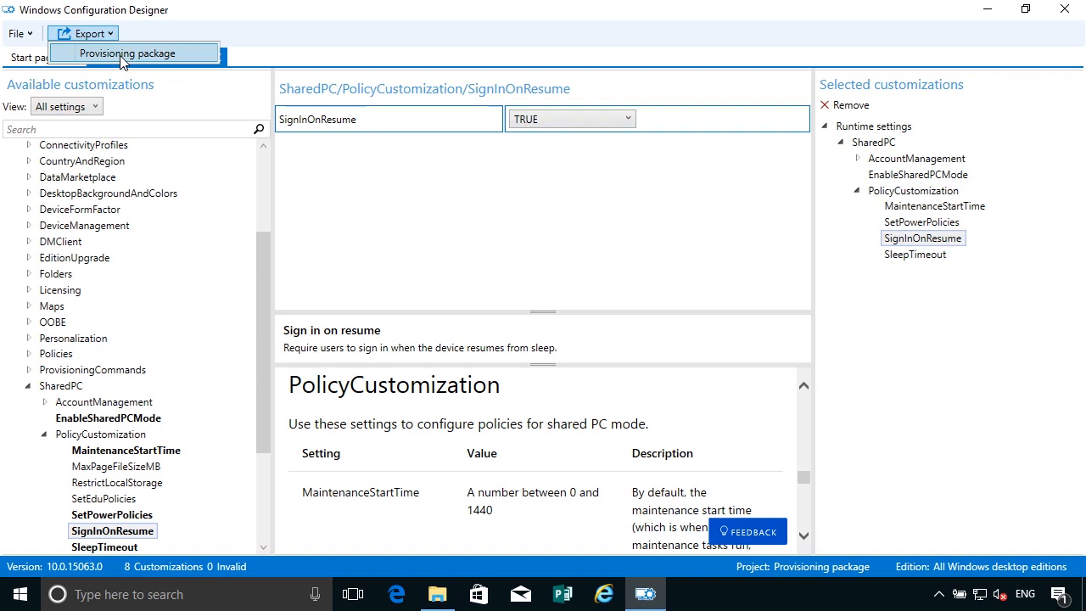
{"action": "left_click", "coordinate": [127, 53]}
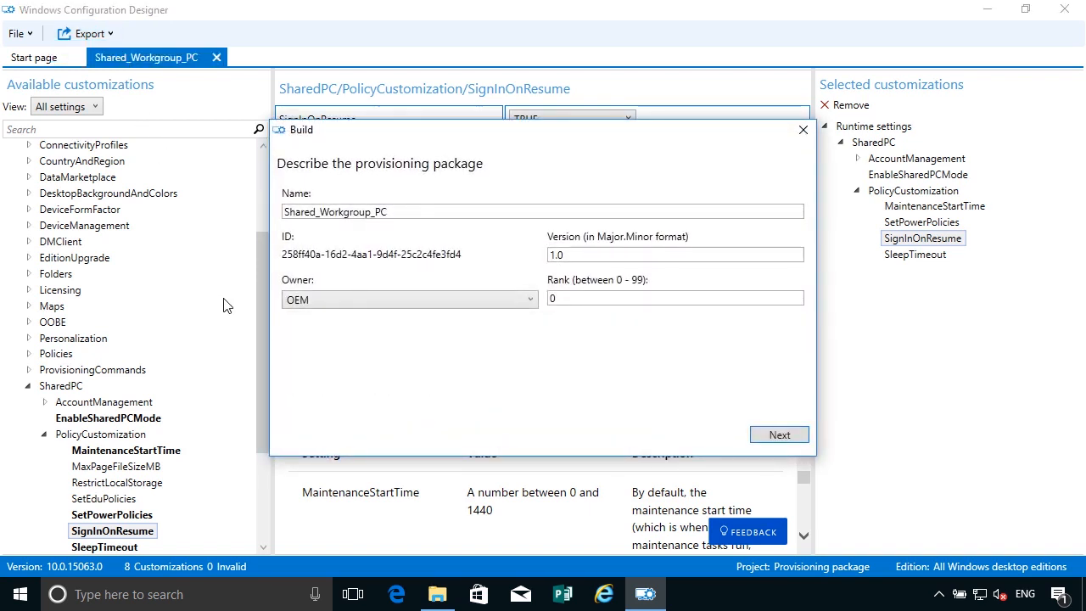
{"action": "left_click", "coordinate": [543, 212]}
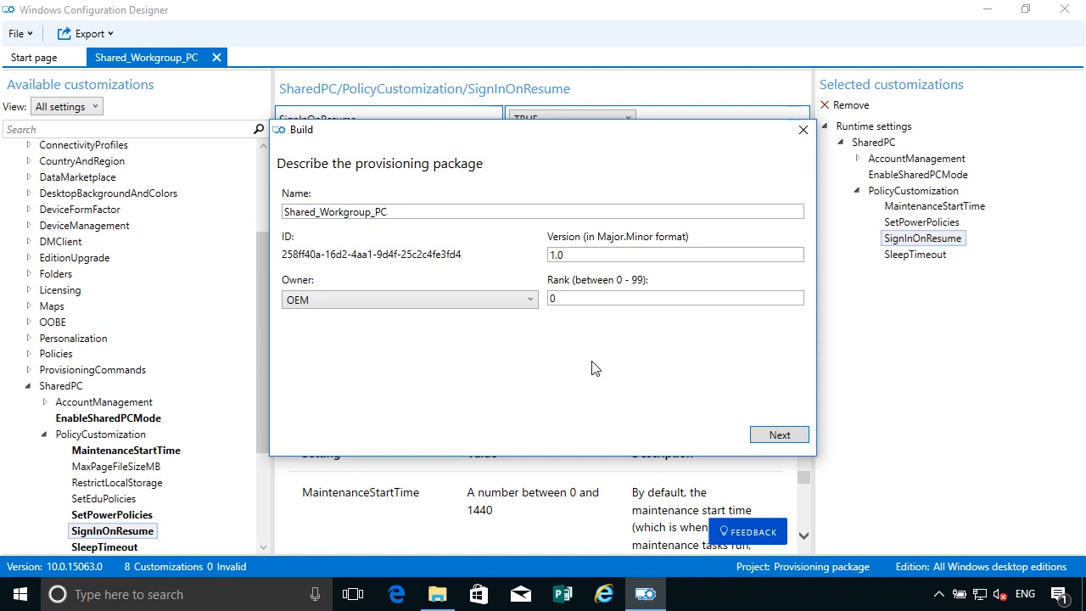
{"action": "left_click", "coordinate": [778, 434]}
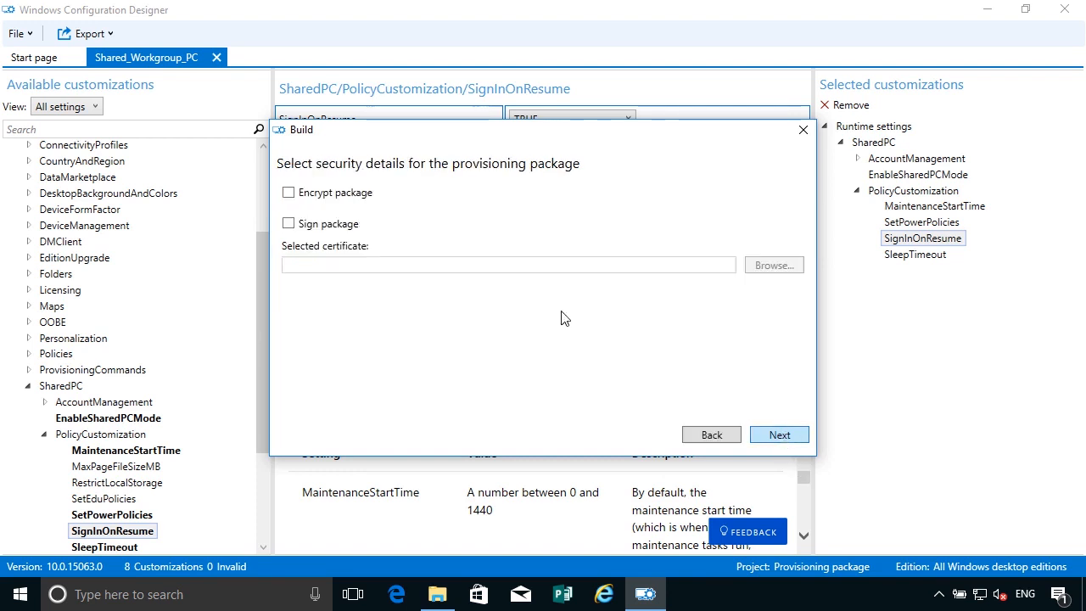
{"action": "mouse_move", "coordinate": [405, 374]}
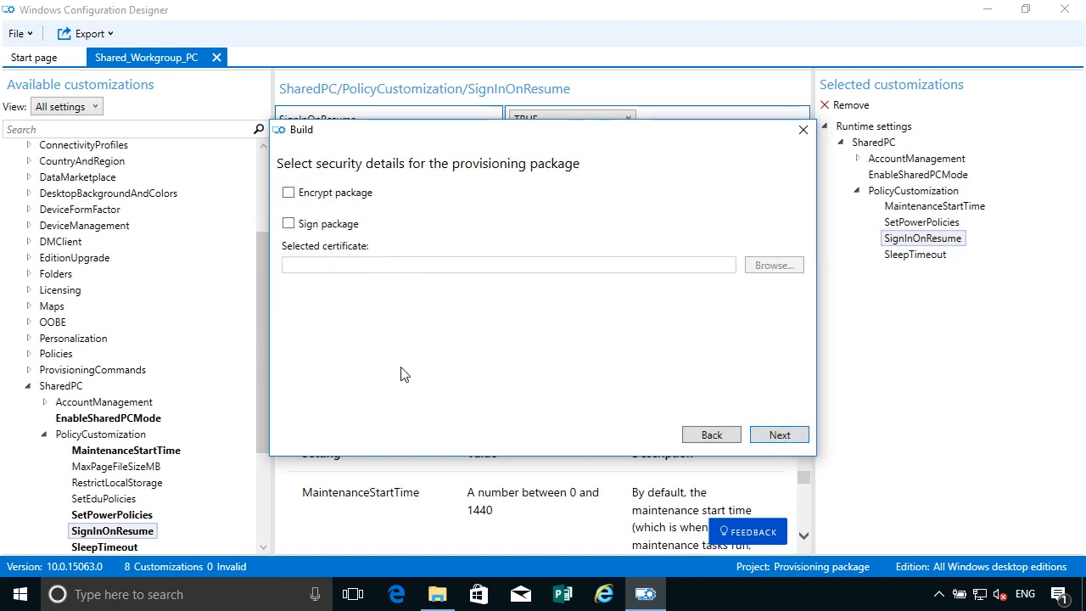
{"action": "mouse_move", "coordinate": [309, 281]}
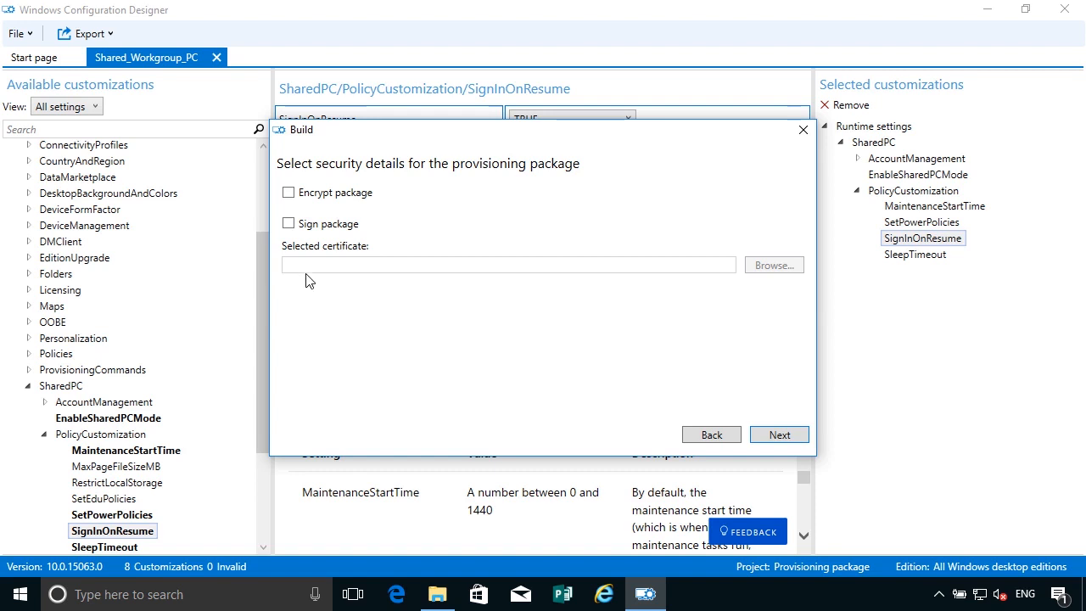
{"action": "mouse_move", "coordinate": [348, 358]}
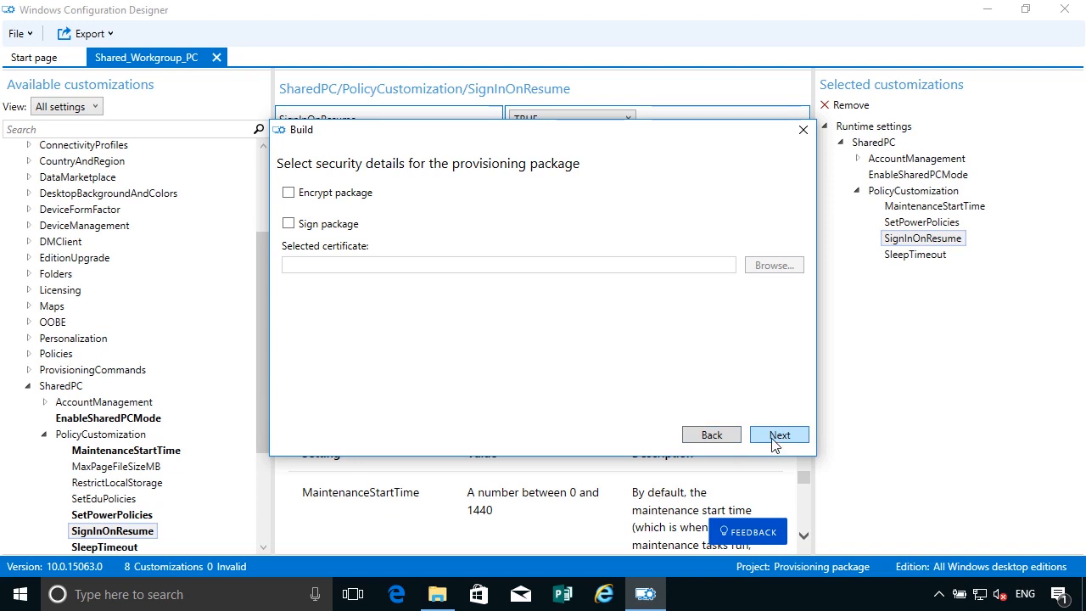
Step: Skip encryption and signing, keep the default save location, and build Shared_Workgroup_PC.ppkg
{"action": "left_click", "coordinate": [779, 434]}
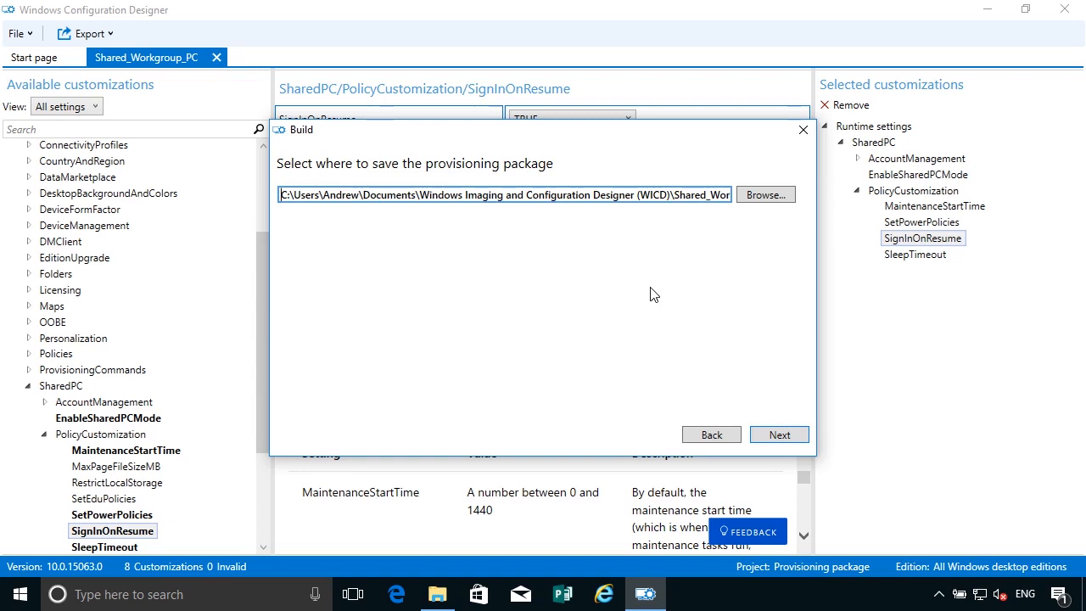
{"action": "mouse_move", "coordinate": [724, 427]}
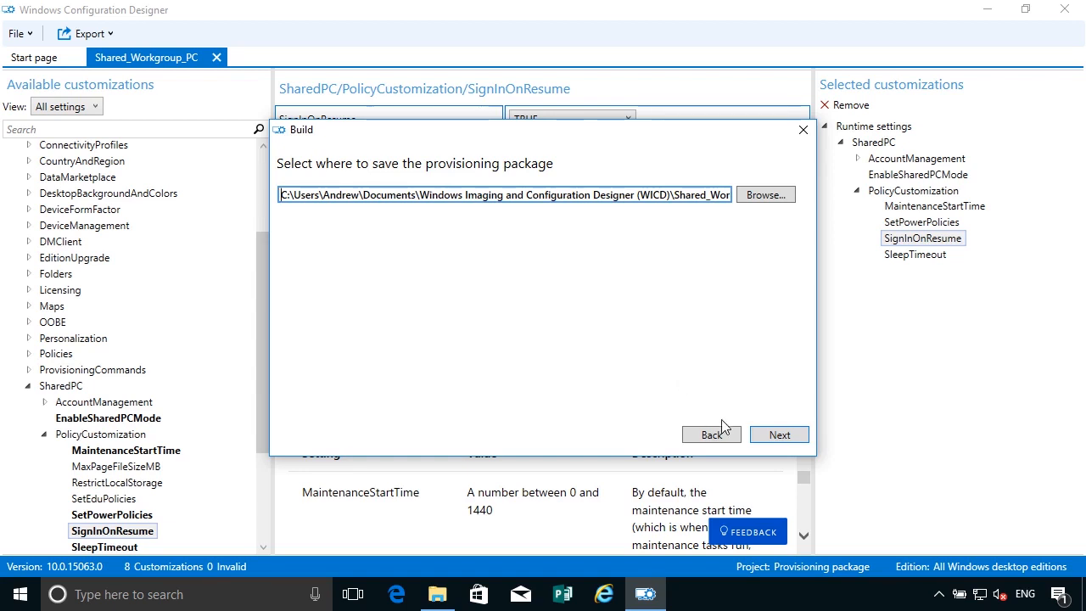
{"action": "left_click", "coordinate": [779, 435]}
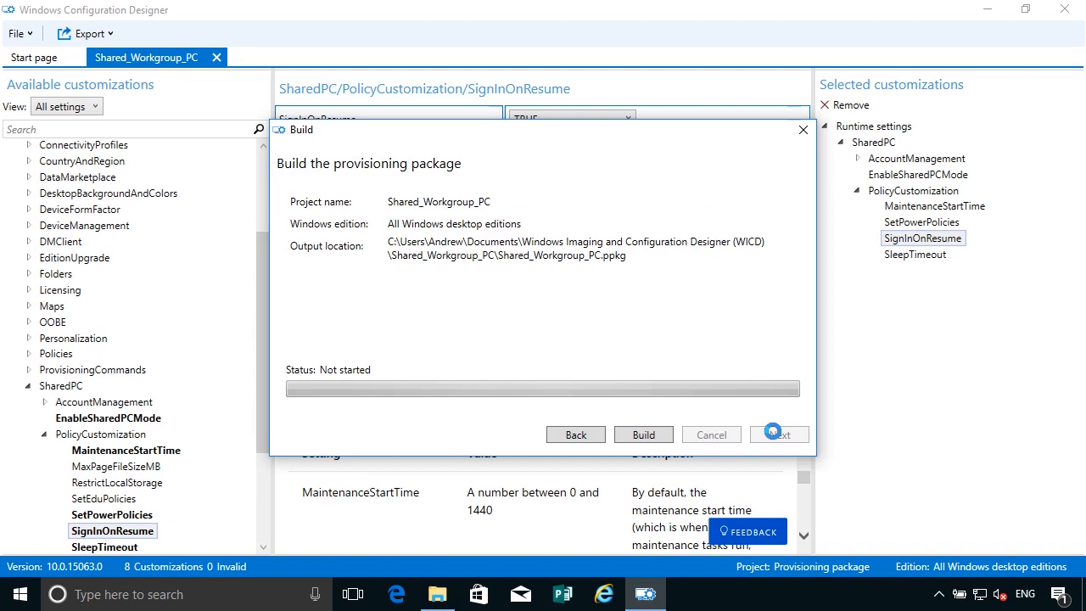
{"action": "mouse_move", "coordinate": [591, 264]}
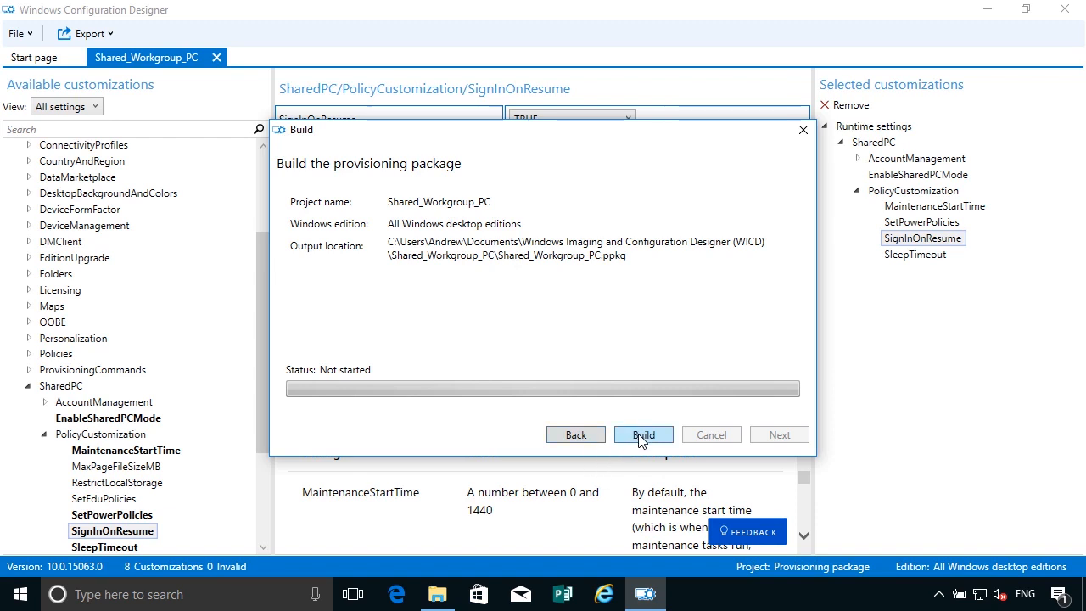
{"action": "left_click", "coordinate": [643, 435]}
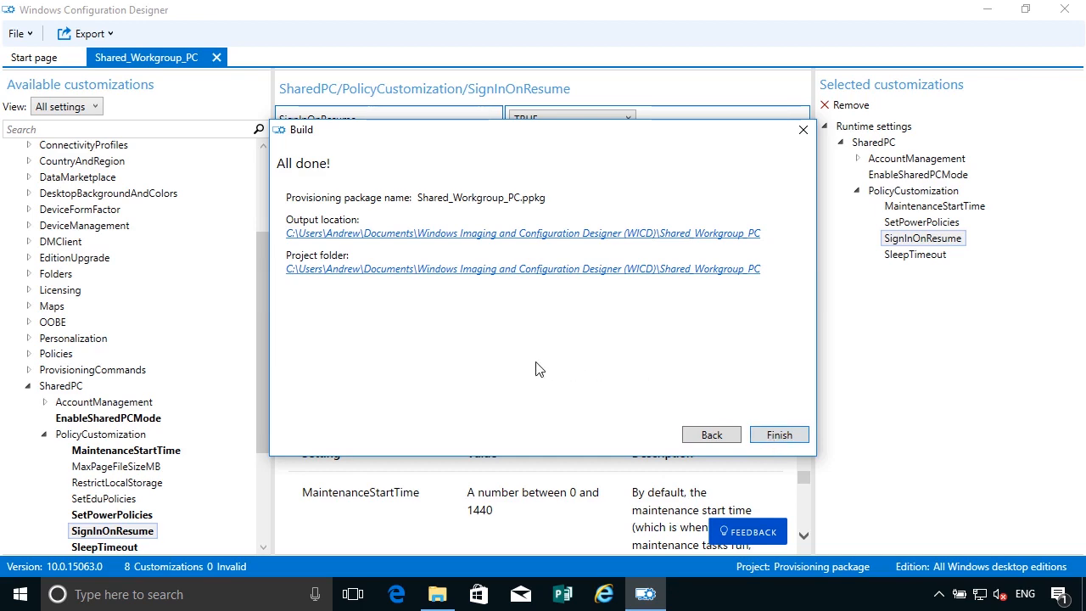
{"action": "mouse_move", "coordinate": [629, 244]}
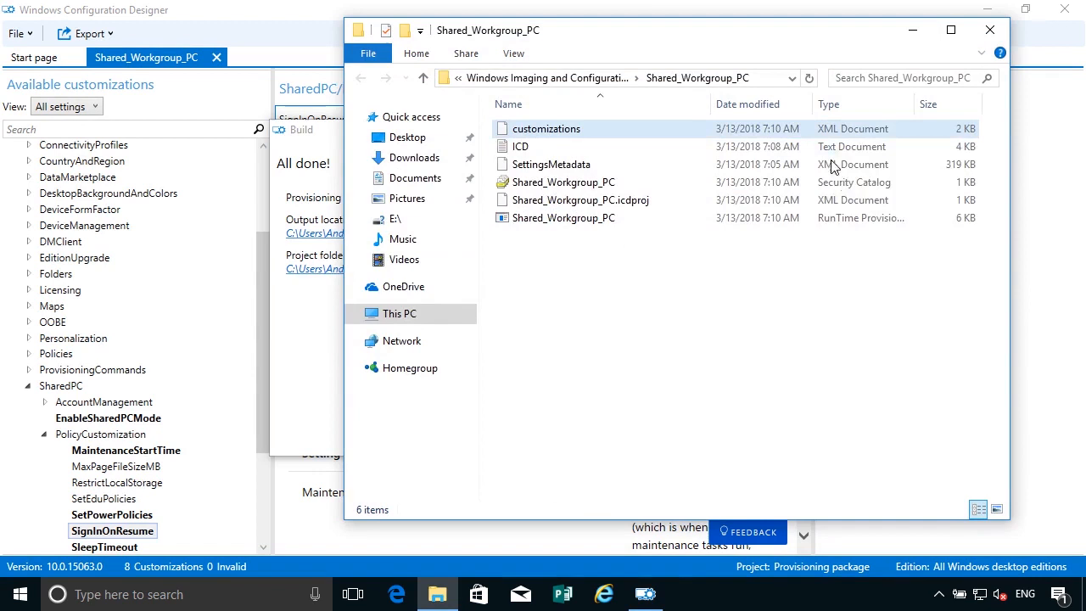
Step: Finish the build wizard and close the Shared_Workgroup_PC project via File
{"action": "left_click", "coordinate": [521, 146]}
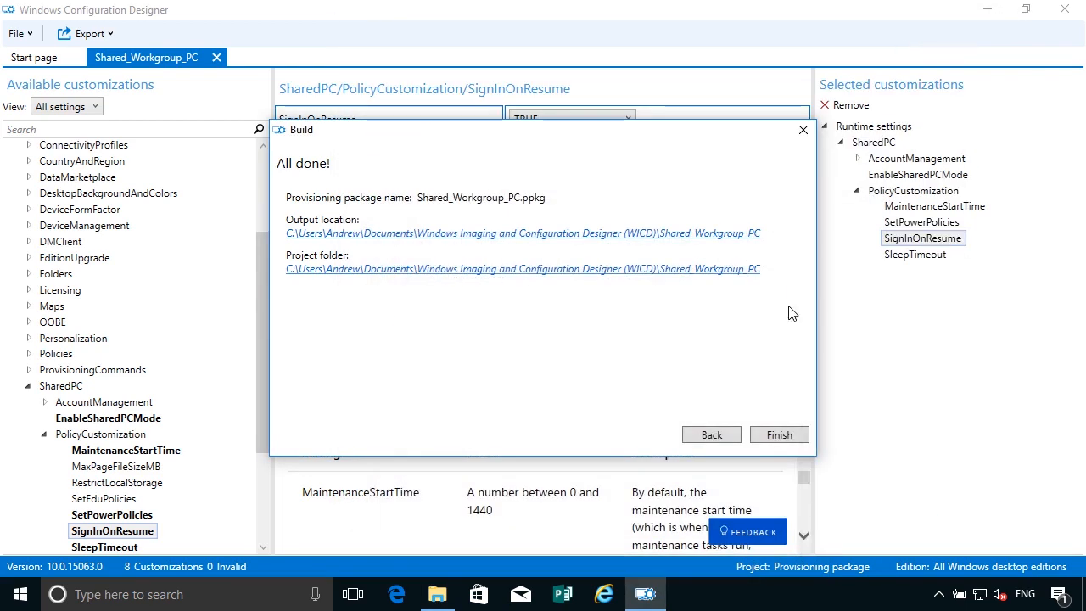
{"action": "left_click", "coordinate": [779, 434]}
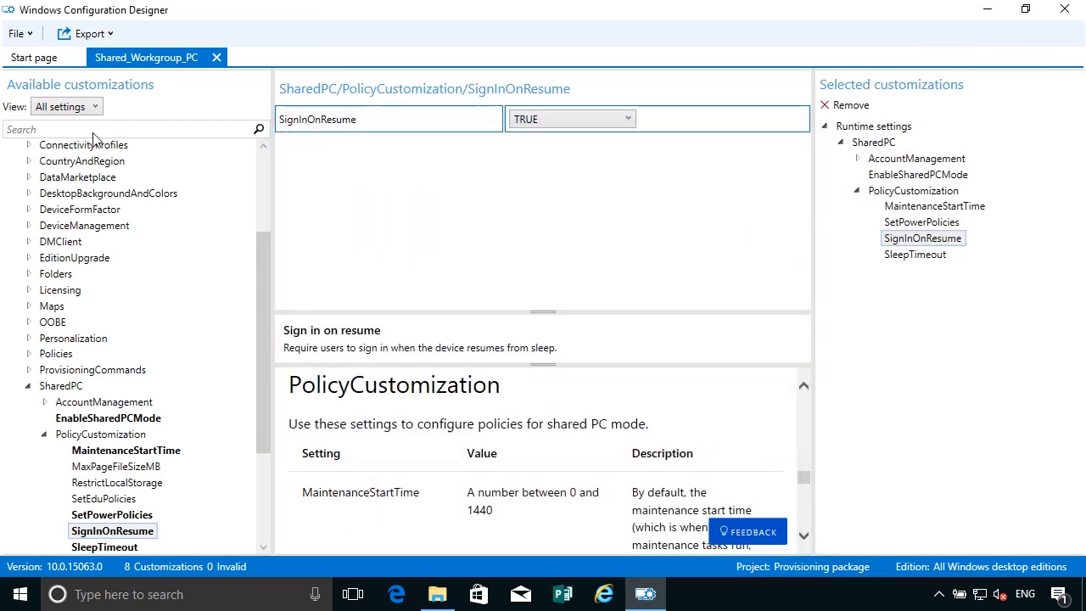
{"action": "left_click", "coordinate": [17, 33]}
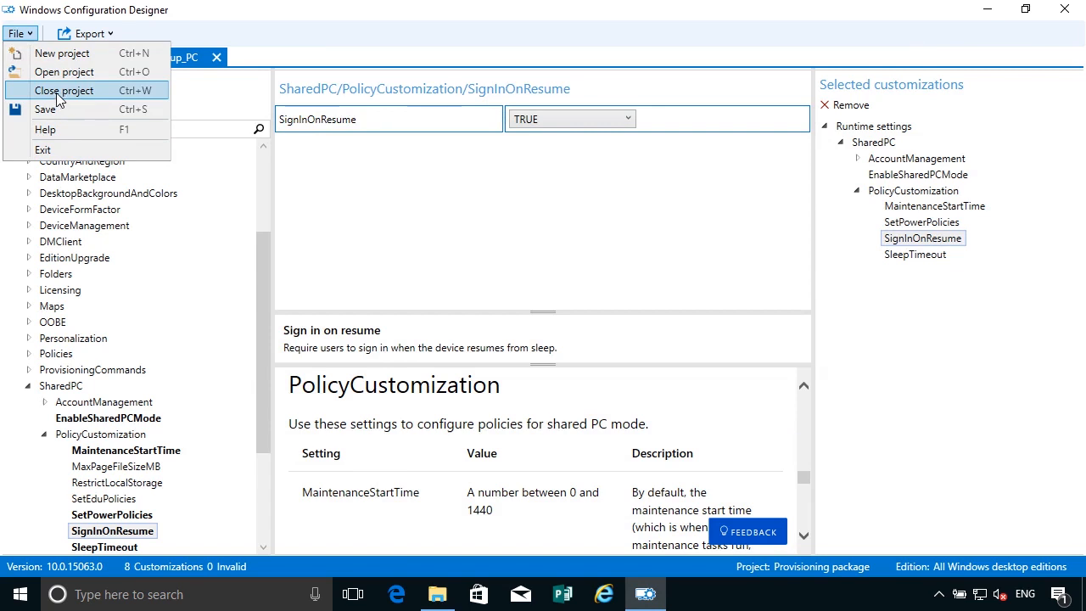
{"action": "left_click", "coordinate": [63, 90]}
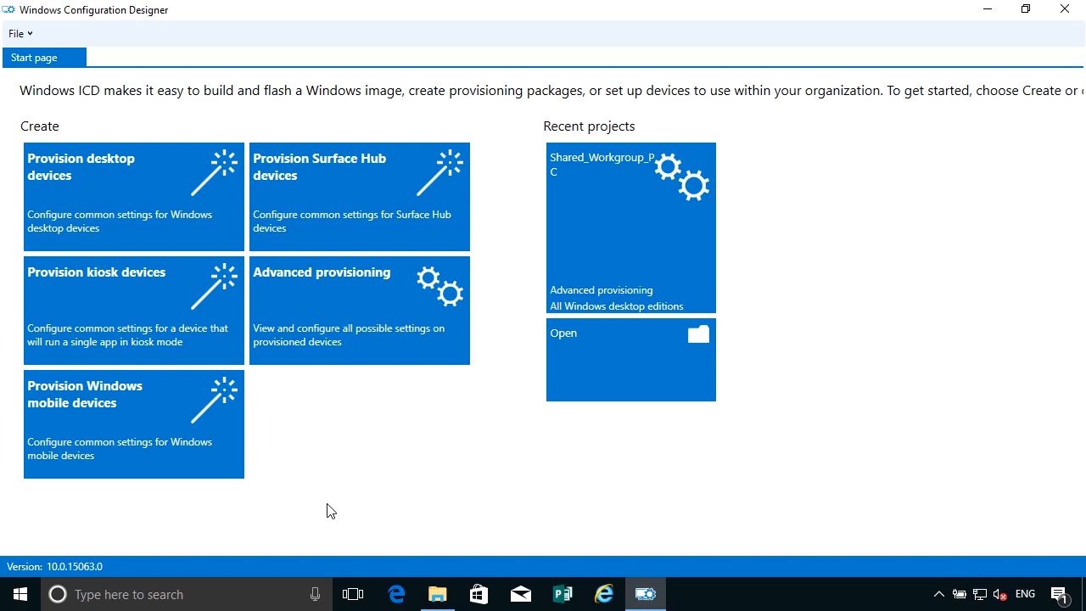
{"action": "mouse_move", "coordinate": [351, 514]}
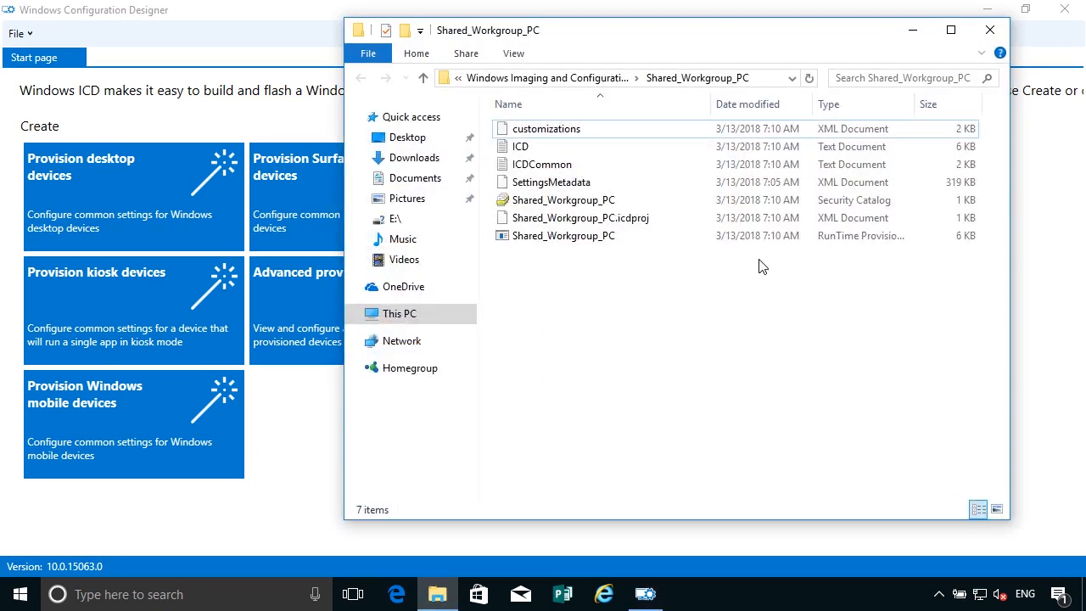
Step: Turn on file name extensions in the Shared_Workgroup_PC folder to reveal Shared_Workgroup_PC.ppkg
{"action": "left_click", "coordinate": [513, 52]}
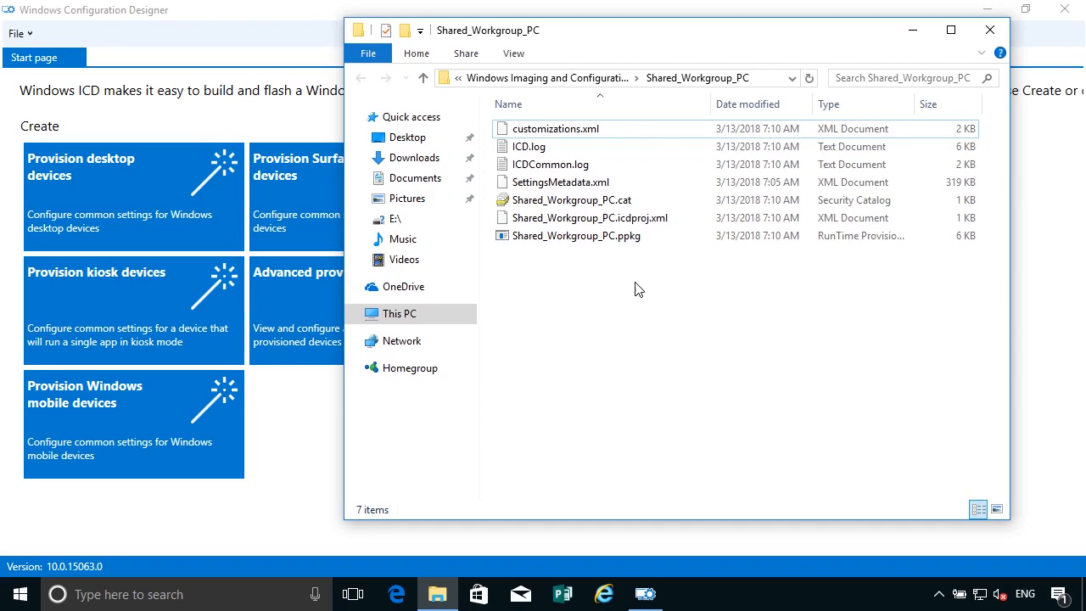
Step: Run Shared_Workgroup_PC.ppkg, allow the tool to make changes, and accept 'Yes, add it'
{"action": "double_click", "coordinate": [576, 235]}
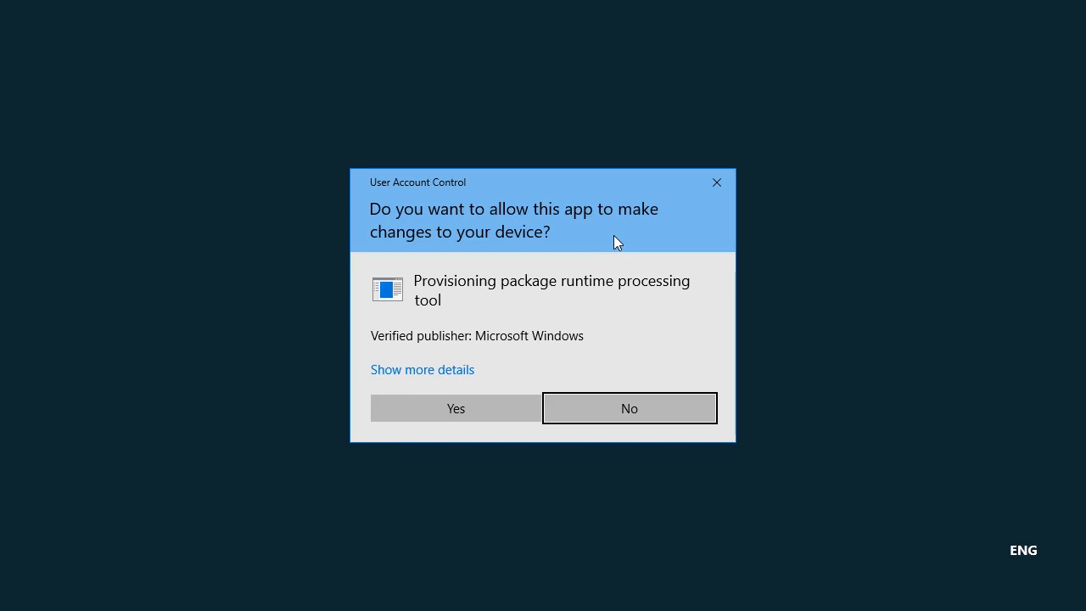
{"action": "left_click", "coordinate": [455, 408]}
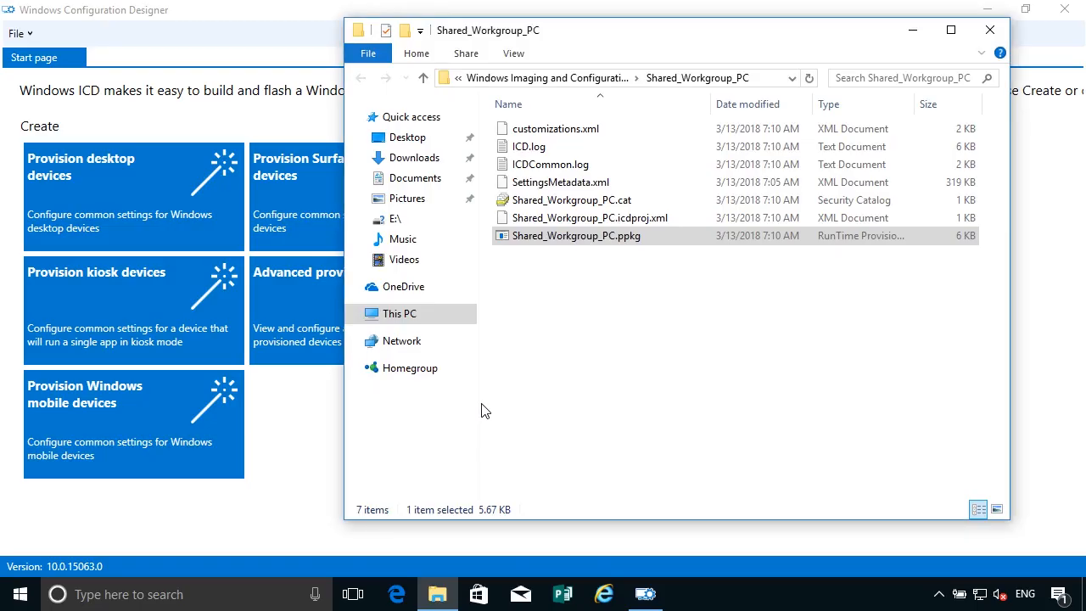
{"action": "double_click", "coordinate": [576, 235]}
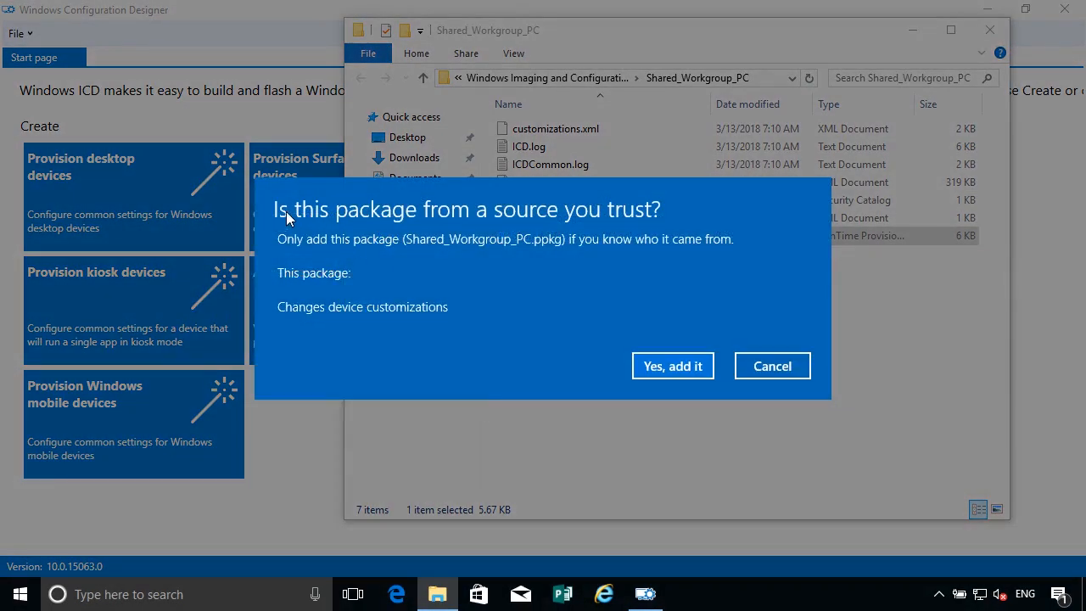
{"action": "mouse_move", "coordinate": [473, 283]}
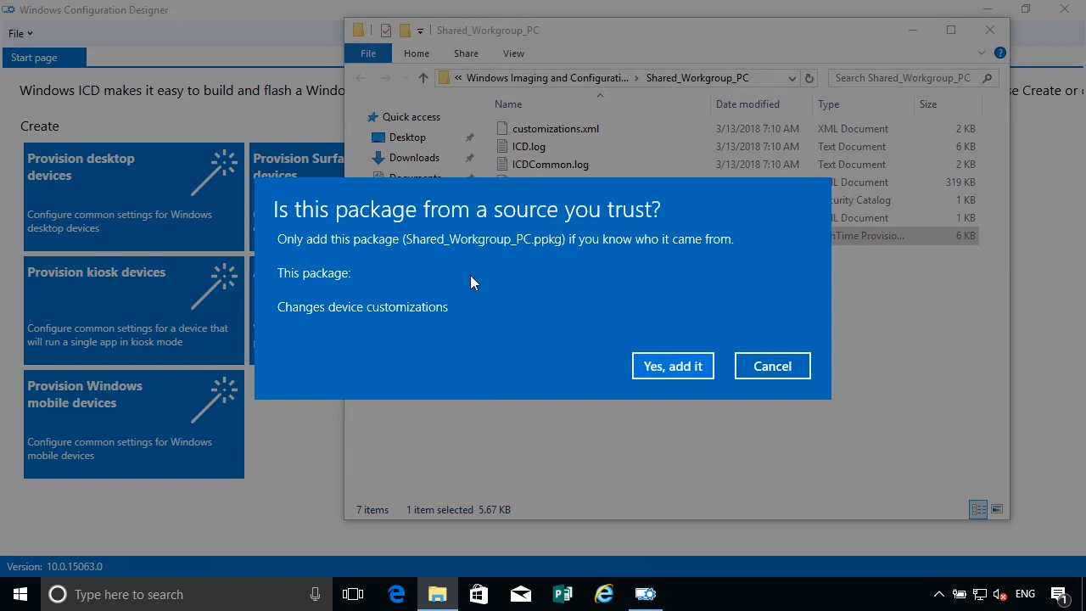
{"action": "mouse_move", "coordinate": [481, 317]}
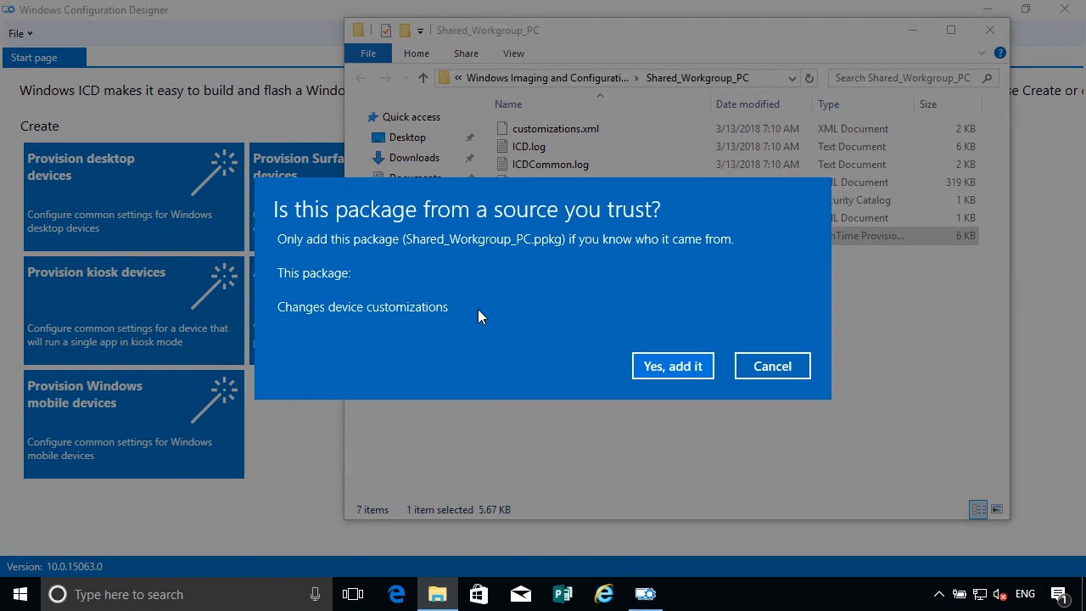
{"action": "mouse_move", "coordinate": [440, 320]}
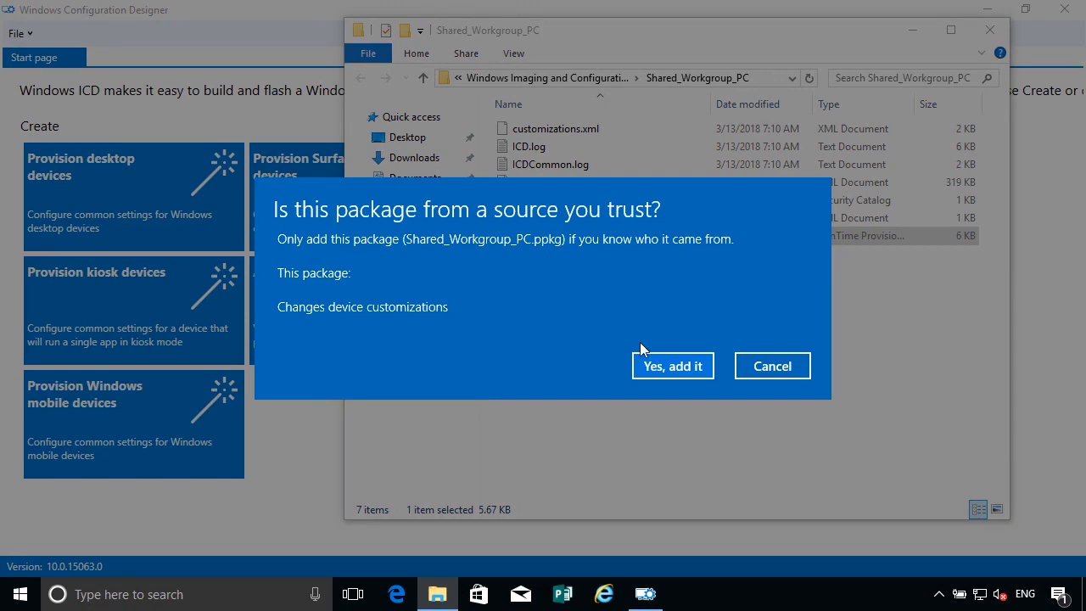
{"action": "left_click", "coordinate": [671, 365]}
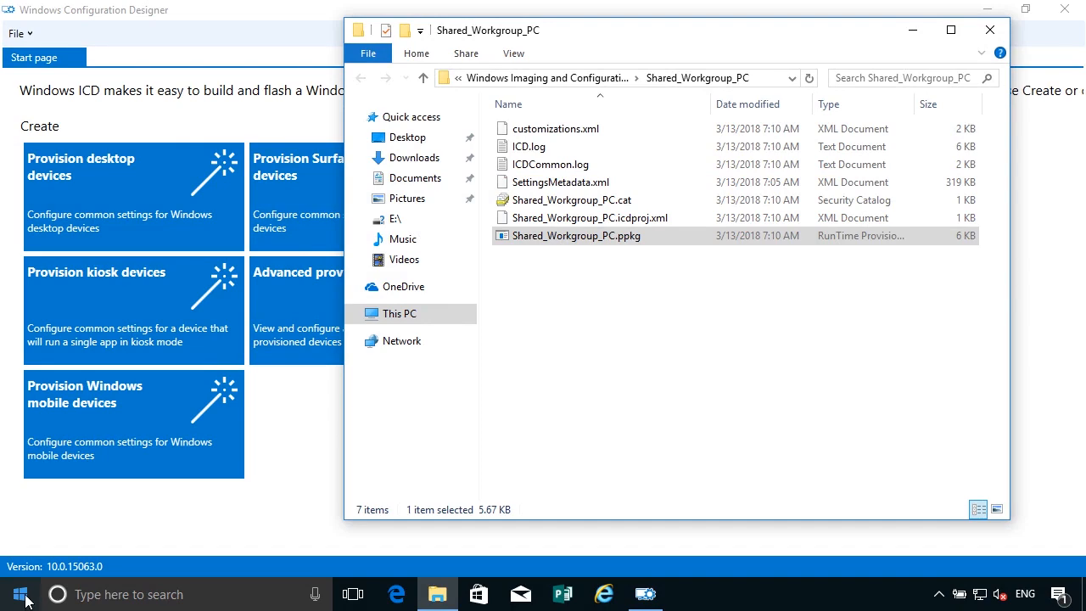
Step: Check Shared_Workgroup_PC package details (version 1.0, added 3/13/2018) in Access work or school settings
{"action": "left_click", "coordinate": [20, 594]}
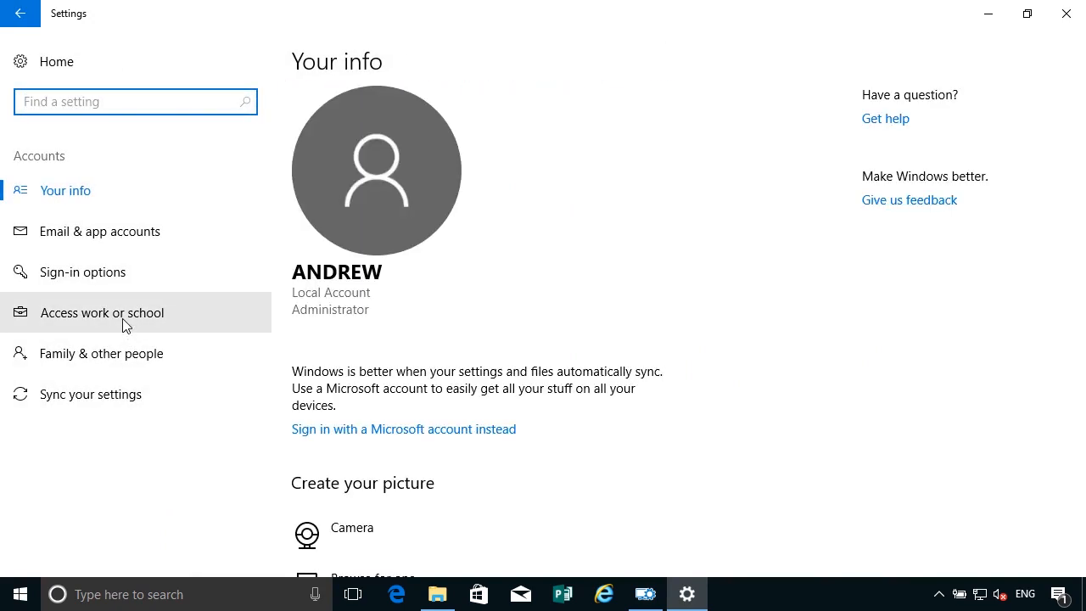
{"action": "left_click", "coordinate": [101, 311]}
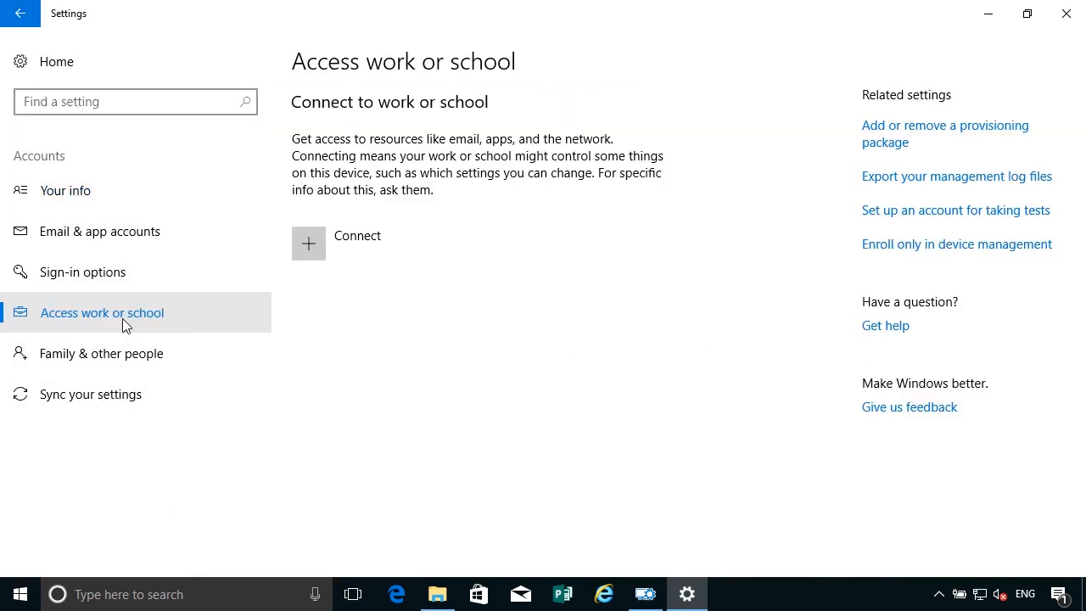
{"action": "mouse_move", "coordinate": [622, 457]}
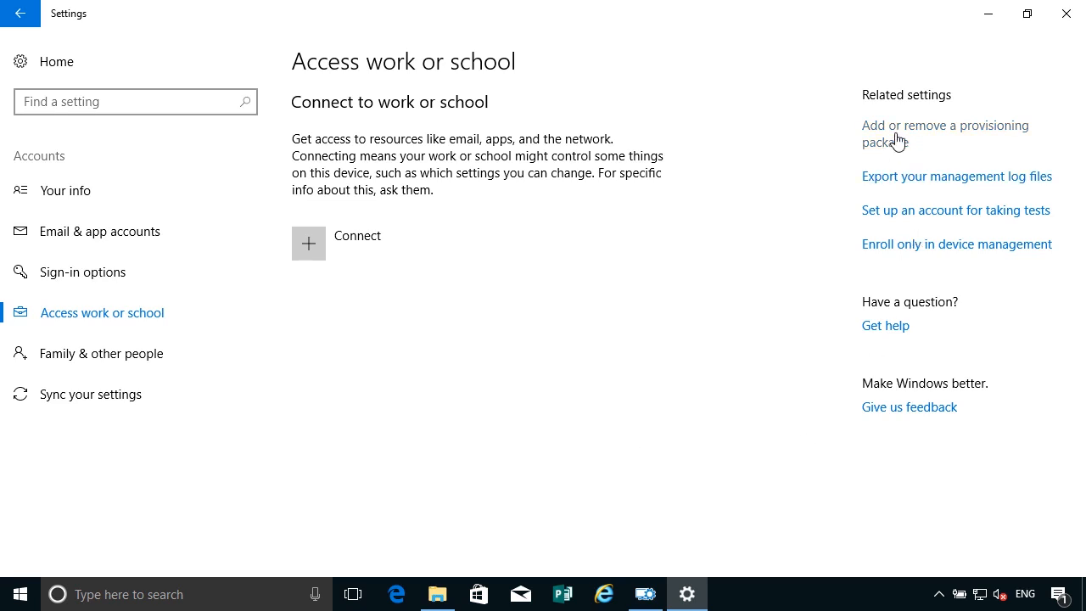
{"action": "left_click", "coordinate": [944, 133]}
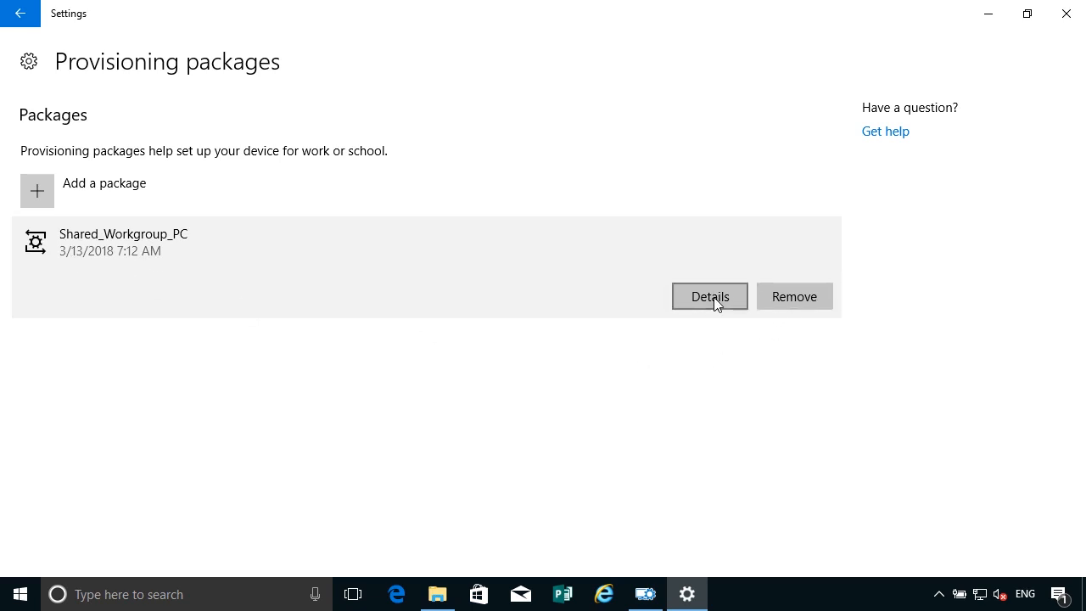
{"action": "left_click", "coordinate": [709, 296]}
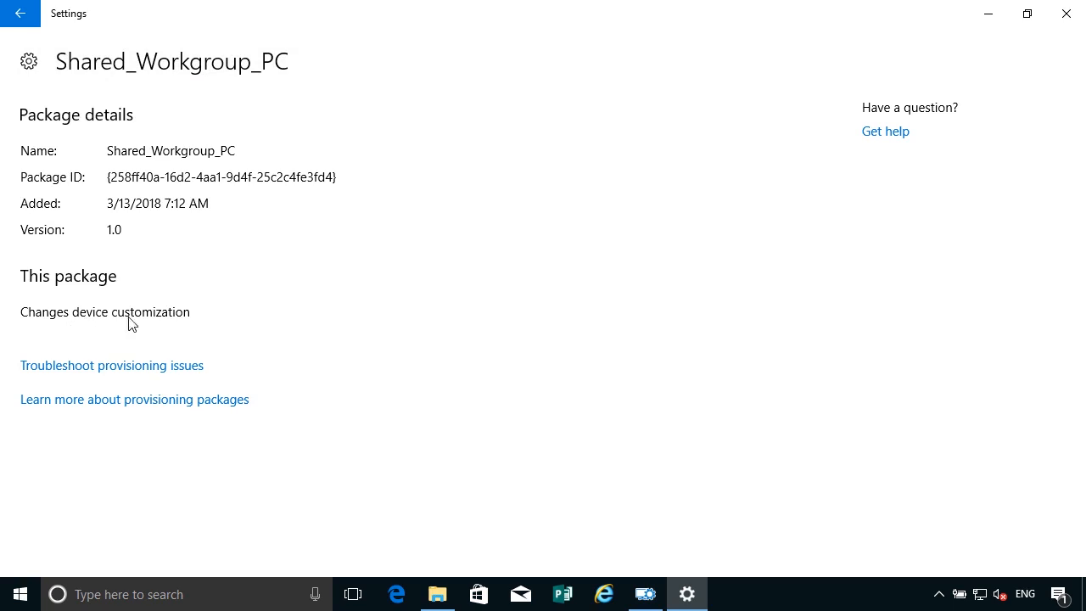
{"action": "mouse_move", "coordinate": [237, 340]}
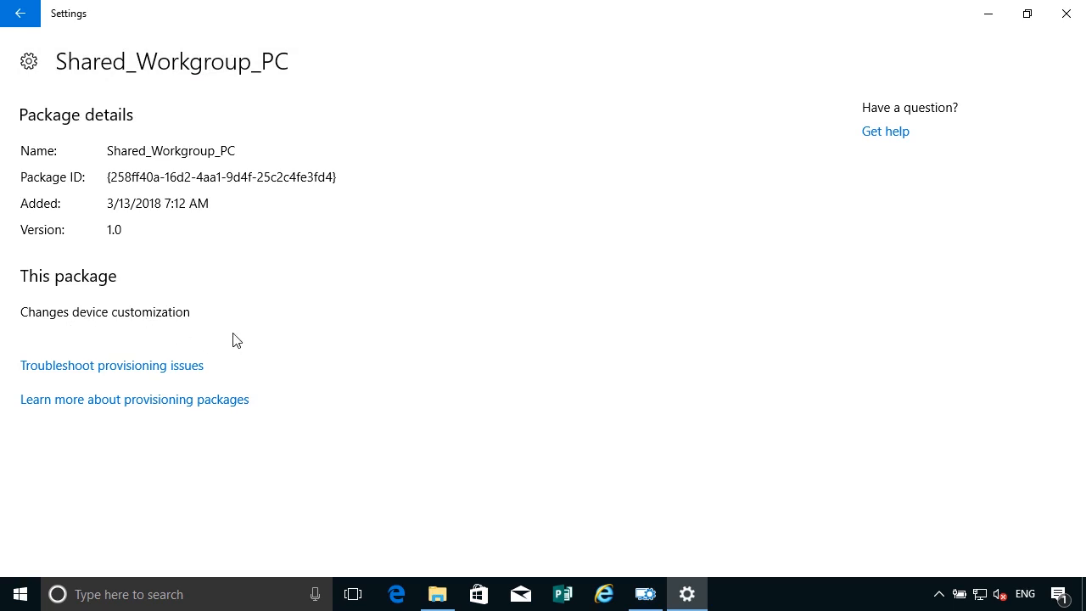
{"action": "left_click", "coordinate": [20, 12]}
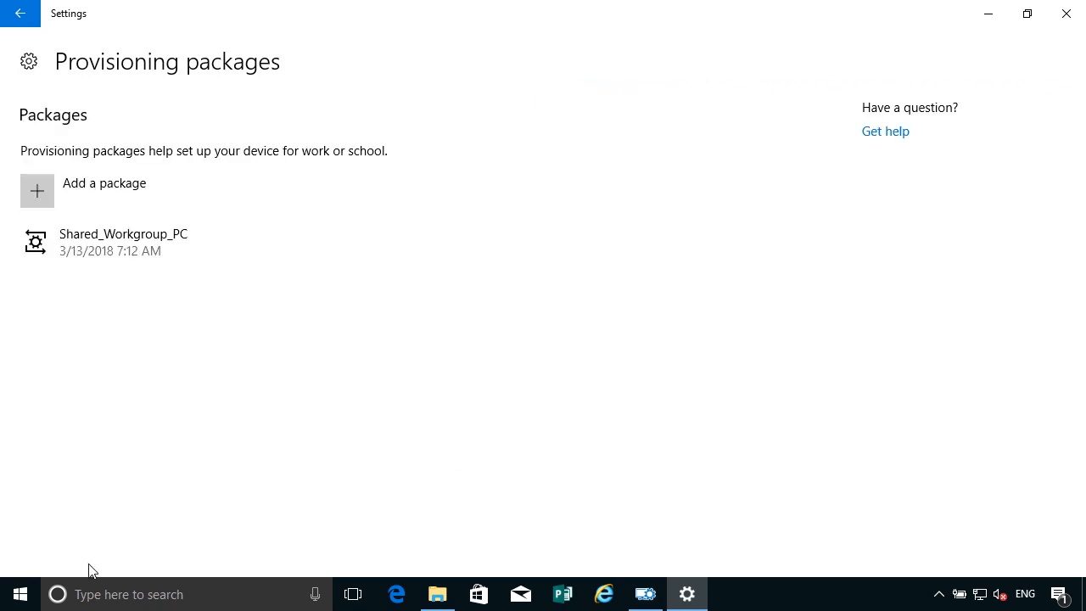
Step: Leave the current session and sign in with the Guest account
{"action": "left_click", "coordinate": [21, 594]}
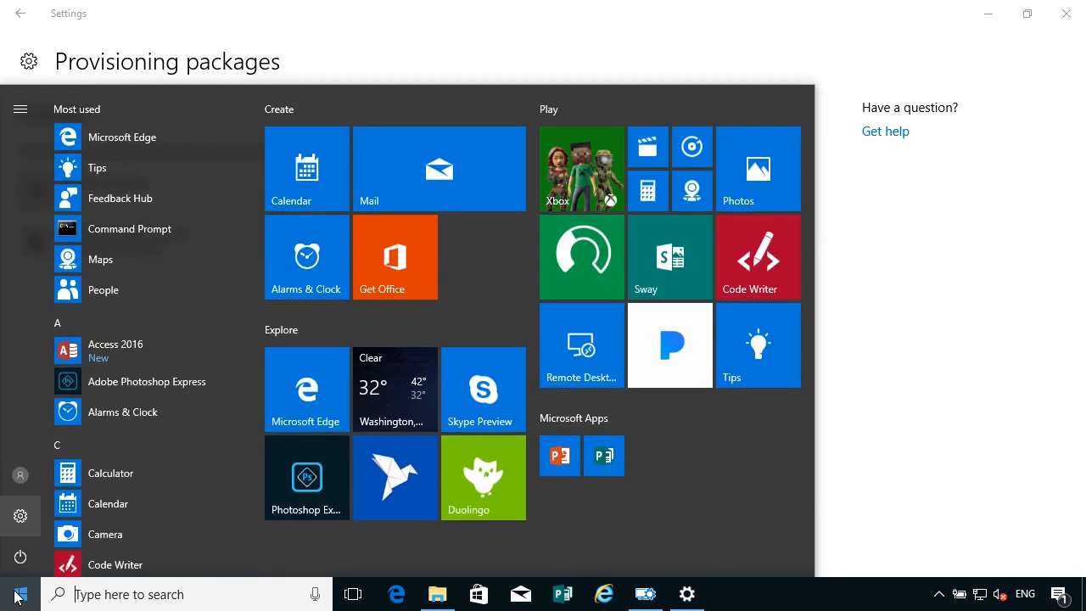
{"action": "mouse_move", "coordinate": [21, 557]}
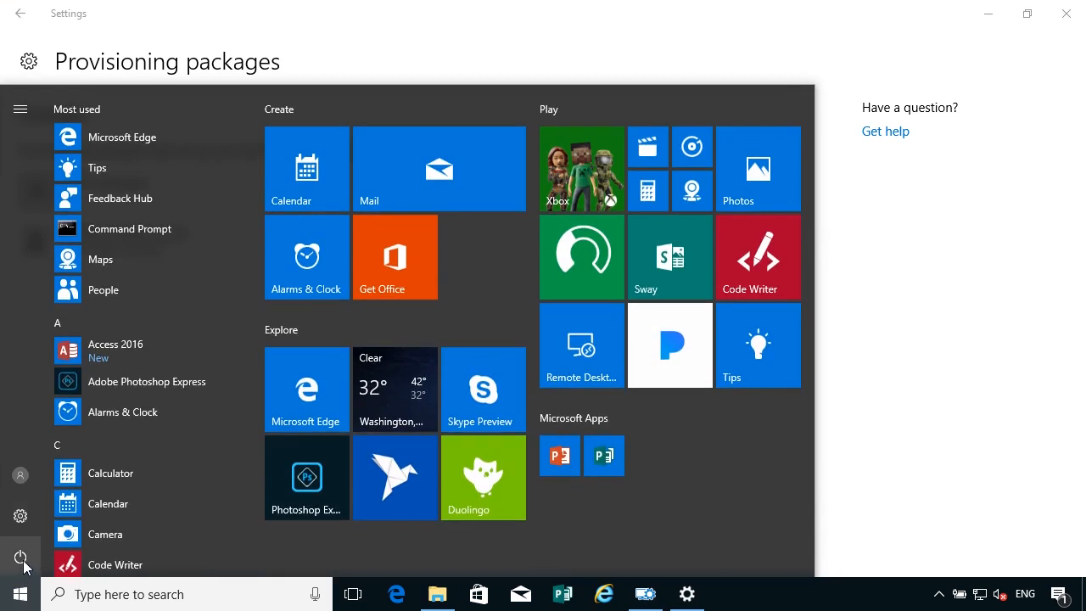
{"action": "left_click", "coordinate": [20, 557]}
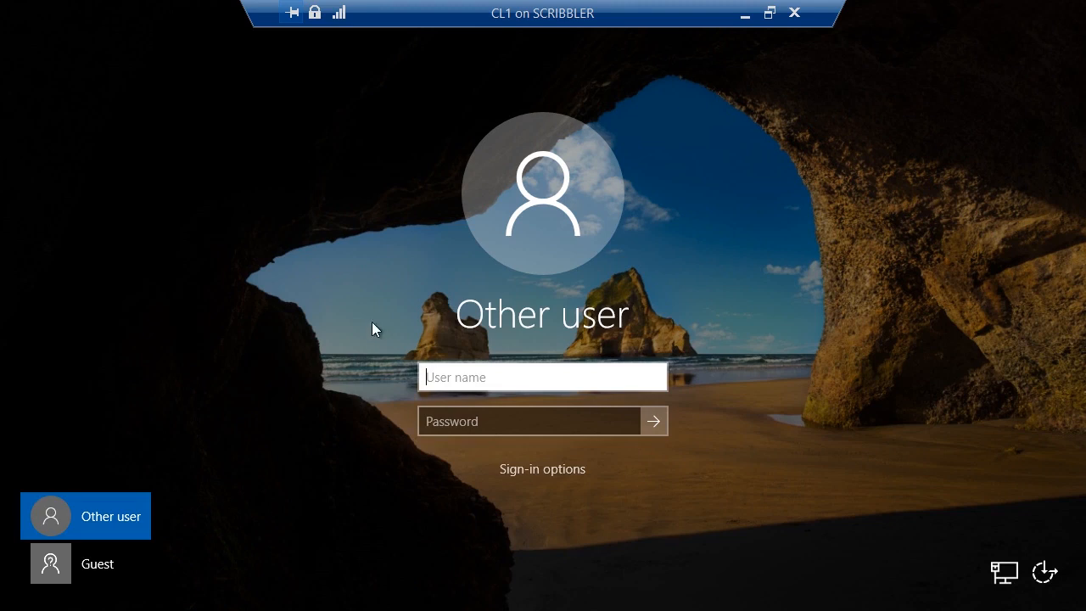
{"action": "mouse_move", "coordinate": [359, 310]}
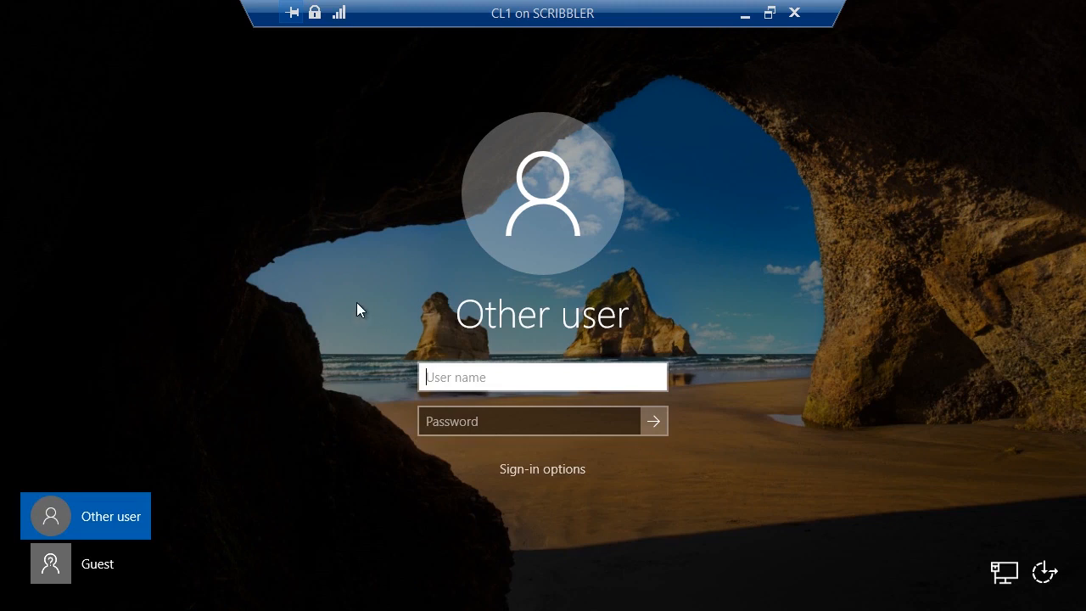
{"action": "mouse_move", "coordinate": [106, 575]}
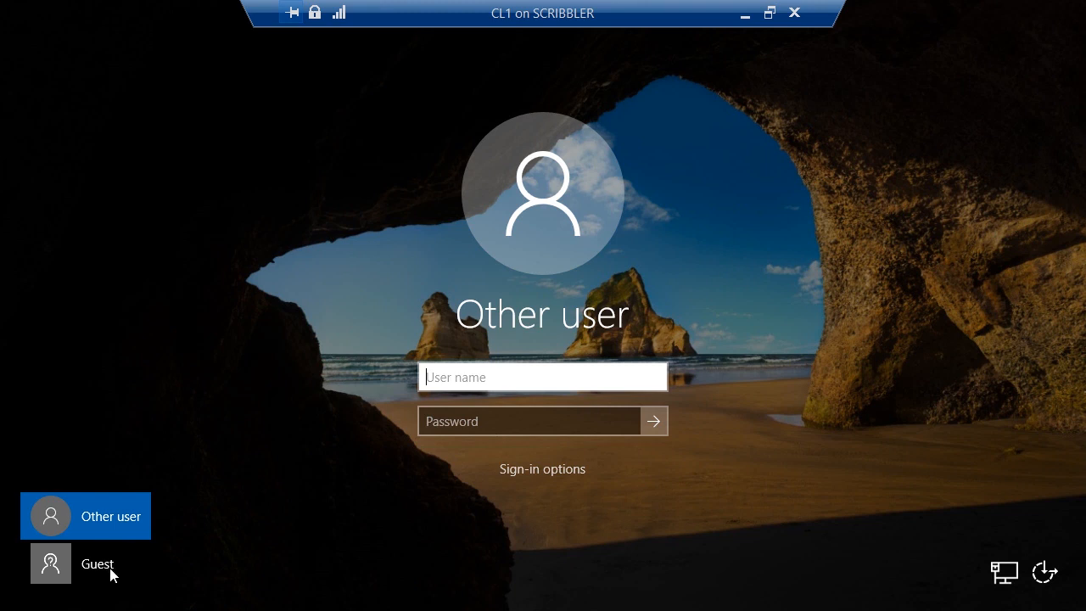
{"action": "left_click", "coordinate": [85, 563]}
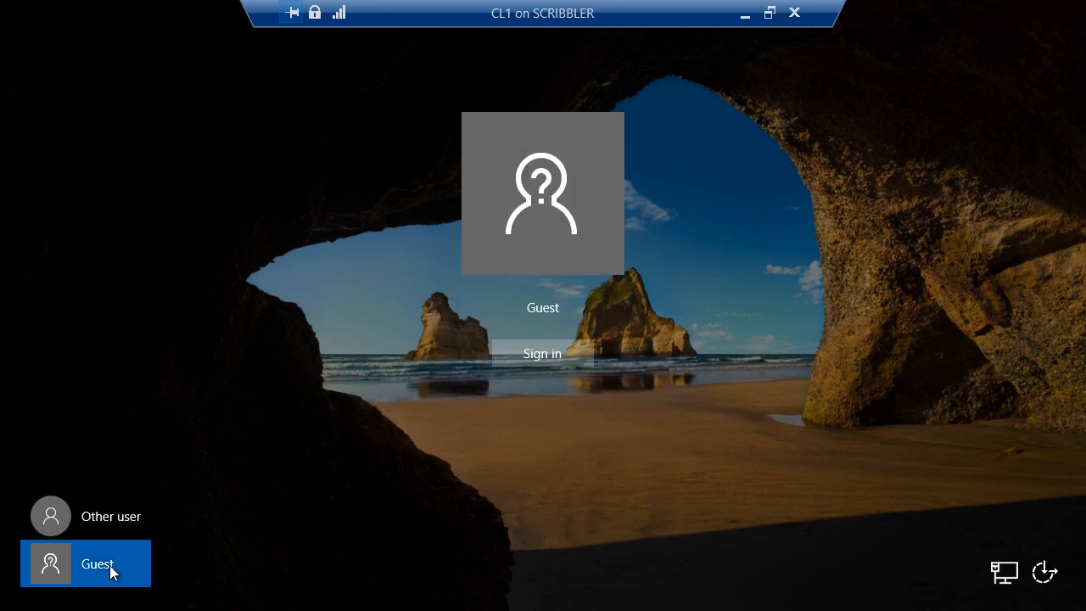
{"action": "left_click", "coordinate": [543, 353]}
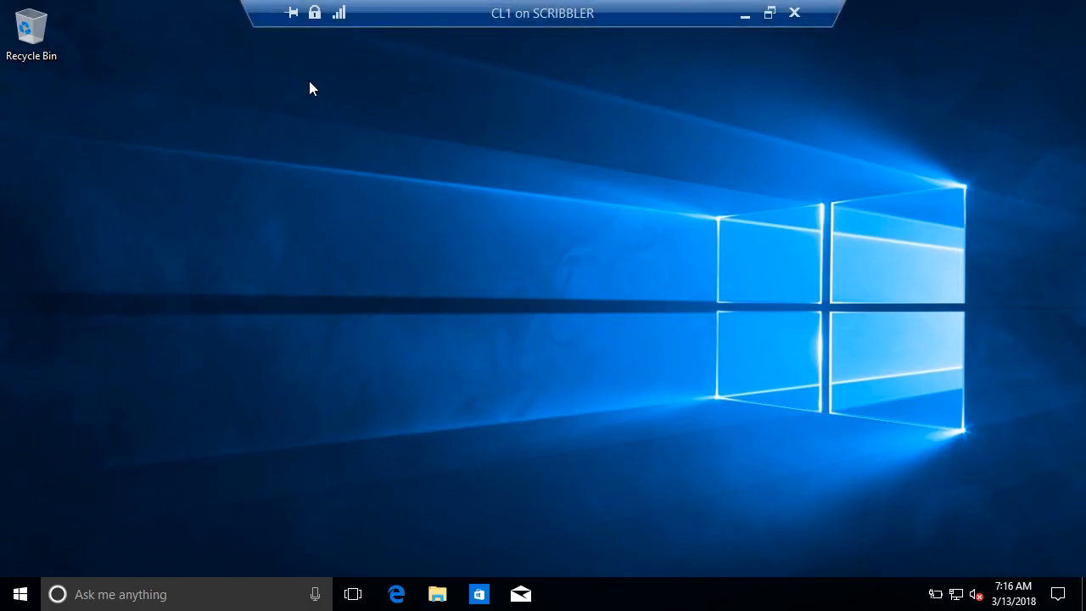
Step: Launch Command Prompt from Start search and run whoami /groups
{"action": "left_click", "coordinate": [20, 594]}
{"action": "type", "text": "c"}
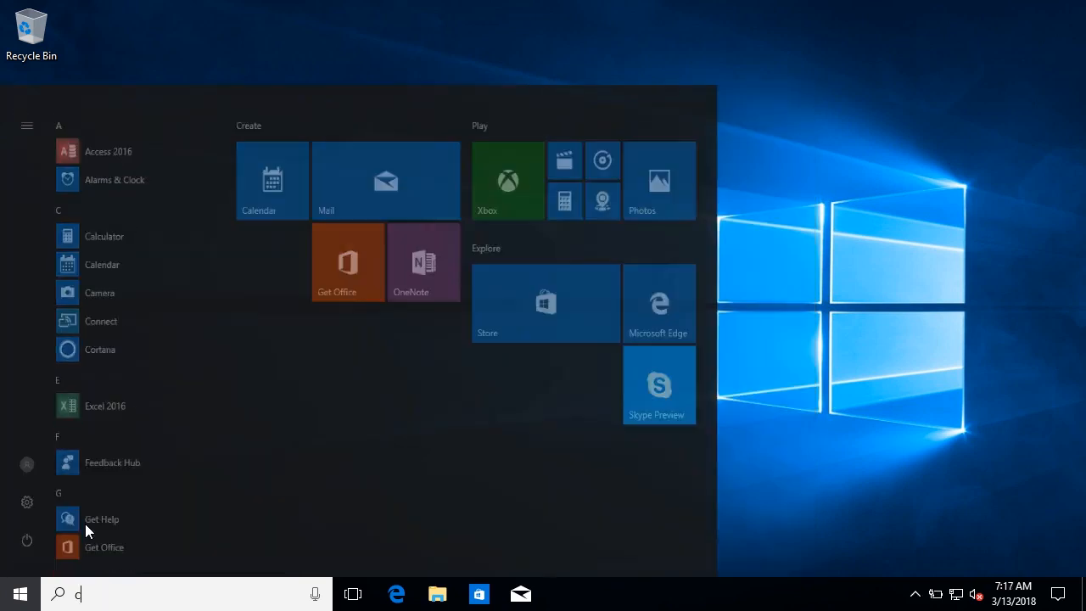
{"action": "type", "text": "md"}
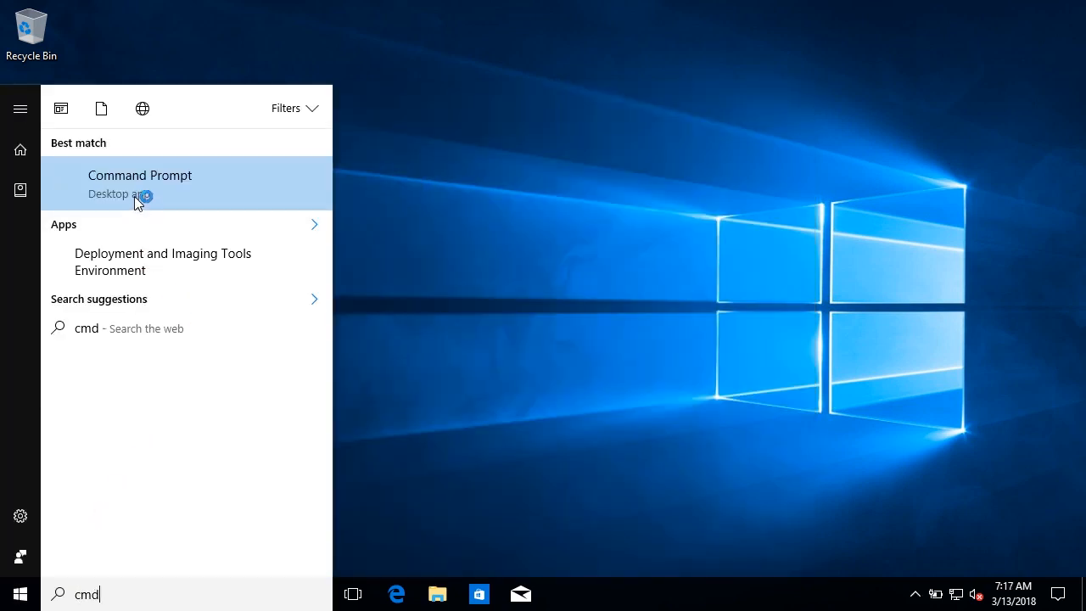
{"action": "left_click", "coordinate": [140, 175]}
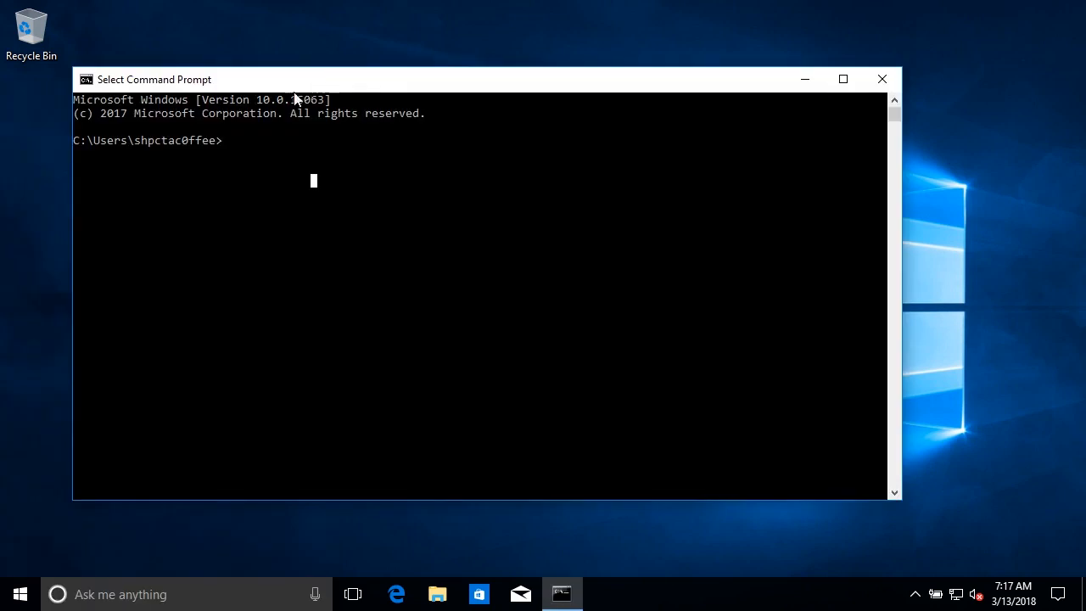
{"action": "mouse_move", "coordinate": [140, 154]}
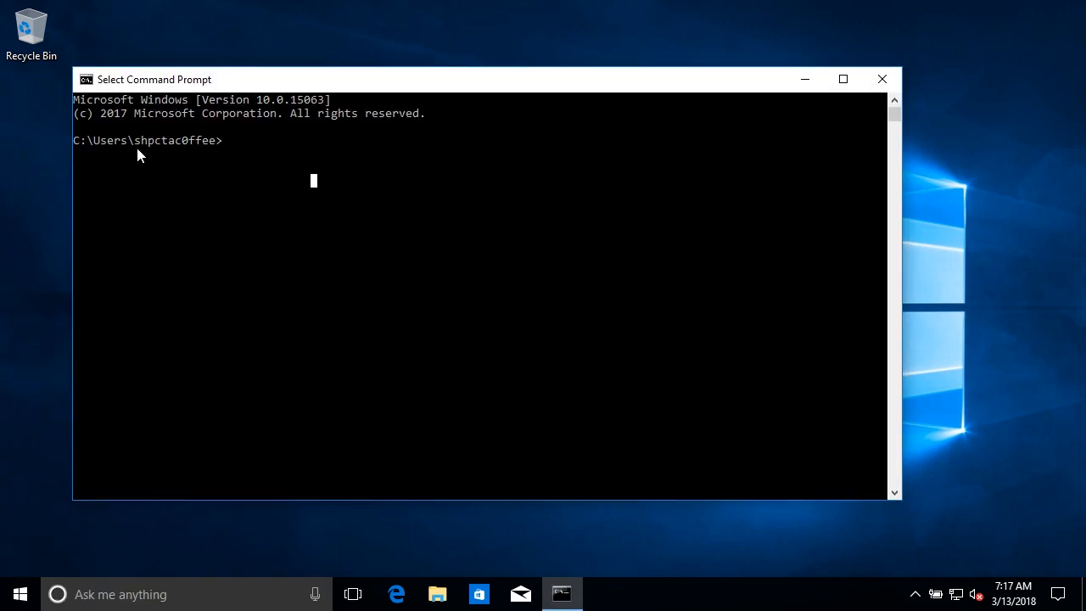
{"action": "mouse_move", "coordinate": [144, 151]}
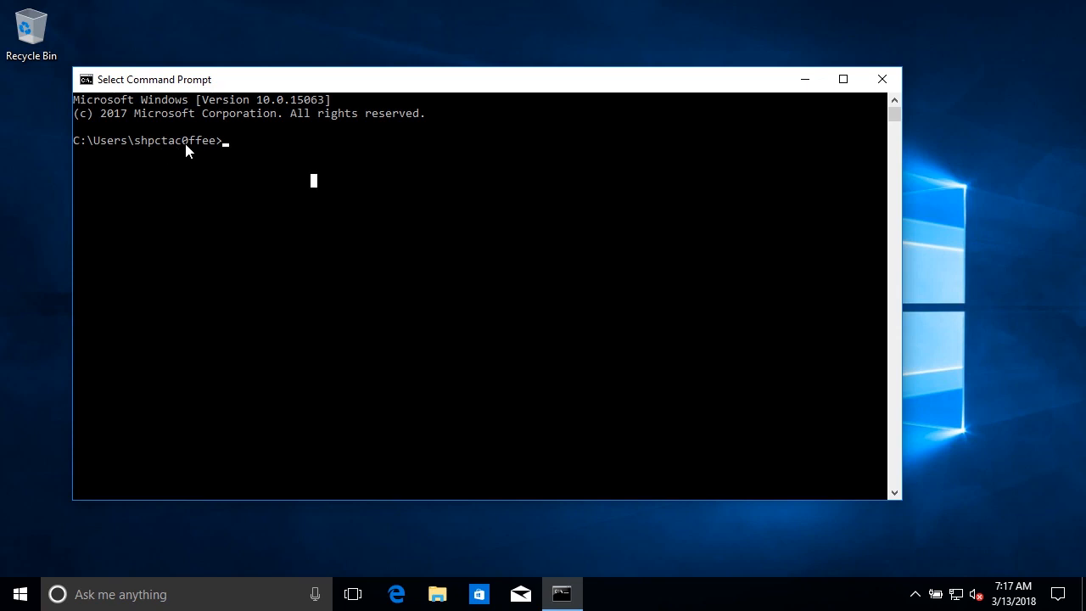
{"action": "mouse_move", "coordinate": [178, 254]}
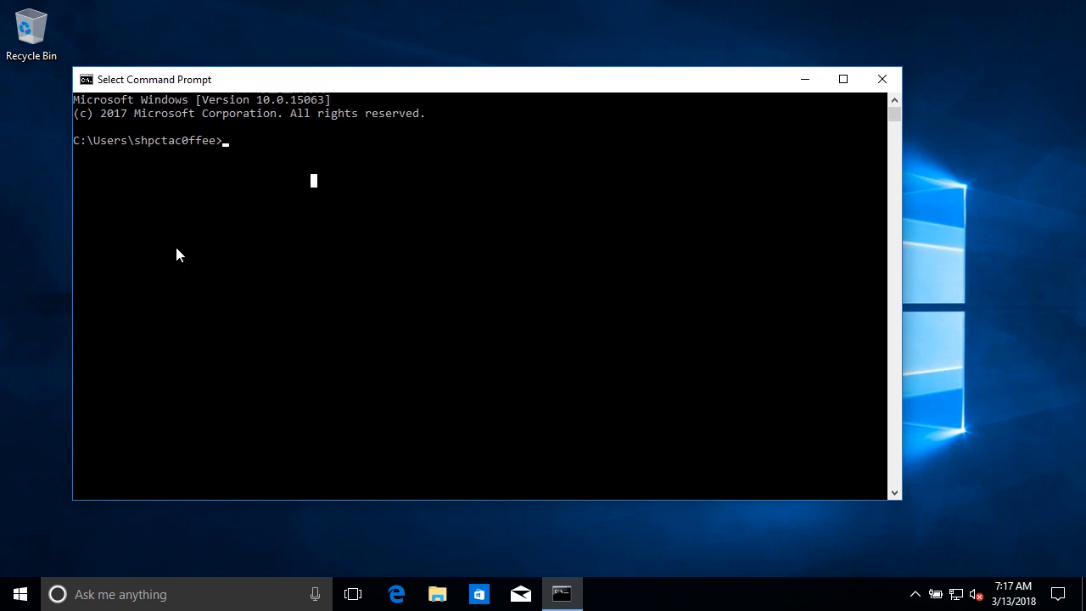
{"action": "mouse_move", "coordinate": [399, 92]}
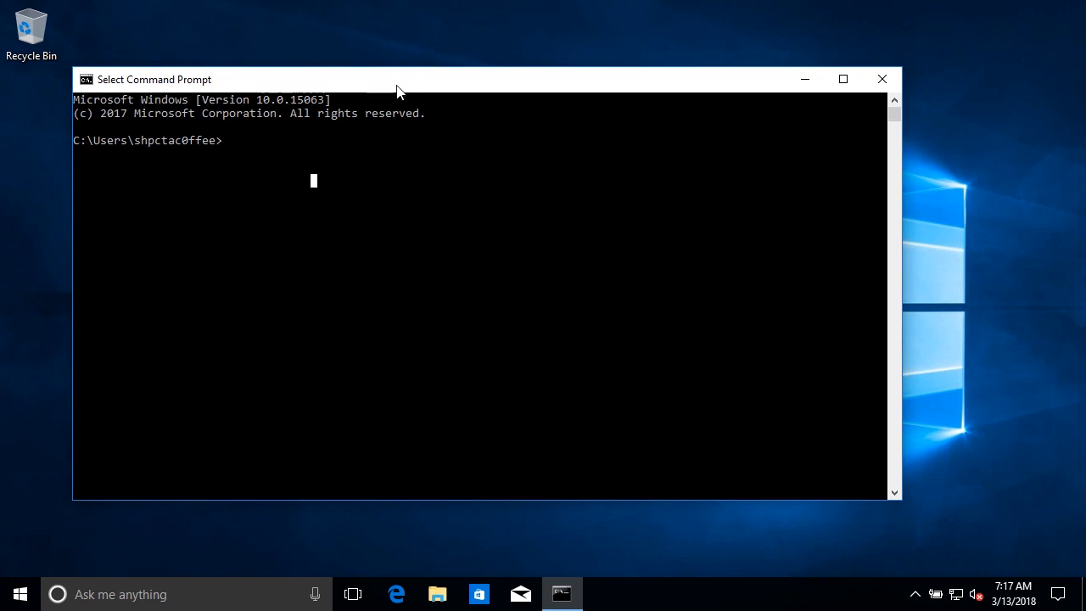
{"action": "type", "text": "who"}
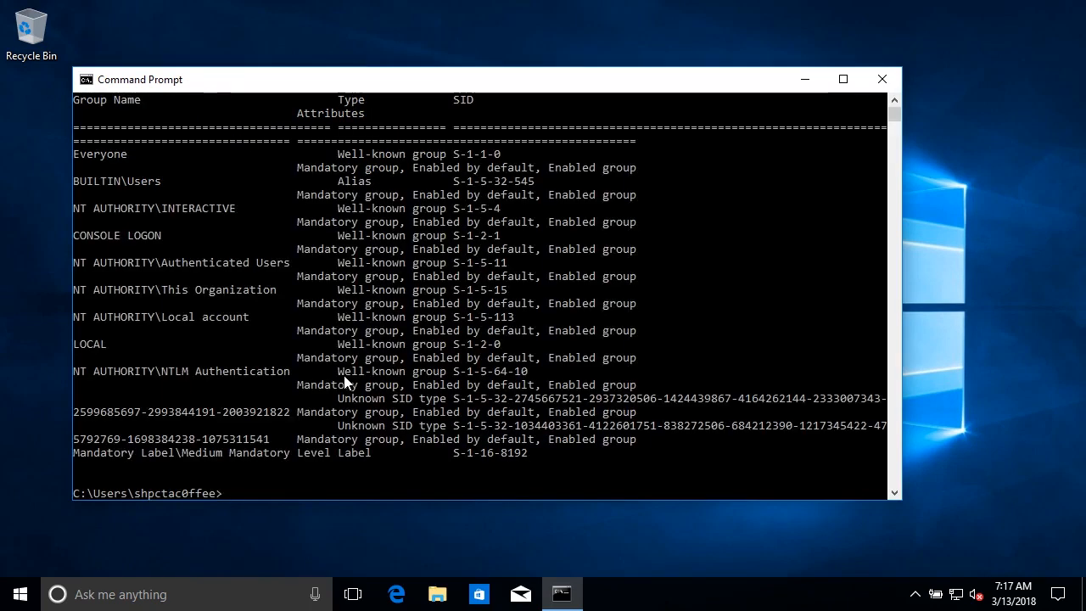
{"action": "mouse_move", "coordinate": [132, 271]}
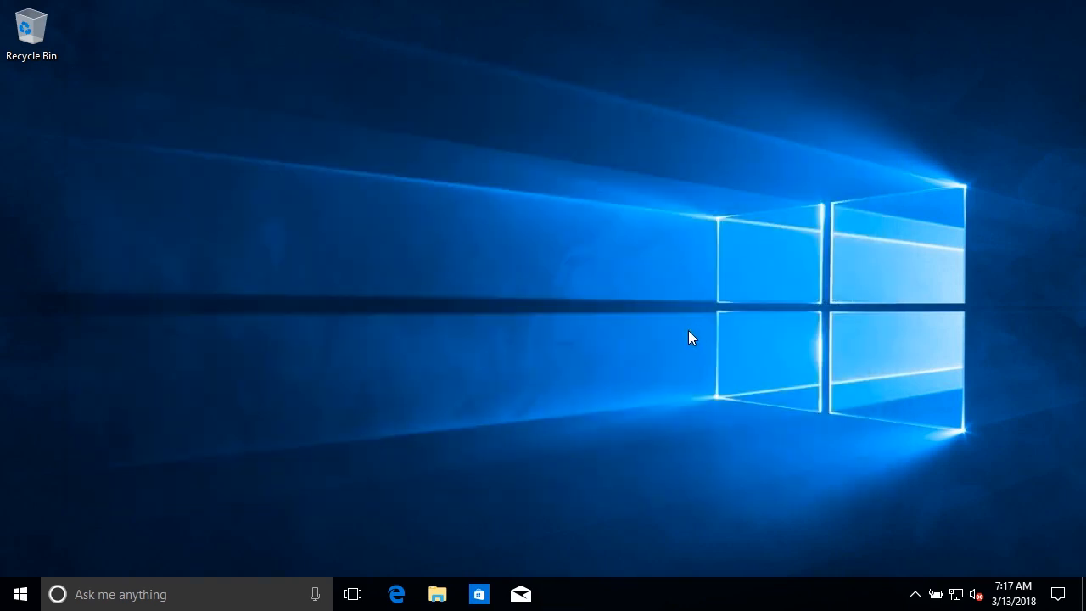
{"action": "mouse_move", "coordinate": [282, 490]}
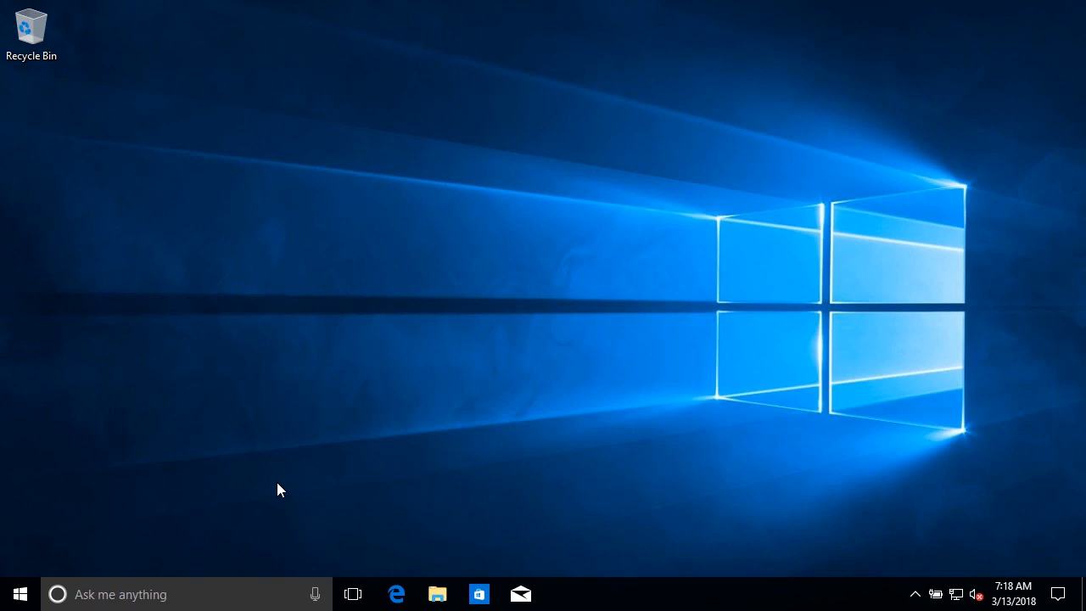